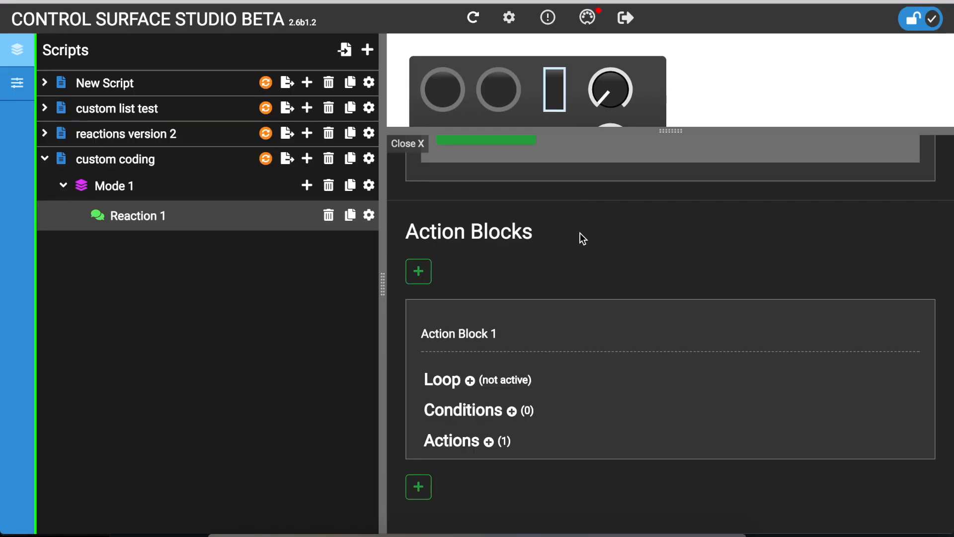
{"action": "mouse_move", "coordinate": [595, 231]}
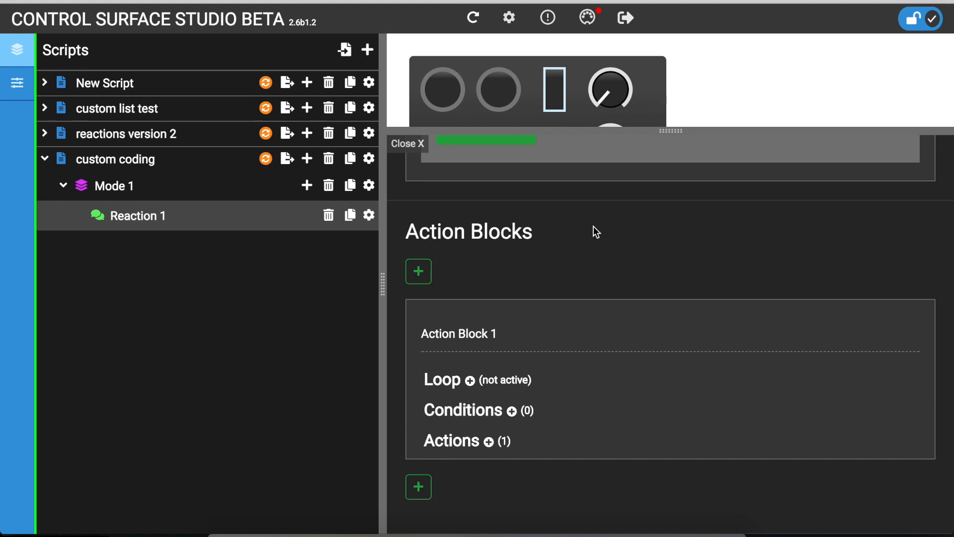
{"action": "mouse_move", "coordinate": [501, 394]}
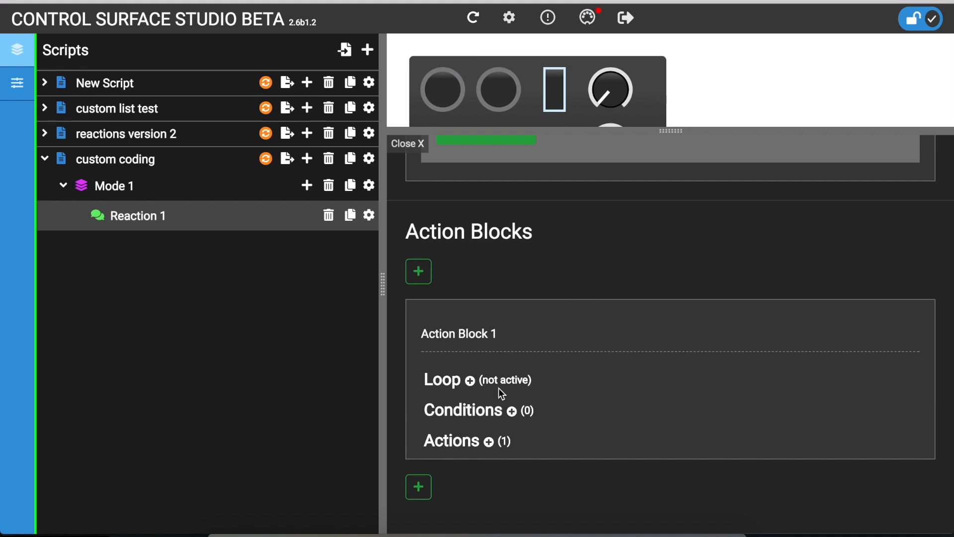
{"action": "mouse_move", "coordinate": [198, 219]}
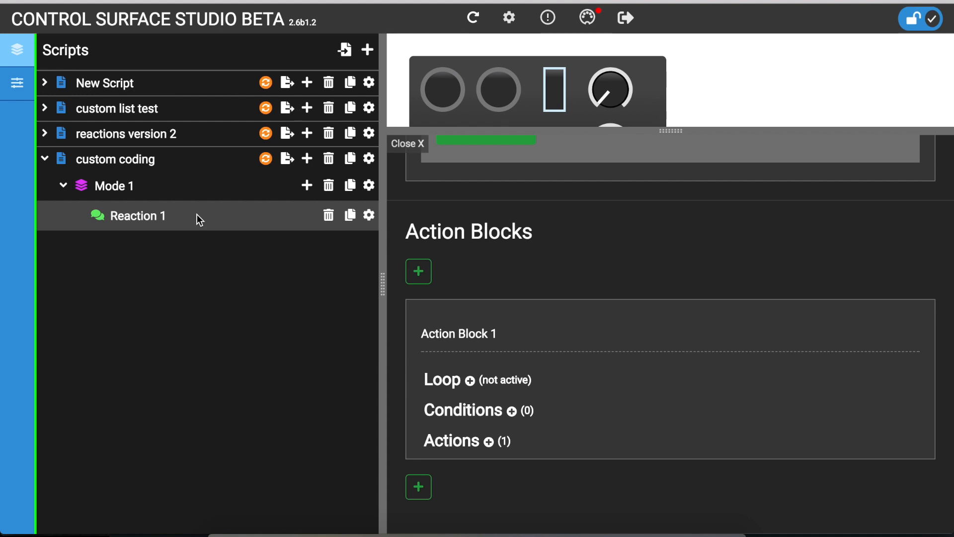
Step: Set Reaction 1's action to Track – set color with color number 23434
{"action": "left_click", "coordinate": [474, 441]}
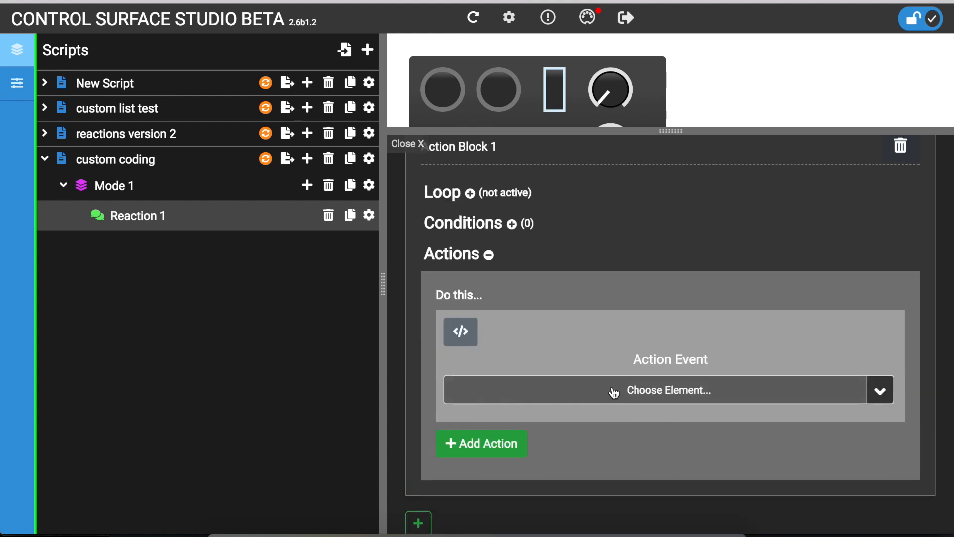
{"action": "left_click", "coordinate": [669, 391]}
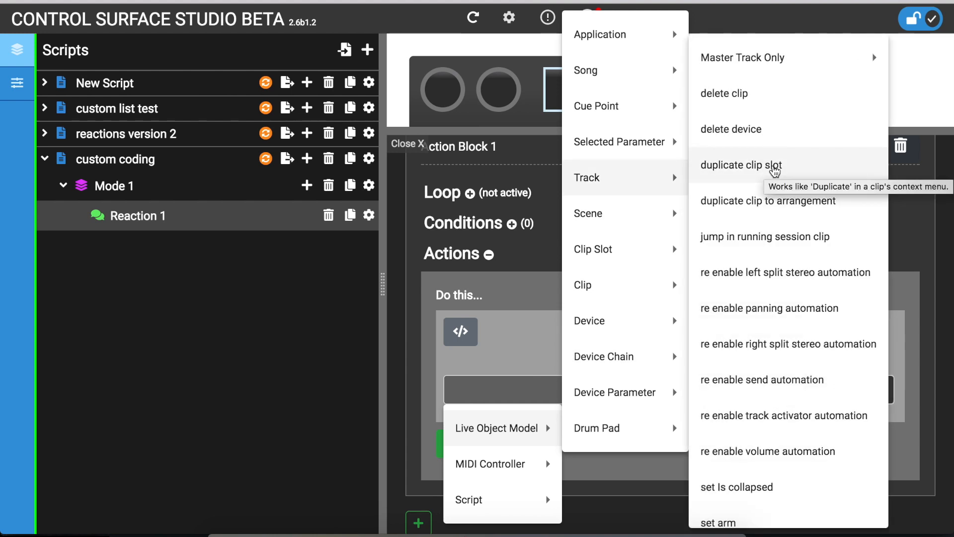
{"action": "scroll", "scroll_direction": "down", "scroll_amount": 3}
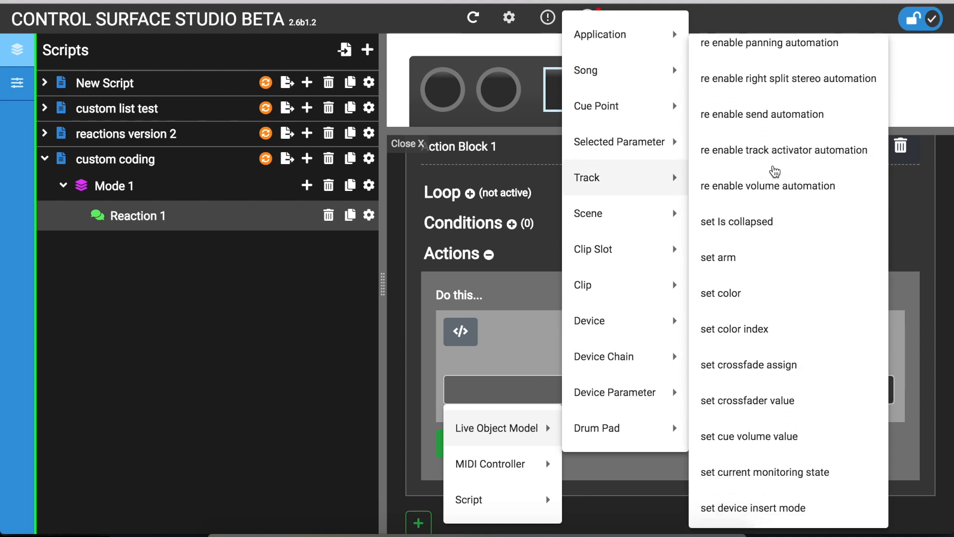
{"action": "mouse_move", "coordinate": [772, 293]}
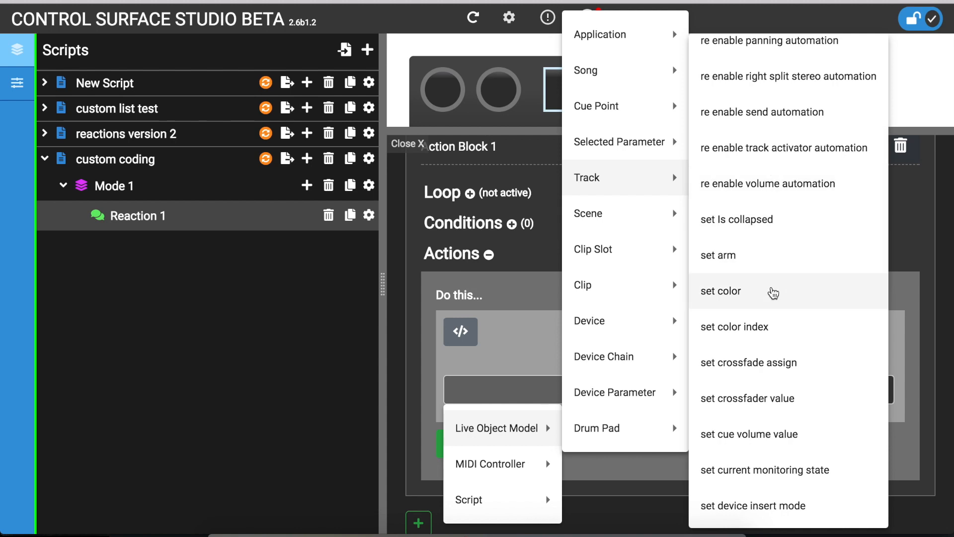
{"action": "left_click", "coordinate": [720, 291]}
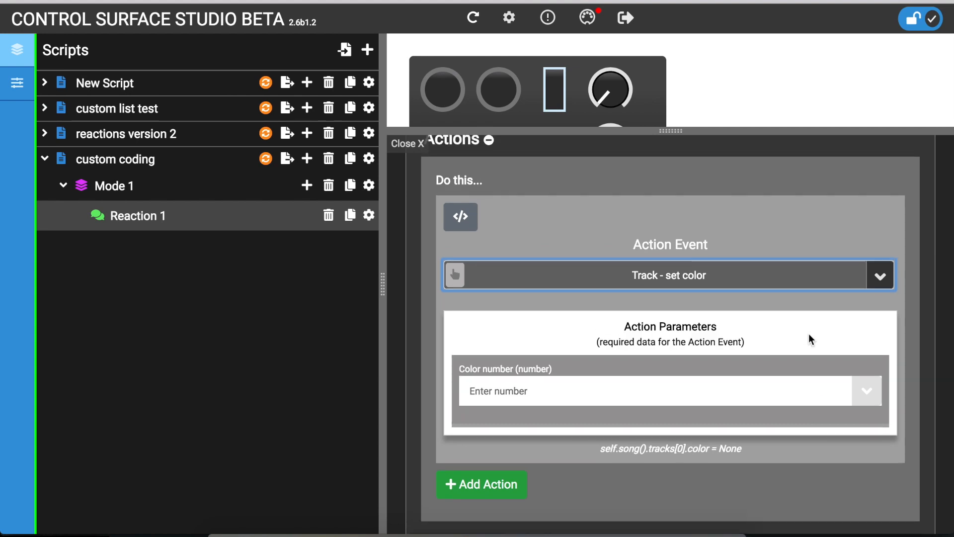
{"action": "type", "text": "23434"}
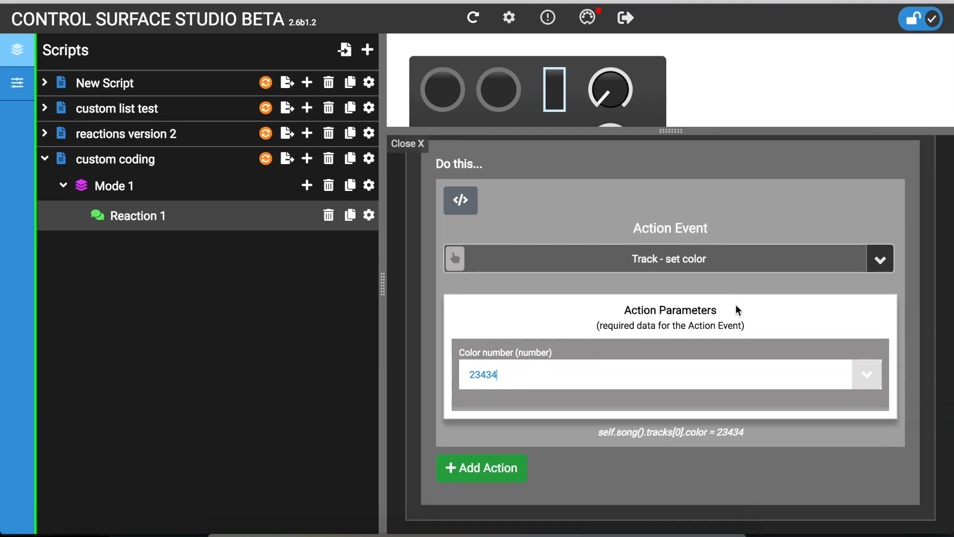
{"action": "mouse_move", "coordinate": [507, 350]}
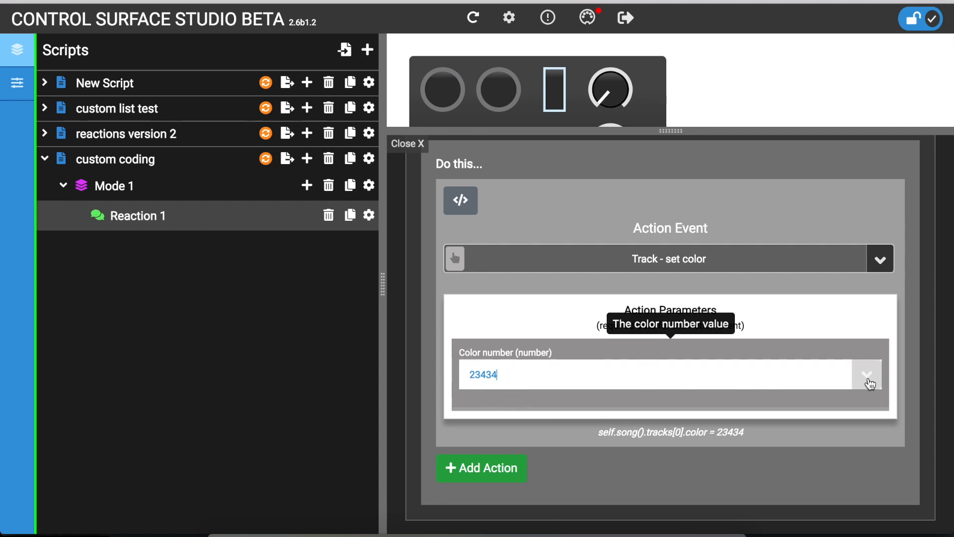
Step: Switch the Color number value type to Custom Code and delete 23434
{"action": "left_click", "coordinate": [867, 384]}
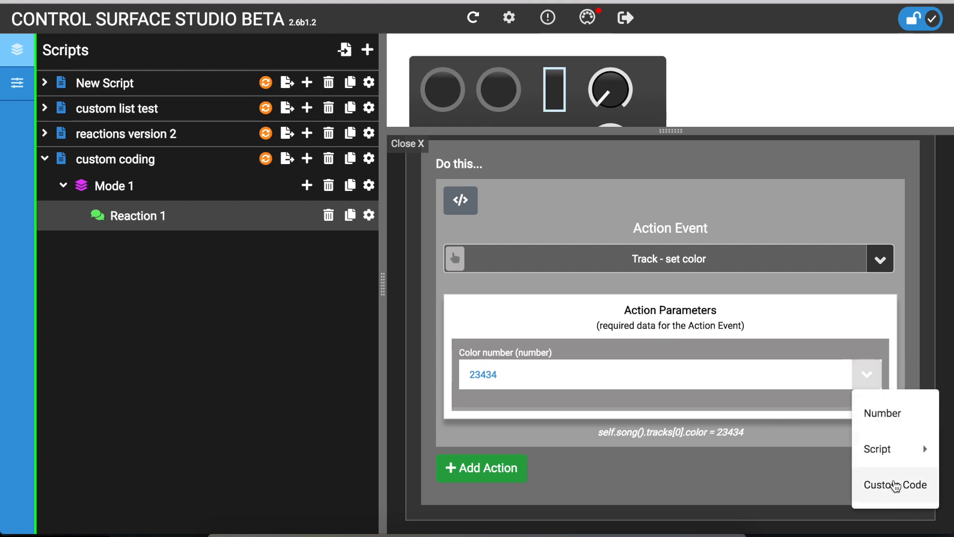
{"action": "left_click", "coordinate": [892, 485]}
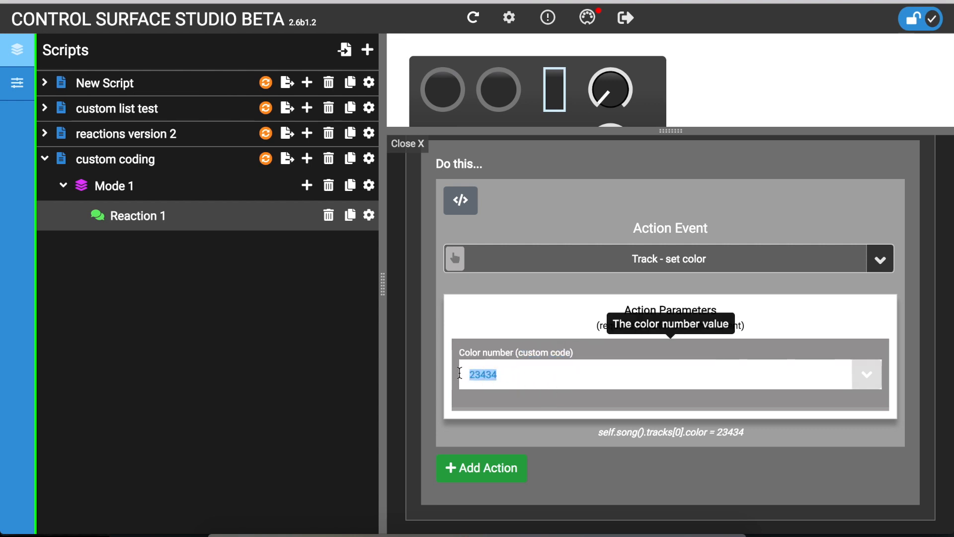
{"action": "key", "text": "Delete"}
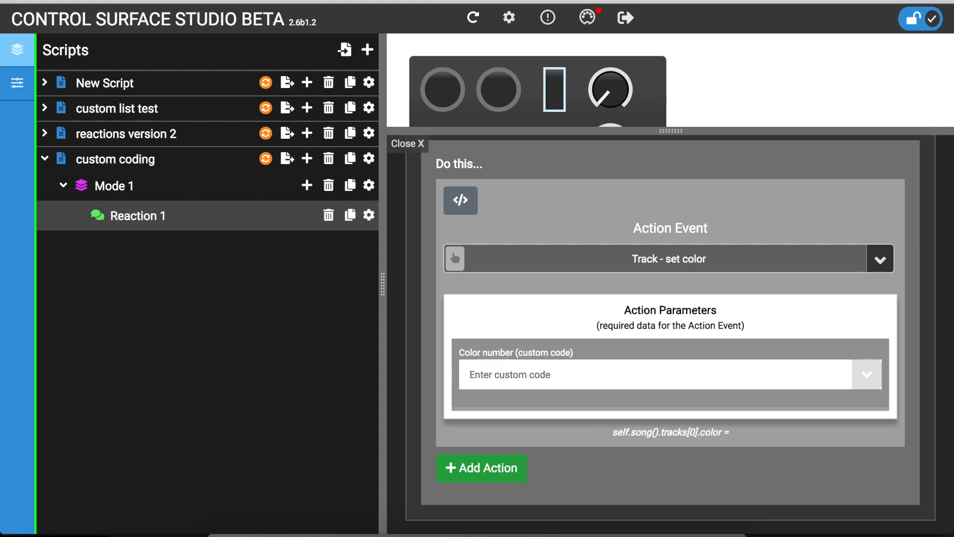
{"action": "mouse_move", "coordinate": [615, 435]}
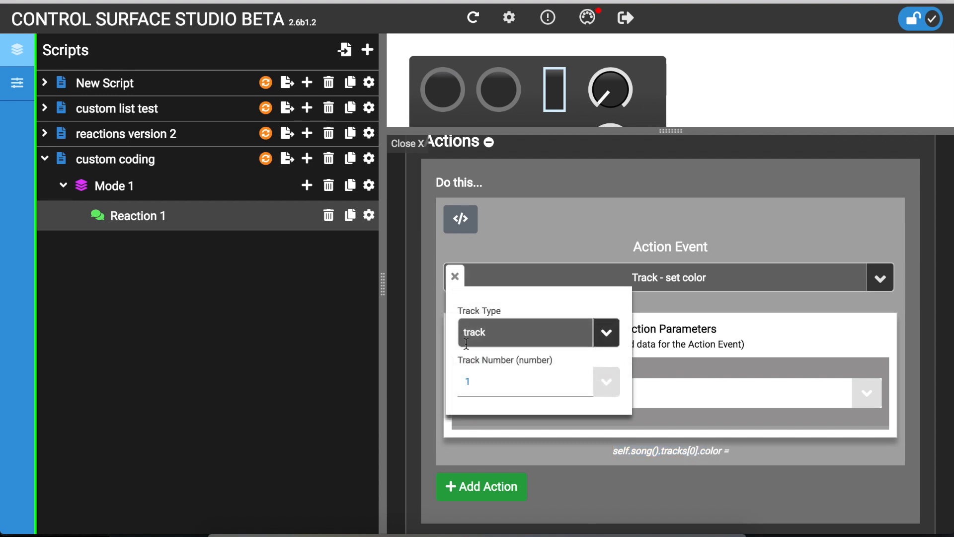
Step: Set the Track Number to 5 and close the track popup
{"action": "type", "text": "5"}
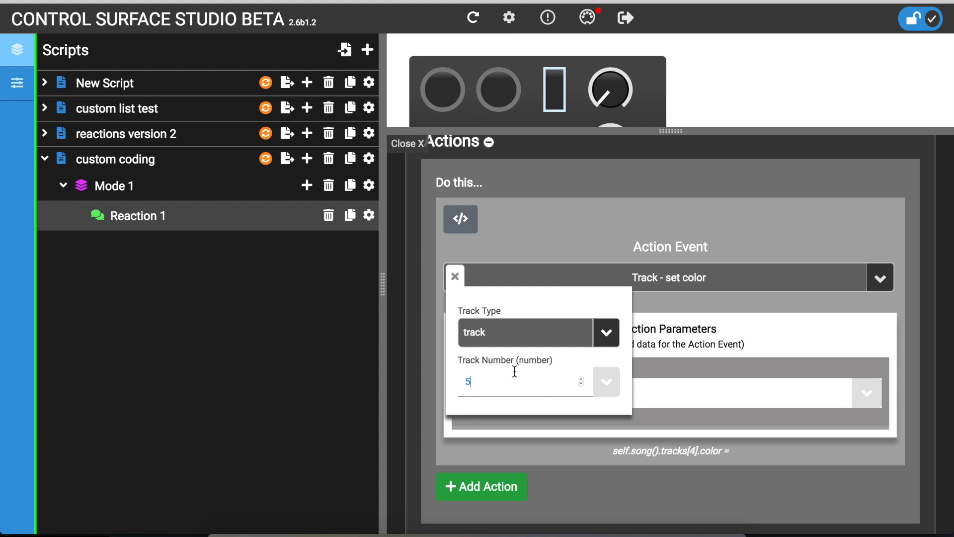
{"action": "left_click", "coordinate": [455, 276]}
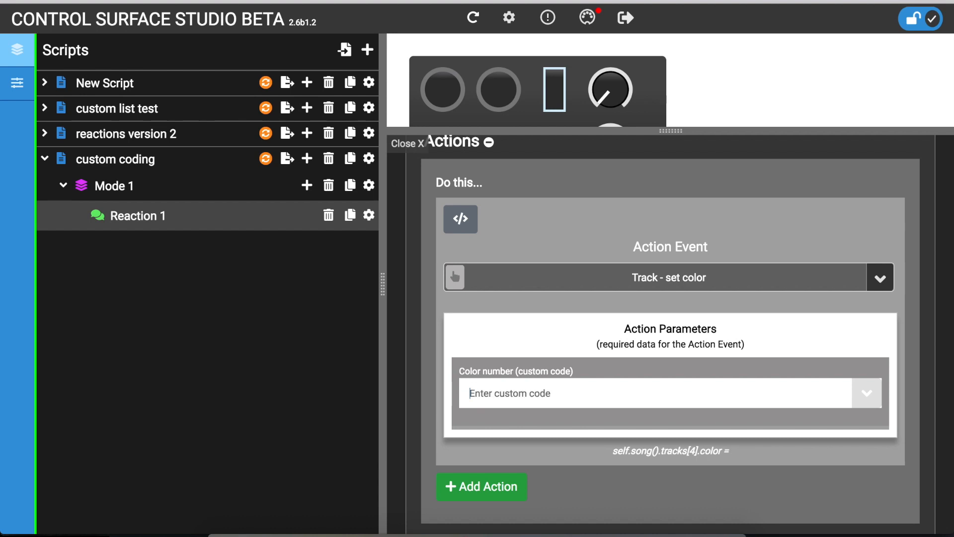
Step: Enter self.song().tracks[4].color - 2 as the custom colour value
{"action": "type", "text": "self"}
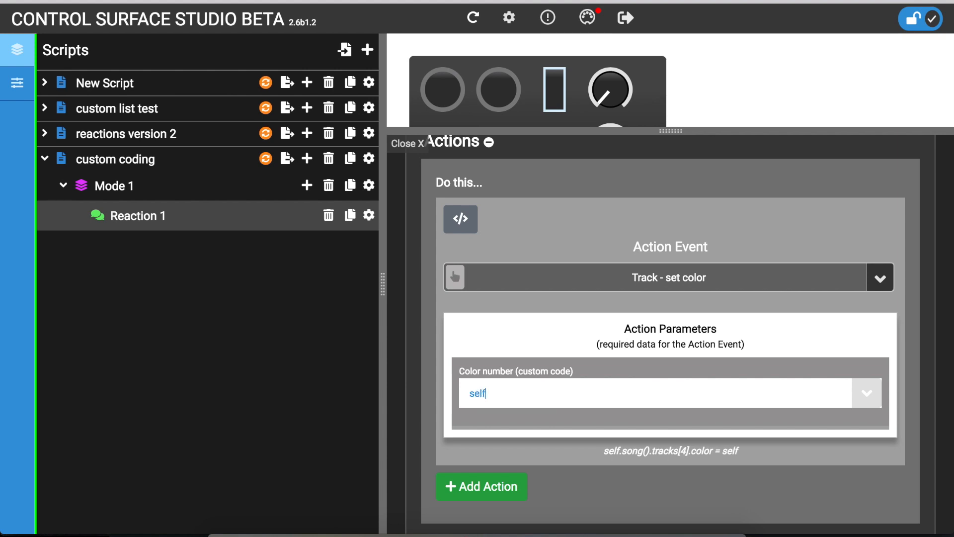
{"action": "type", "text": "."}
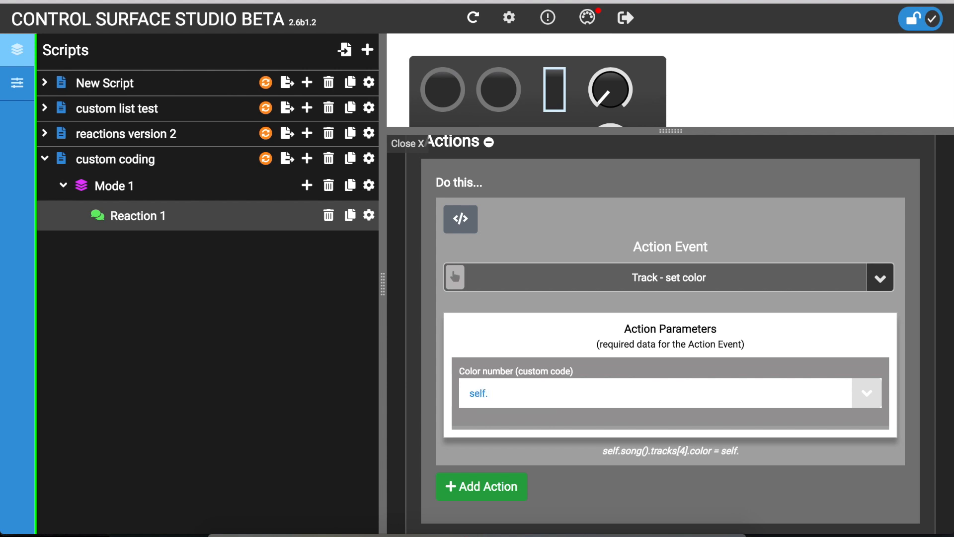
{"action": "type", "text": "custom_variable"}
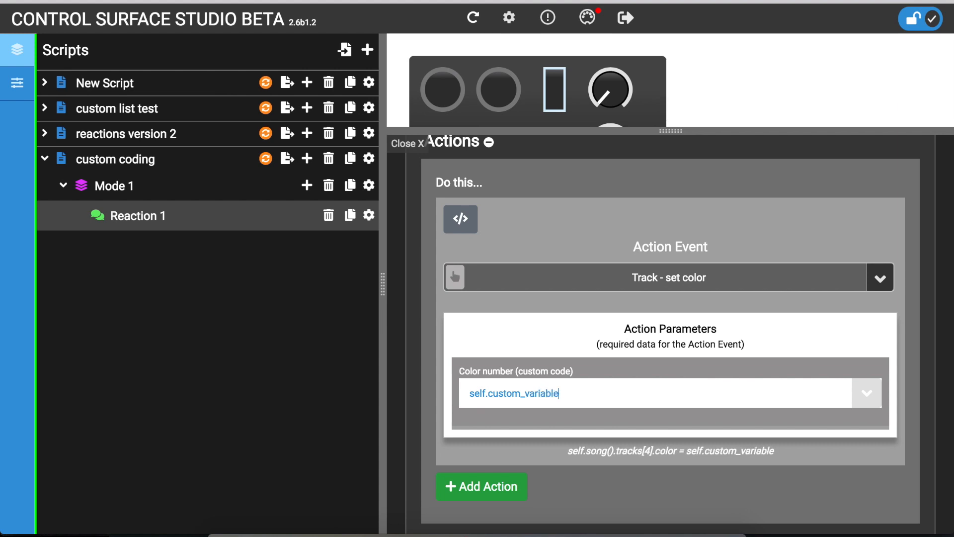
{"action": "type", "text": "self.song().tracks[4].color"}
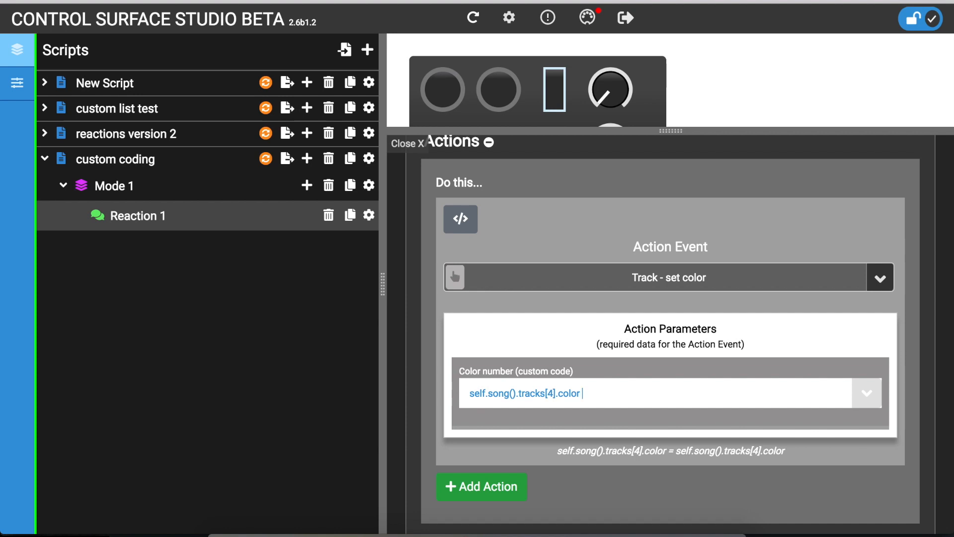
{"action": "type", "text": "- 2"}
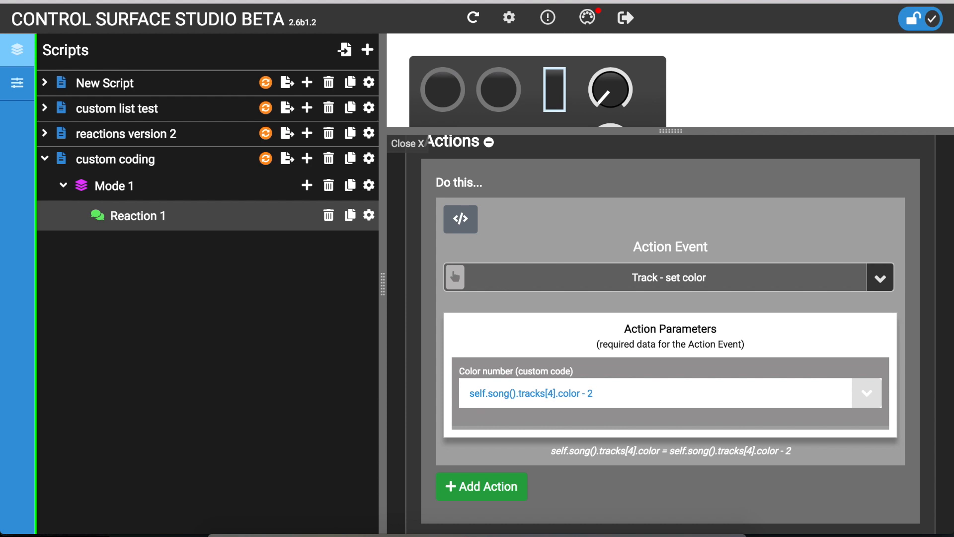
{"action": "left_click", "coordinate": [593, 392]}
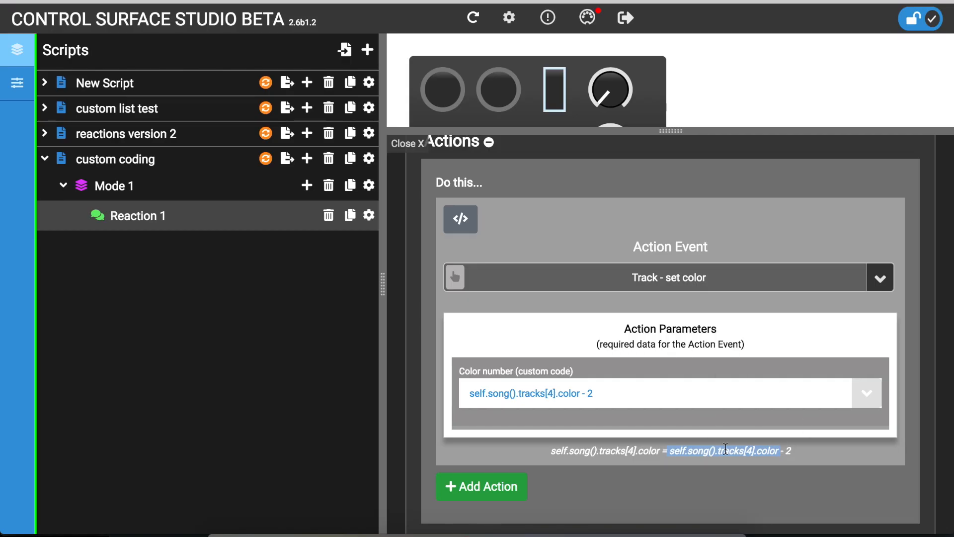
{"action": "mouse_move", "coordinate": [709, 376]}
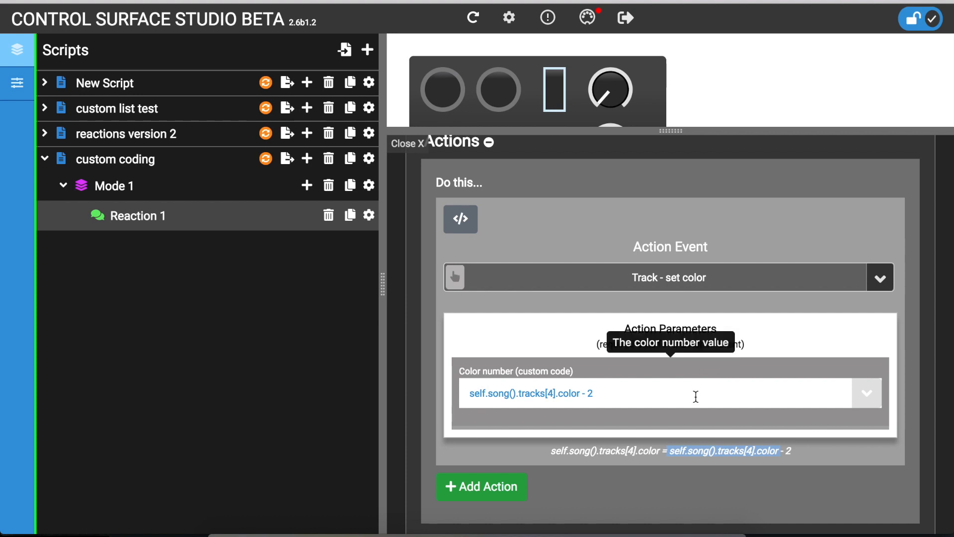
{"action": "mouse_move", "coordinate": [743, 369]}
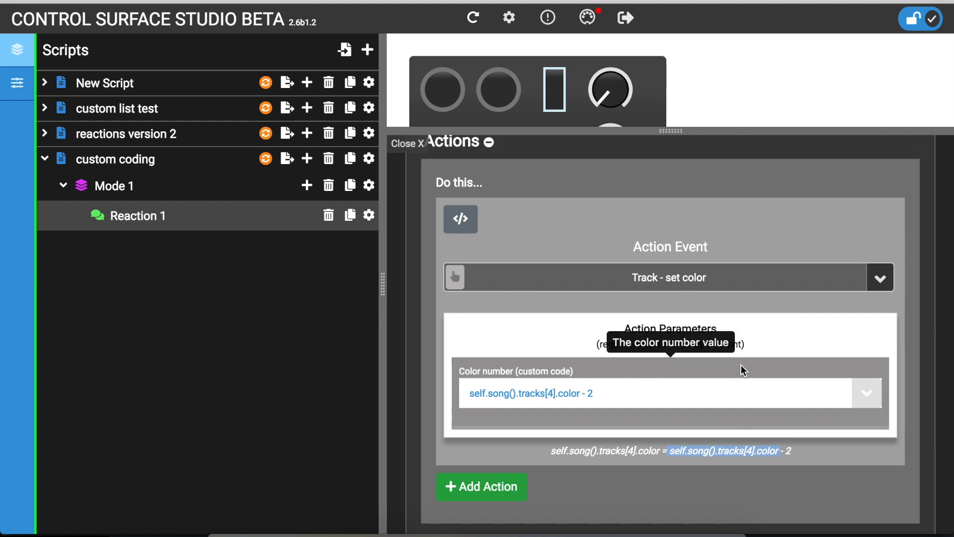
{"action": "mouse_move", "coordinate": [743, 233]}
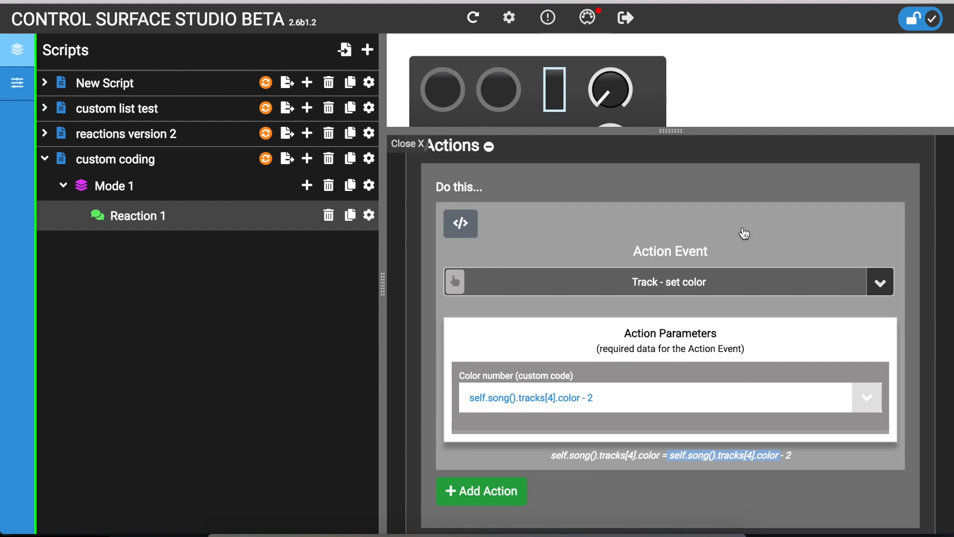
{"action": "mouse_move", "coordinate": [625, 283]}
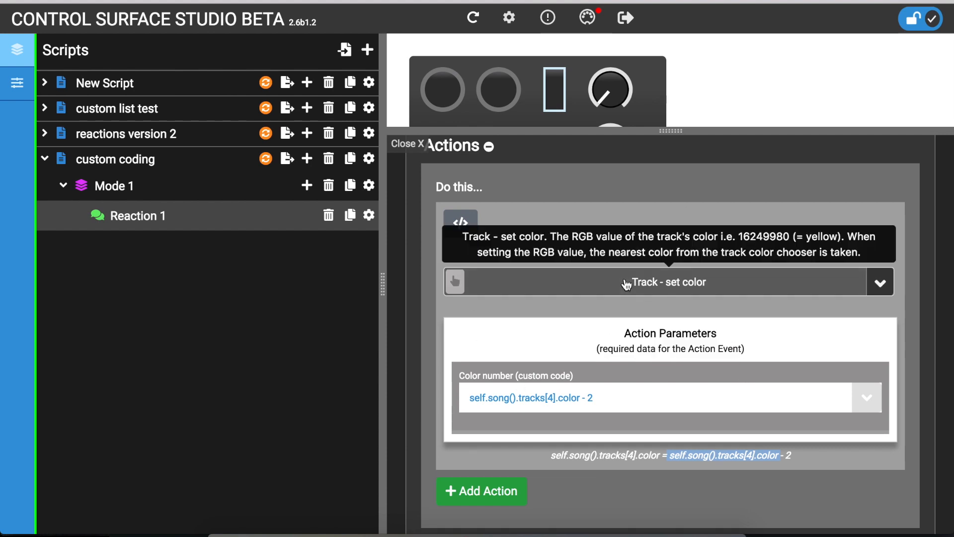
{"action": "mouse_move", "coordinate": [639, 351]}
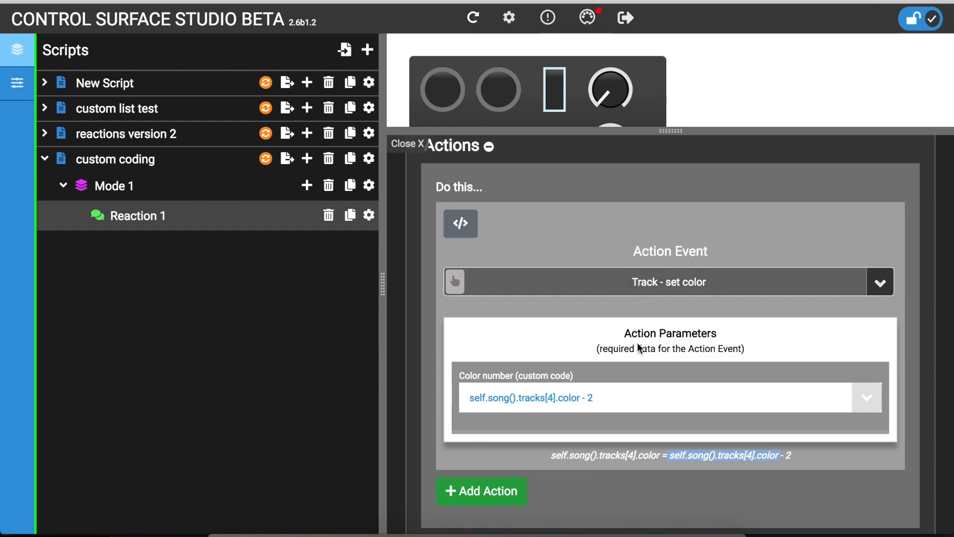
{"action": "mouse_move", "coordinate": [465, 232]}
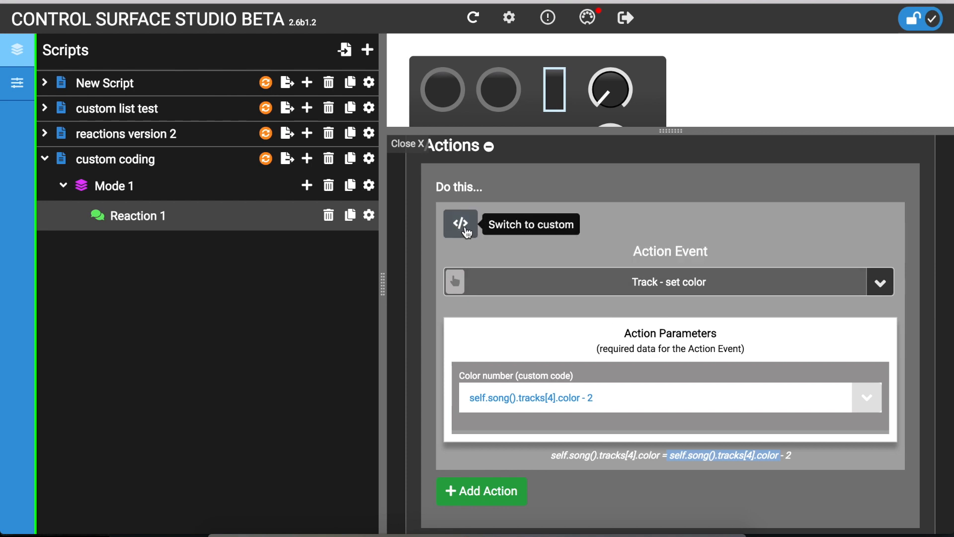
Step: Toggle the Track – set color action between form view and custom code, ending on code
{"action": "left_click", "coordinate": [460, 224]}
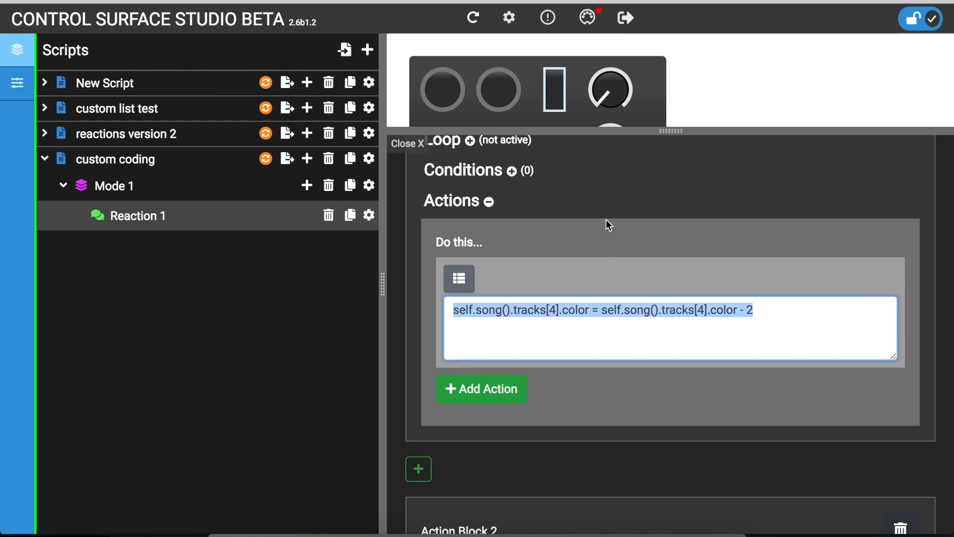
{"action": "mouse_move", "coordinate": [460, 280]}
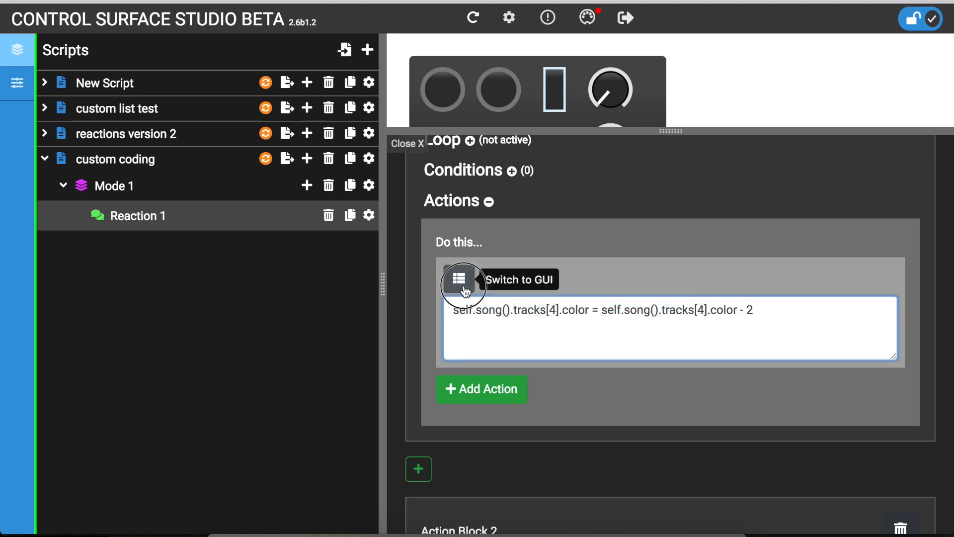
{"action": "left_click", "coordinate": [459, 279]}
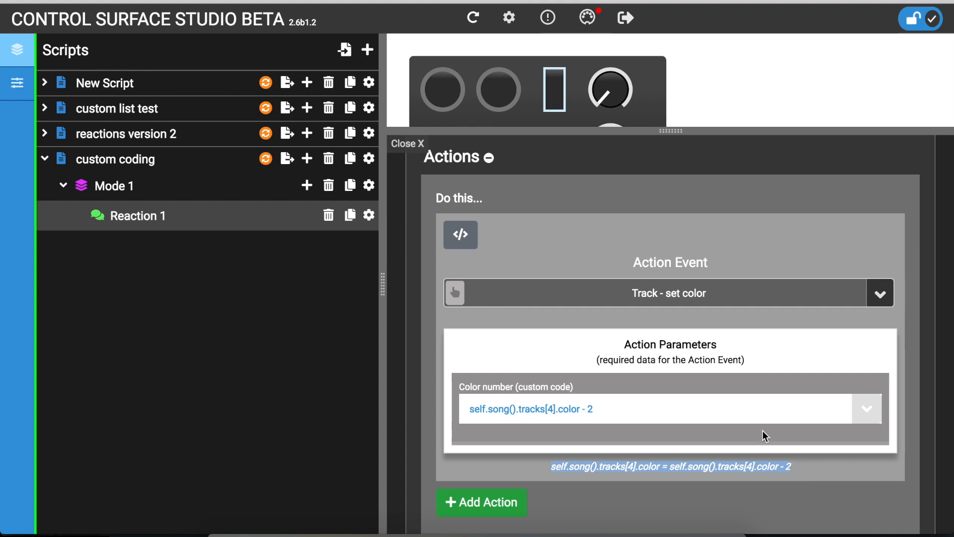
{"action": "left_click", "coordinate": [460, 234]}
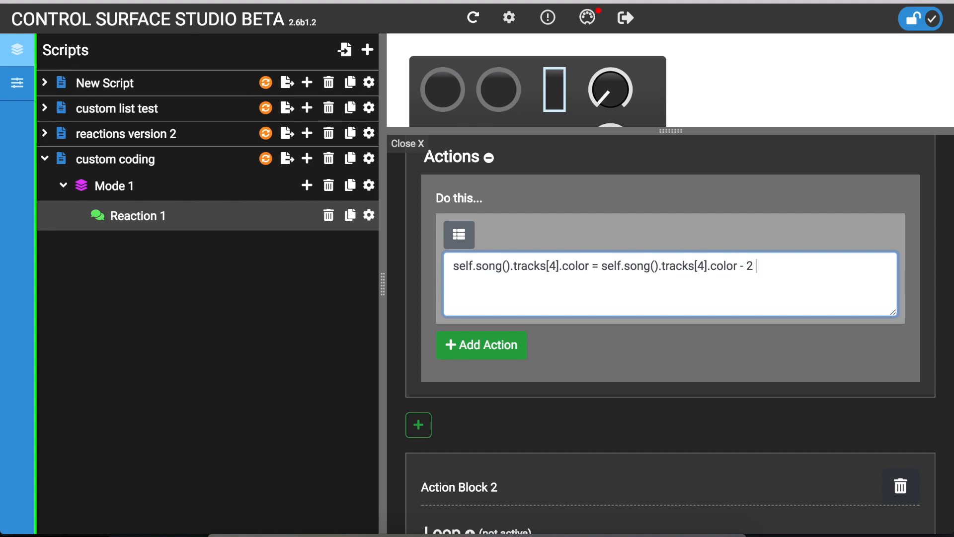
{"action": "mouse_move", "coordinate": [459, 235]}
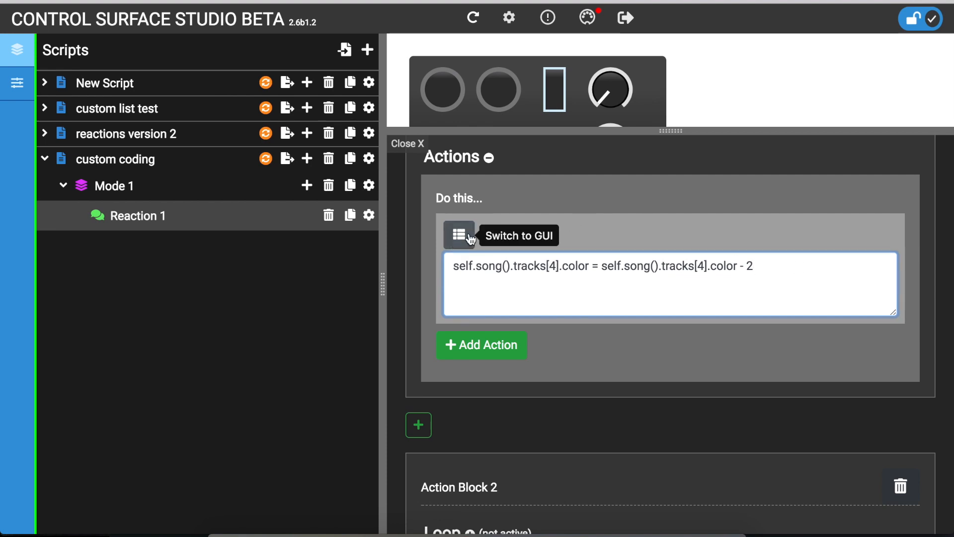
Step: Toggle the colour action between GUI and custom code and edit the subtracted number
{"action": "left_click", "coordinate": [459, 235]}
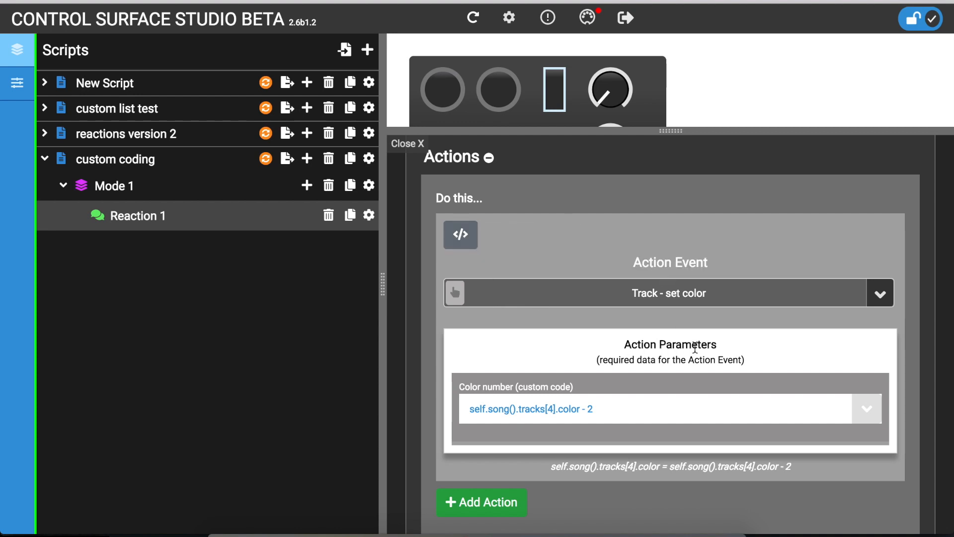
{"action": "mouse_move", "coordinate": [477, 348]}
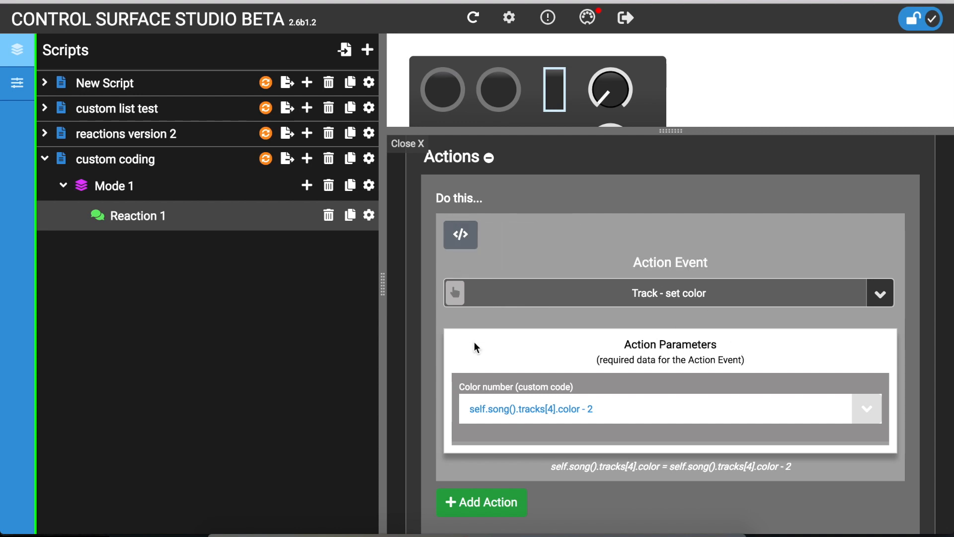
{"action": "mouse_move", "coordinate": [504, 387]}
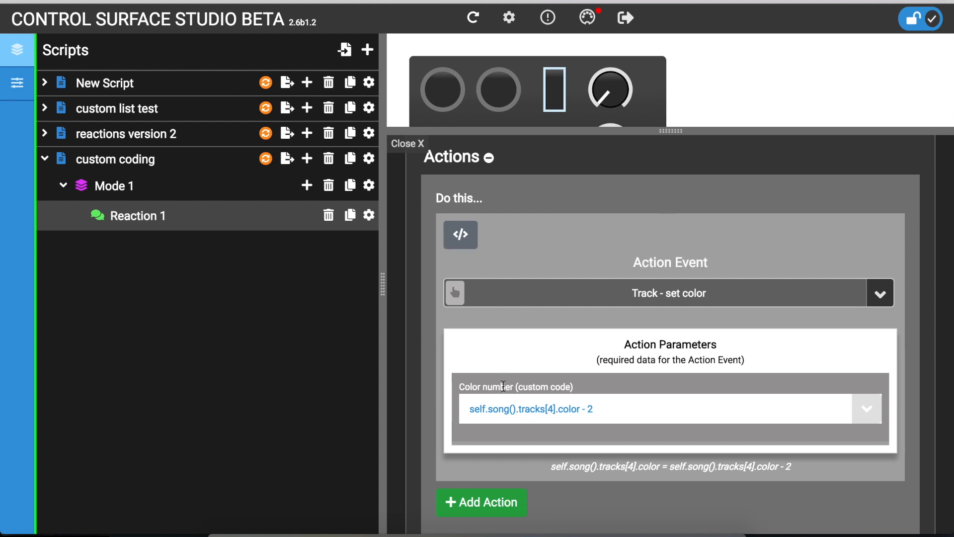
{"action": "mouse_move", "coordinate": [456, 219]}
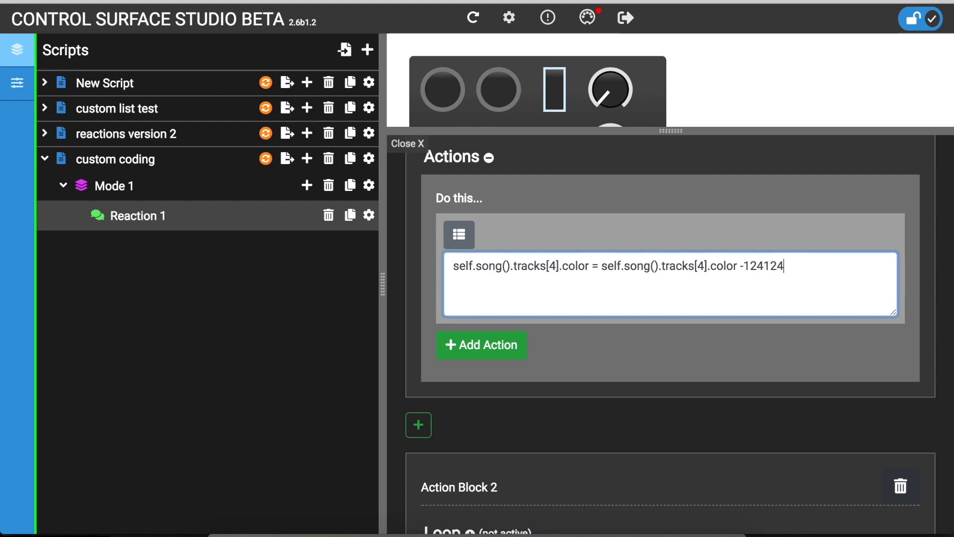
{"action": "left_click", "coordinate": [460, 235]}
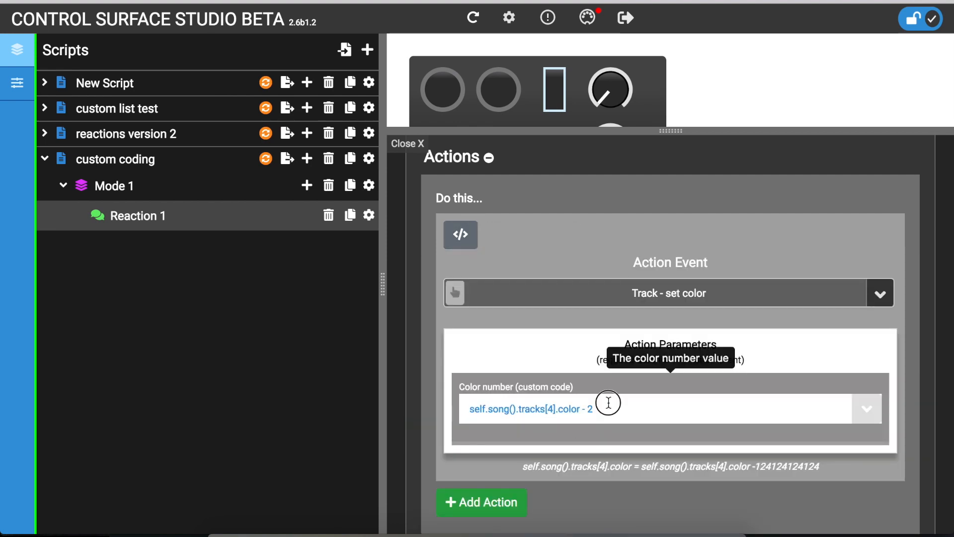
{"action": "mouse_move", "coordinate": [518, 288]}
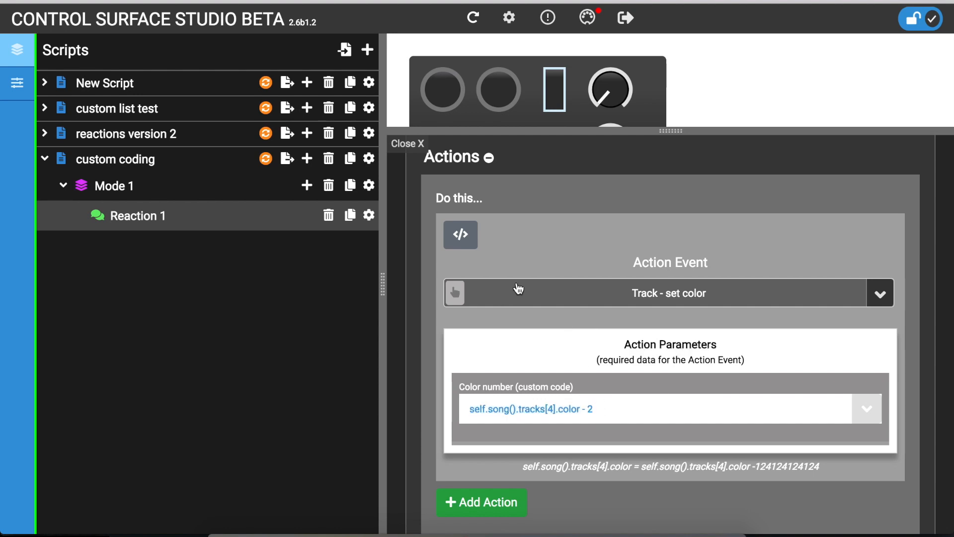
{"action": "left_click", "coordinate": [461, 235]}
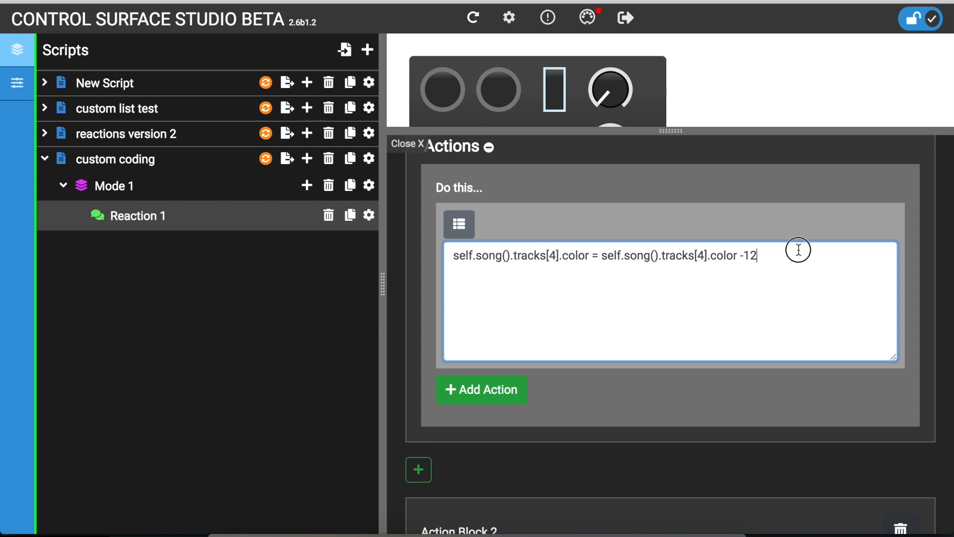
{"action": "type", "text": "nnn"}
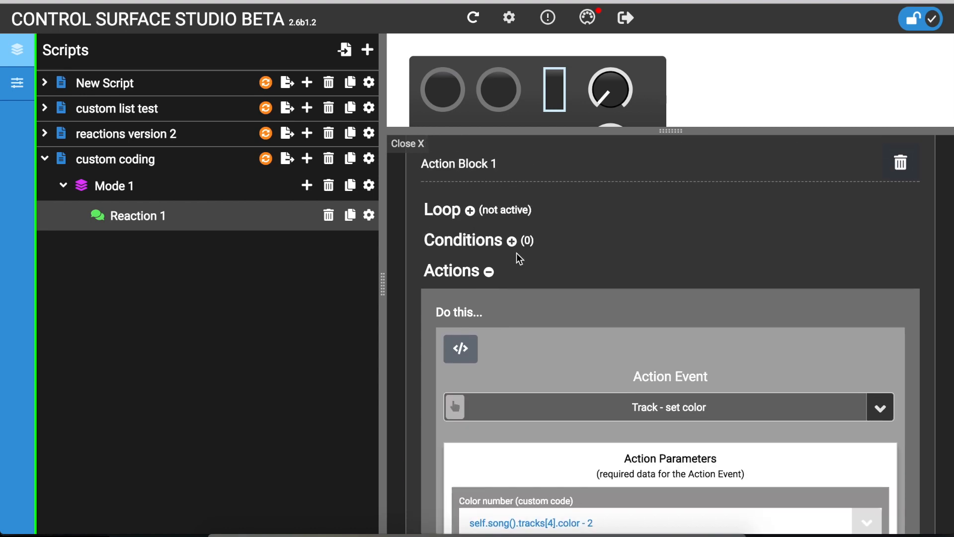
Step: Add a Device Parameter value condition using 'is less than' with a Custom comparison value
{"action": "left_click", "coordinate": [511, 240]}
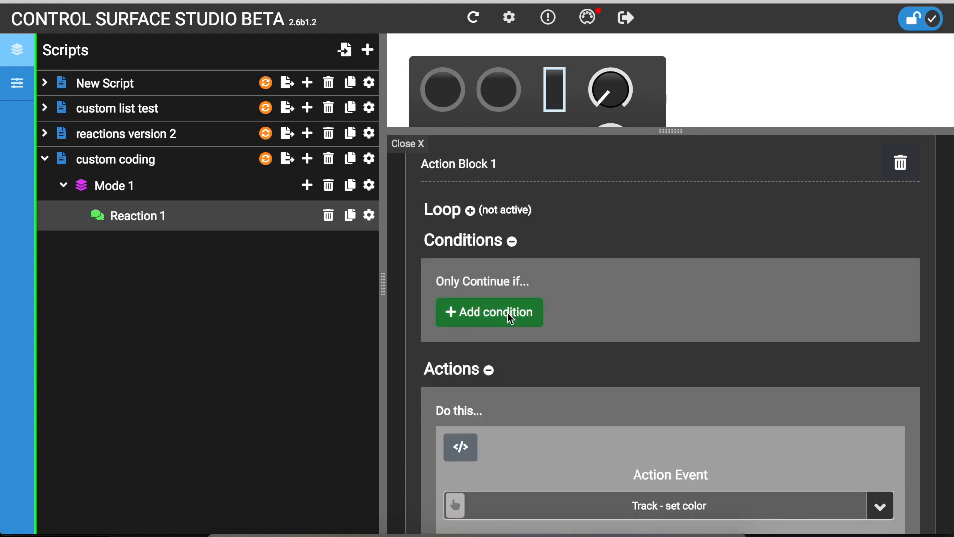
{"action": "left_click", "coordinate": [489, 312]}
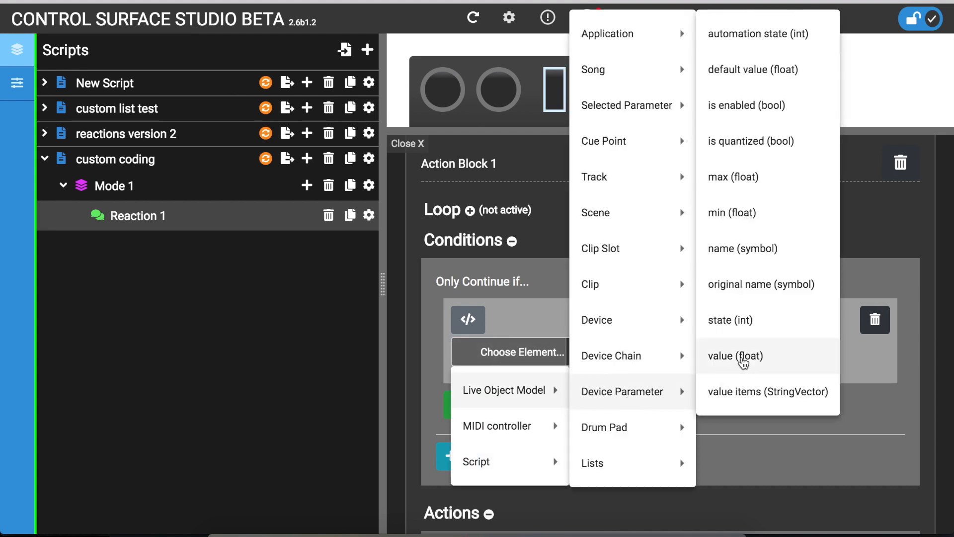
{"action": "left_click", "coordinate": [735, 356]}
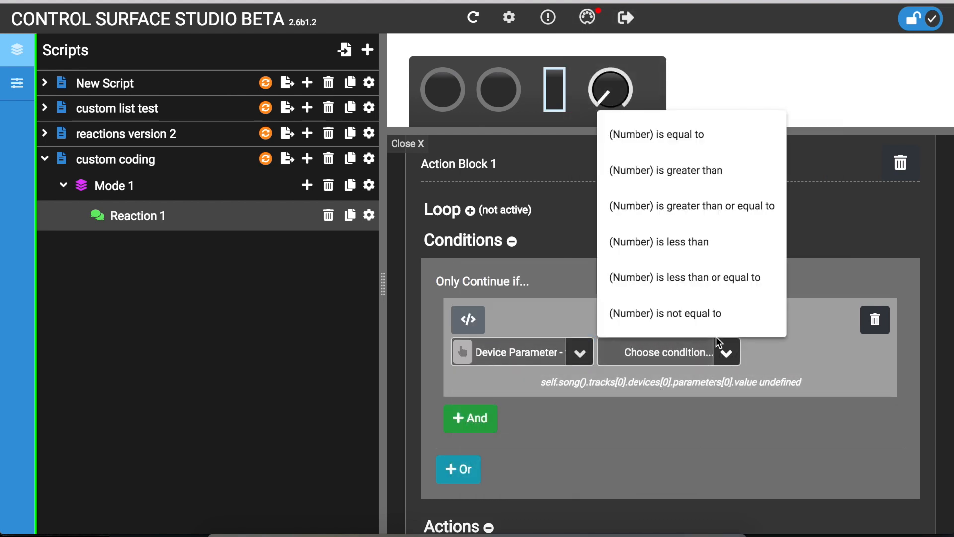
{"action": "left_click", "coordinate": [659, 241]}
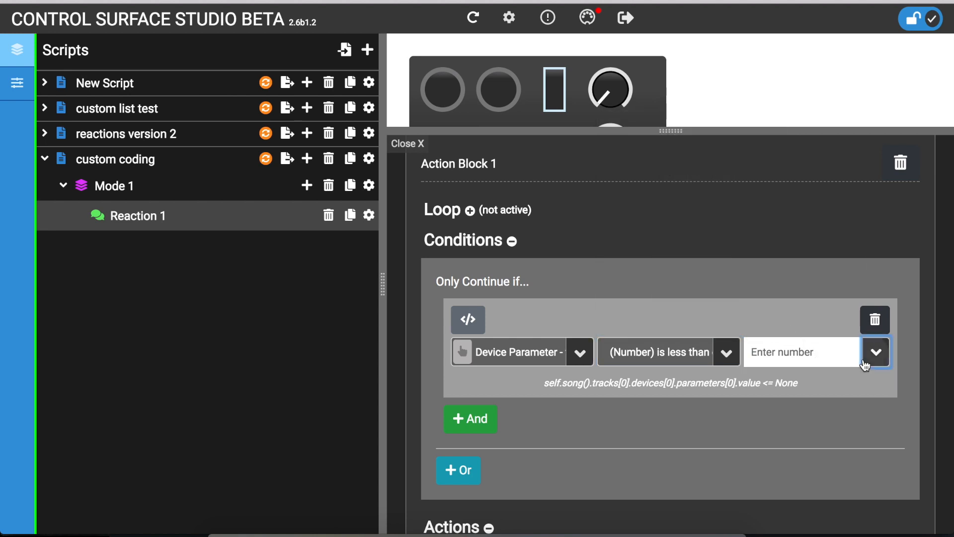
{"action": "left_click", "coordinate": [877, 352]}
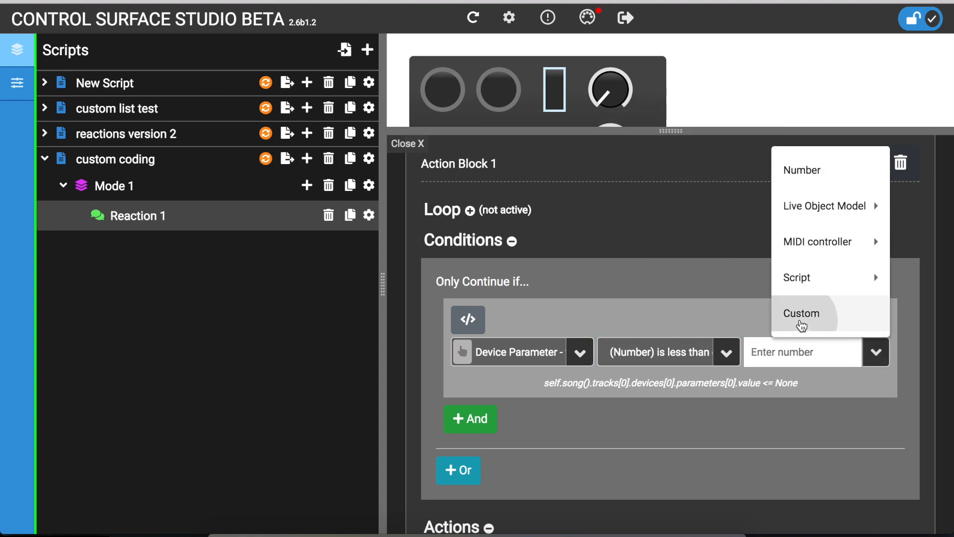
{"action": "left_click", "coordinate": [800, 313]}
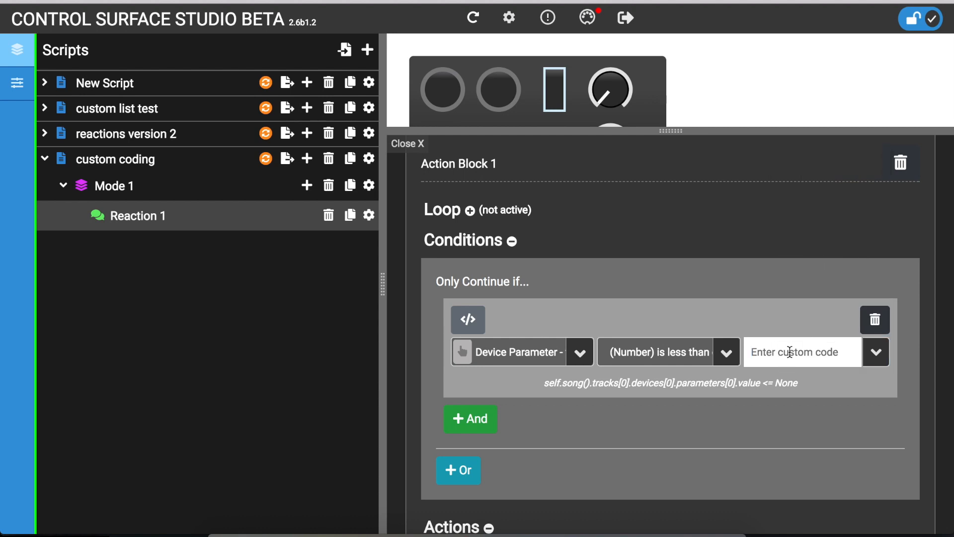
Step: Switch the condition to custom code and add a second And condition
{"action": "left_click", "coordinate": [876, 353]}
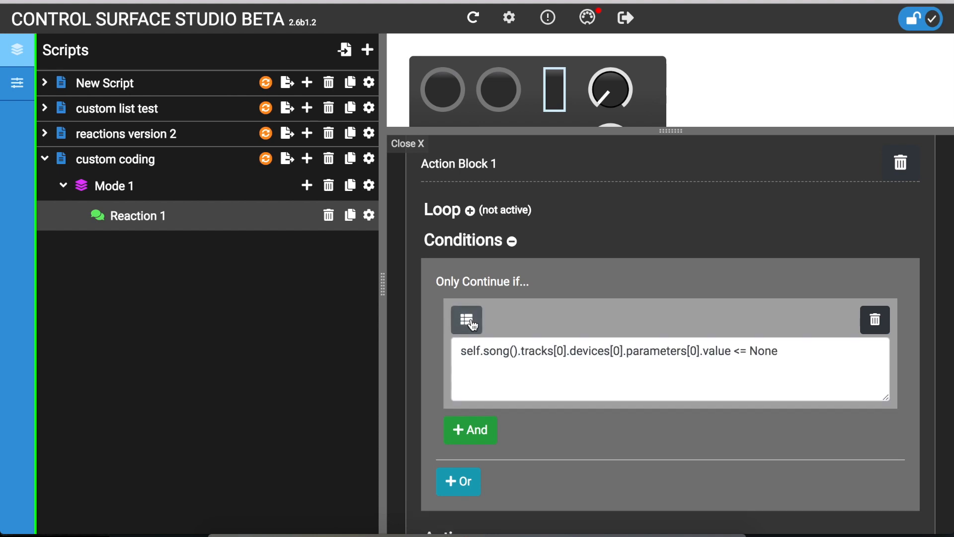
{"action": "mouse_move", "coordinate": [473, 328]}
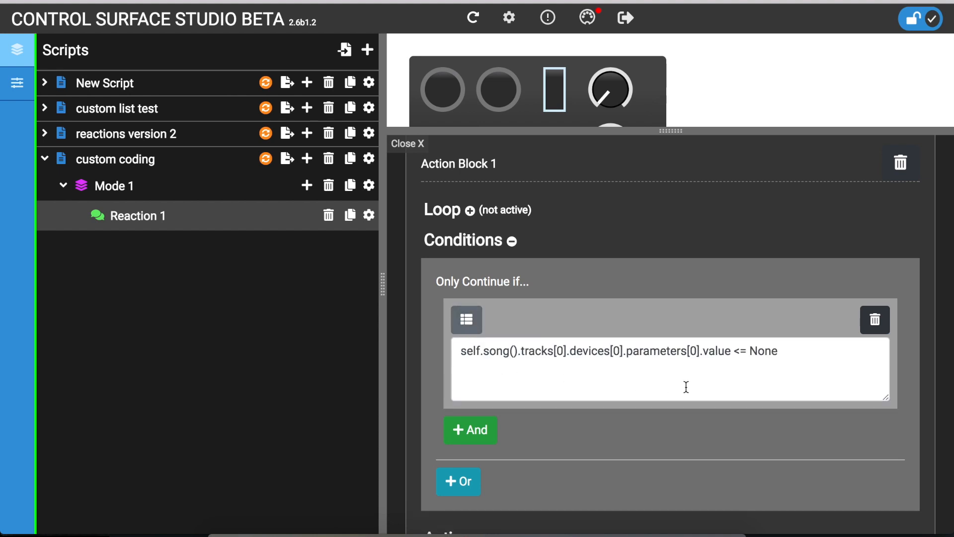
{"action": "left_click", "coordinate": [792, 351]}
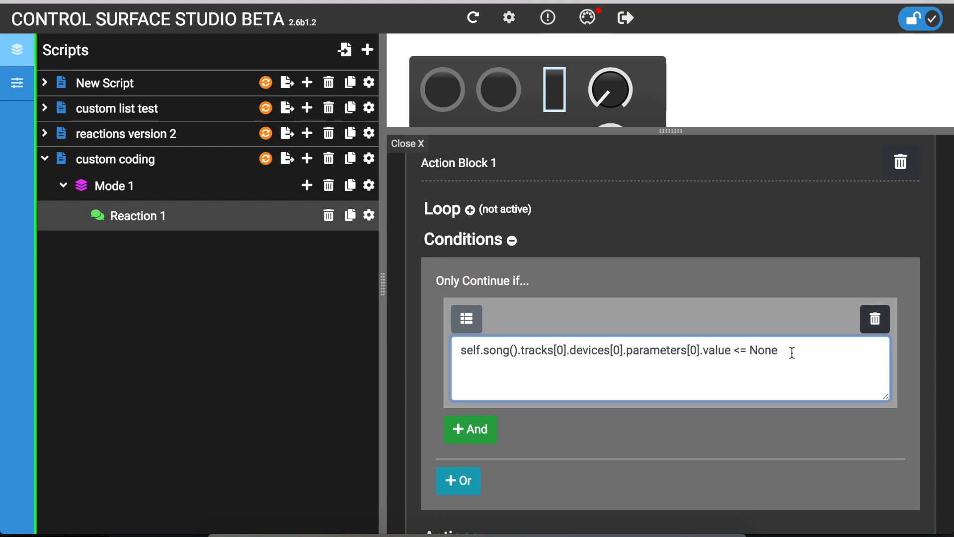
{"action": "left_click", "coordinate": [470, 429]}
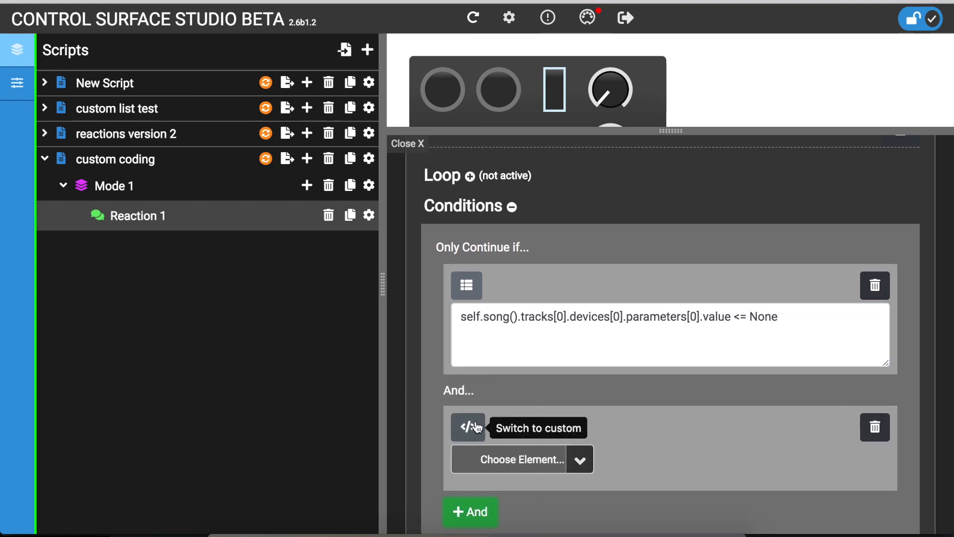
Step: Convert the new And condition into an empty custom-code box
{"action": "left_click", "coordinate": [466, 428]}
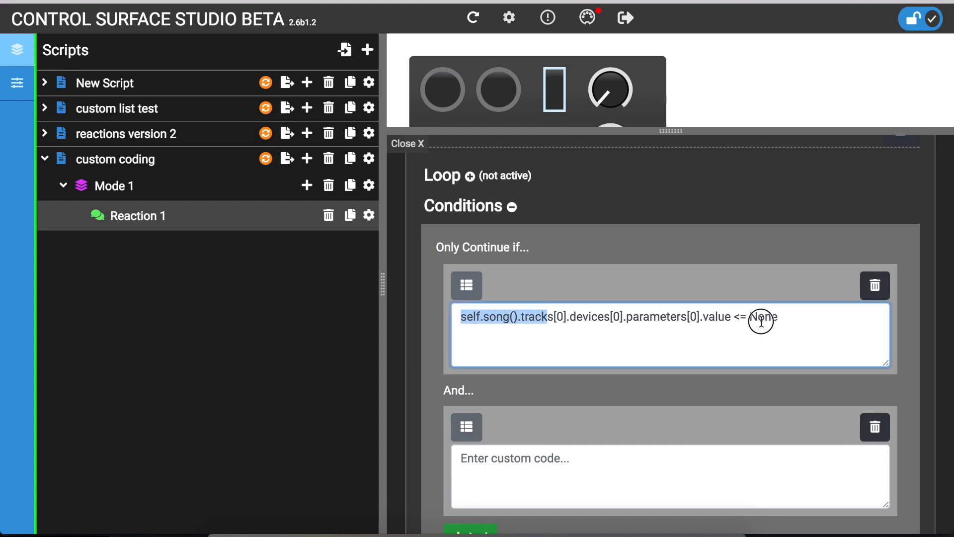
{"action": "scroll", "scroll_direction": "down", "scroll_amount": 3}
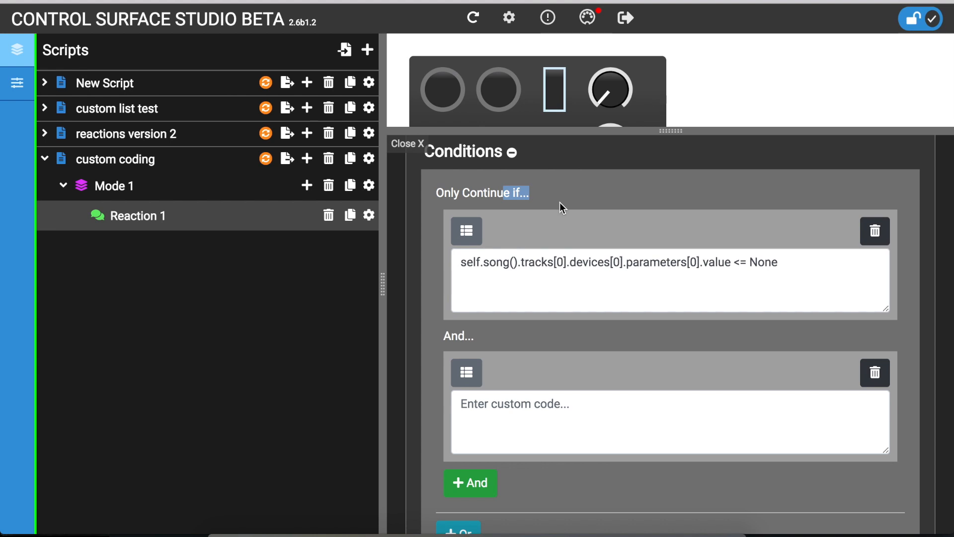
{"action": "mouse_move", "coordinate": [593, 199]}
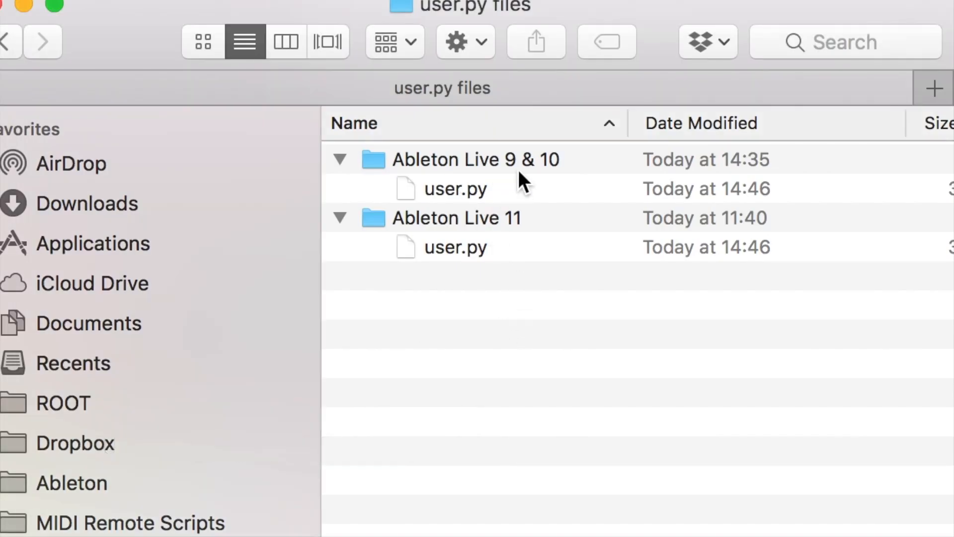
Step: Open user.py for Ableton Live 9 & 10 and place the cursor after the log message
{"action": "double_click", "coordinate": [455, 189]}
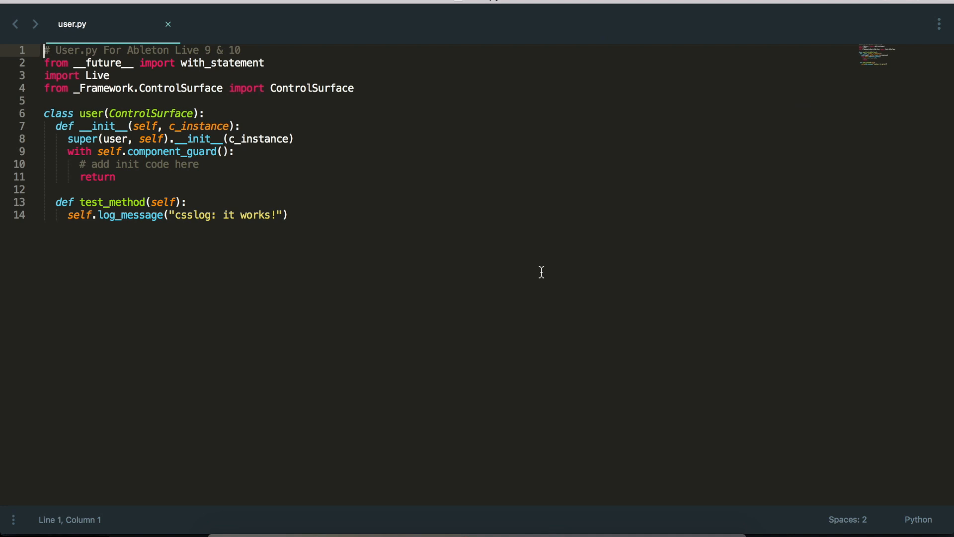
{"action": "left_click", "coordinate": [290, 216]}
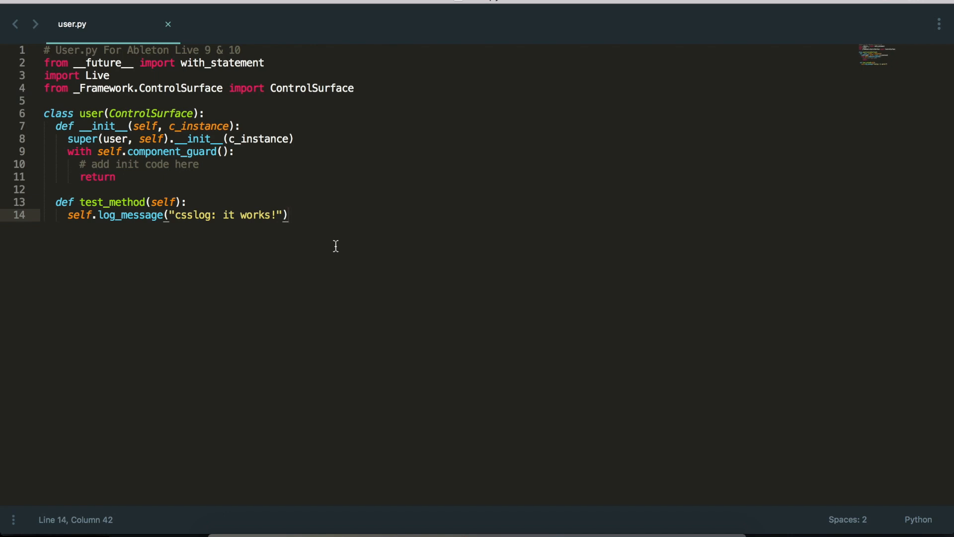
{"action": "mouse_move", "coordinate": [186, 50]}
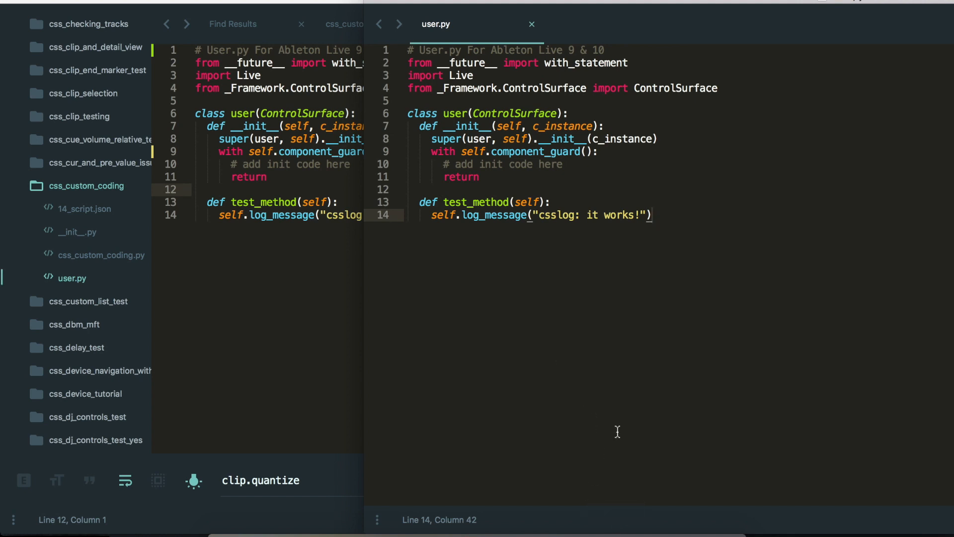
{"action": "mouse_move", "coordinate": [539, 46]}
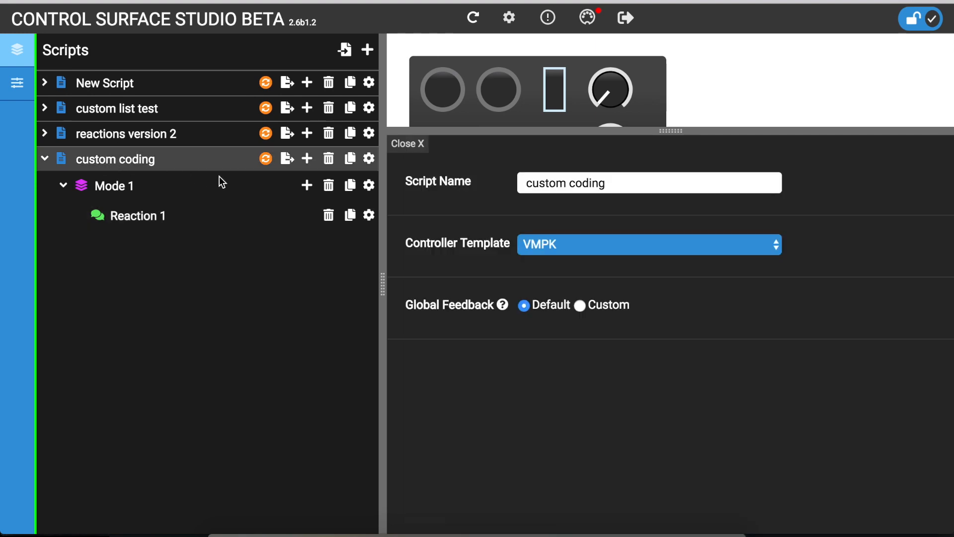
Step: Review Reaction 1's listeners and action blocks, picking the set modifier value option
{"action": "left_click", "coordinate": [137, 216]}
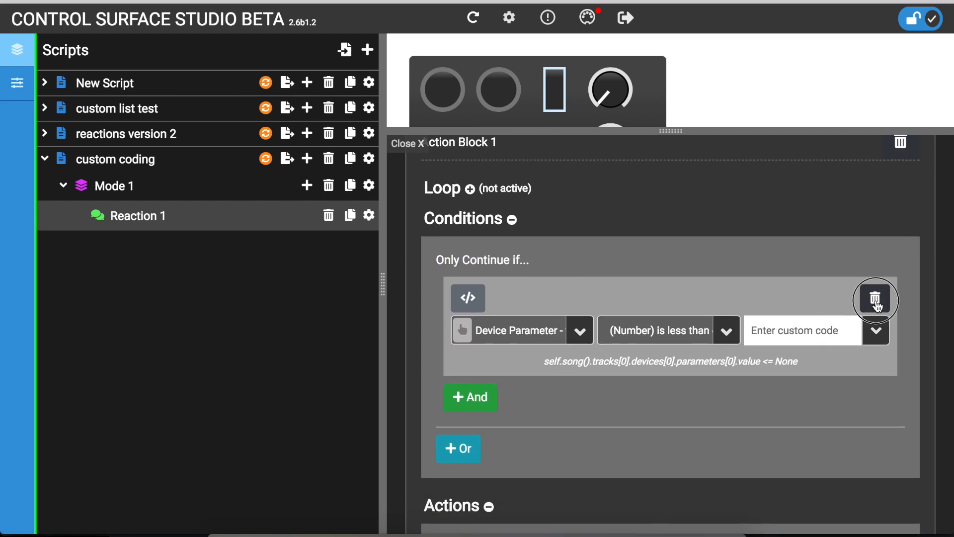
{"action": "scroll", "scroll_direction": "down", "scroll_amount": 3}
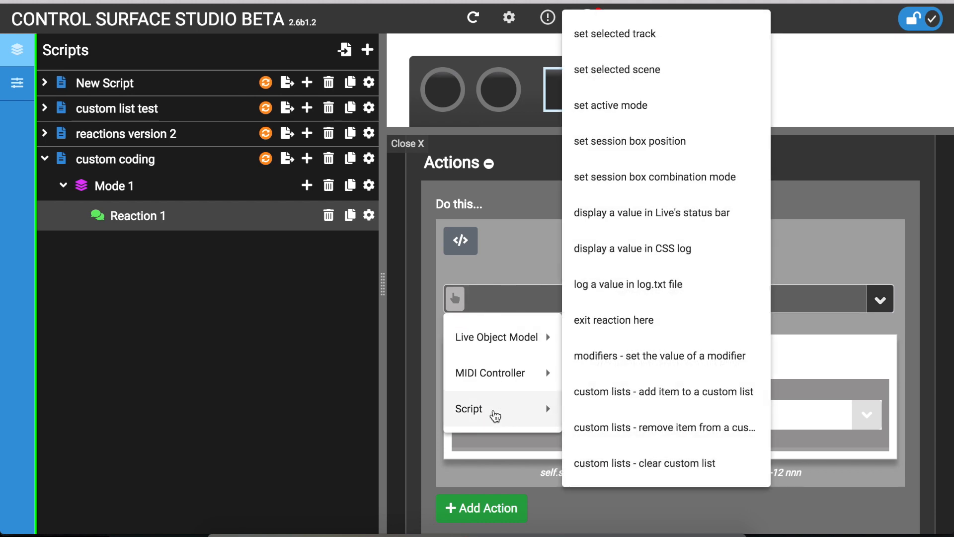
{"action": "mouse_move", "coordinate": [637, 321]}
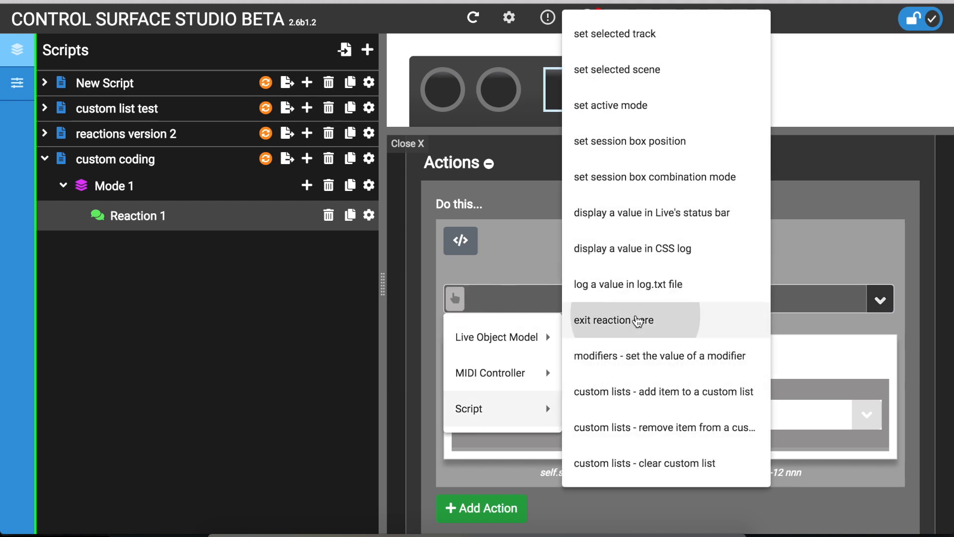
{"action": "left_click", "coordinate": [613, 320]}
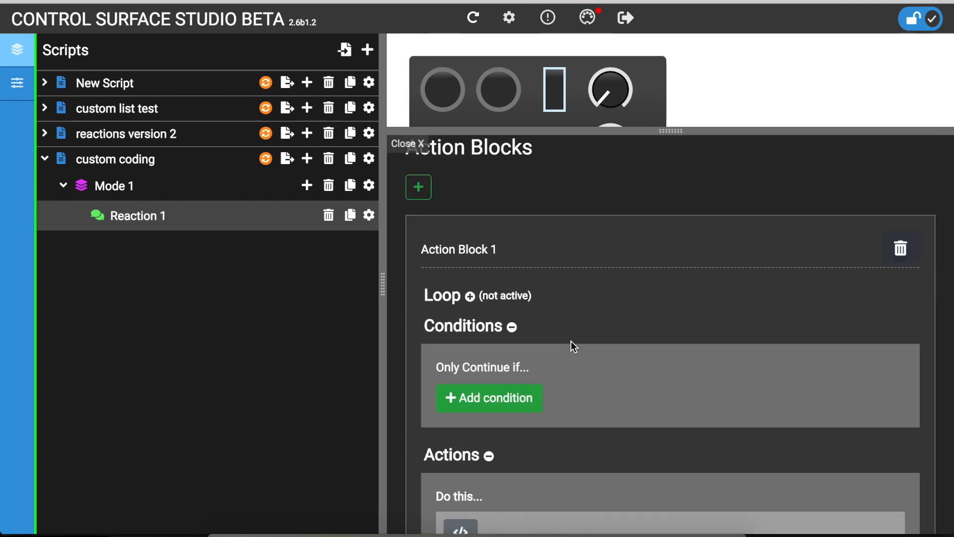
{"action": "scroll", "scroll_direction": "down", "scroll_amount": 3}
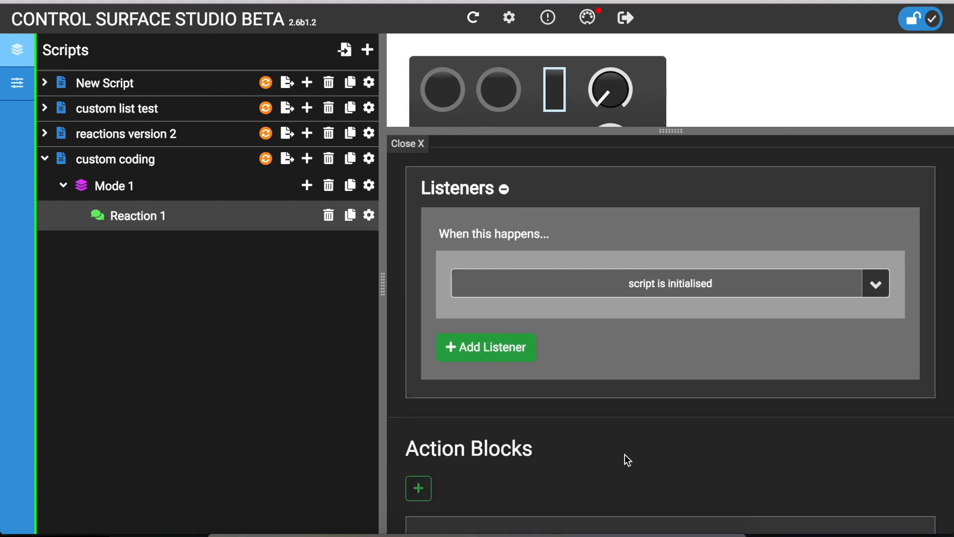
{"action": "scroll", "scroll_direction": "down", "scroll_amount": 3}
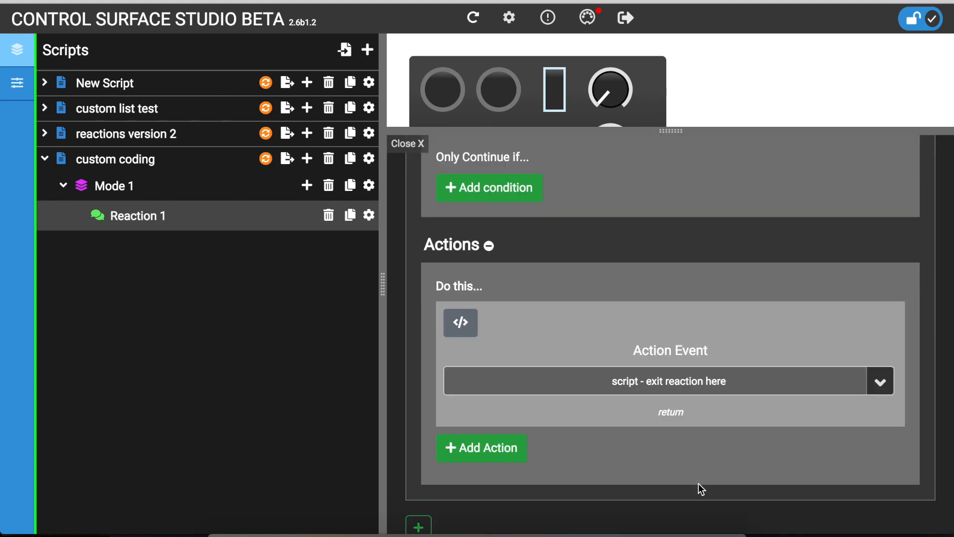
{"action": "mouse_move", "coordinate": [729, 408]}
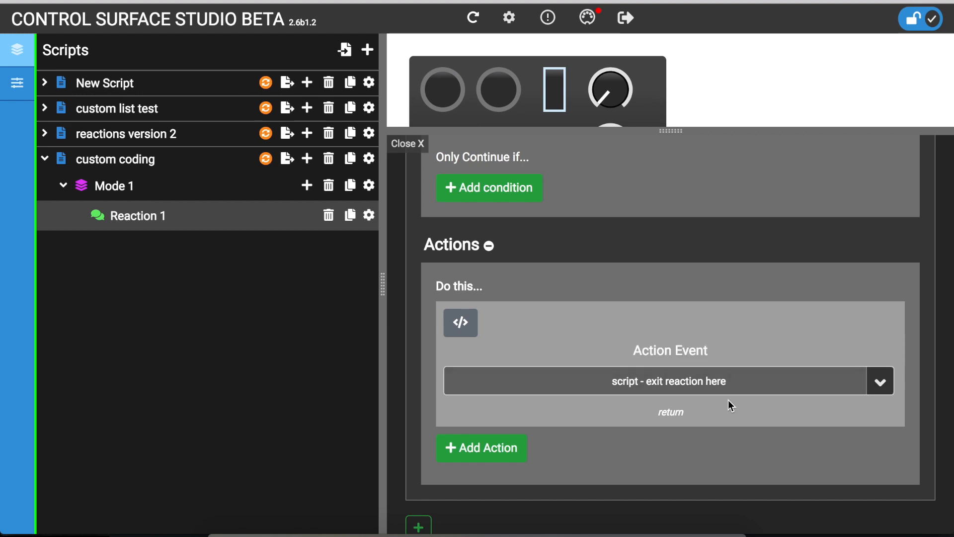
{"action": "mouse_move", "coordinate": [266, 158]}
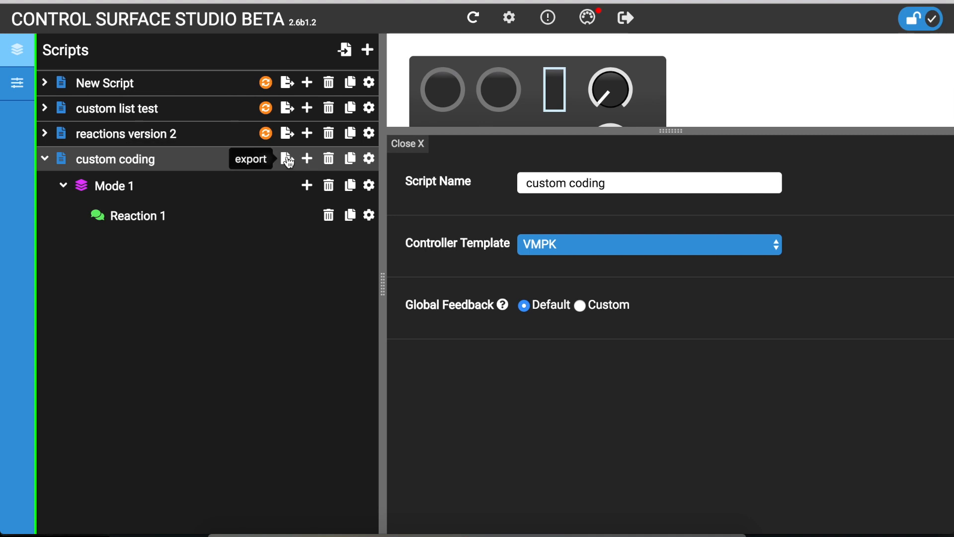
Step: Export the custom coding script from its row in Control Surface Studio
{"action": "left_click", "coordinate": [266, 159]}
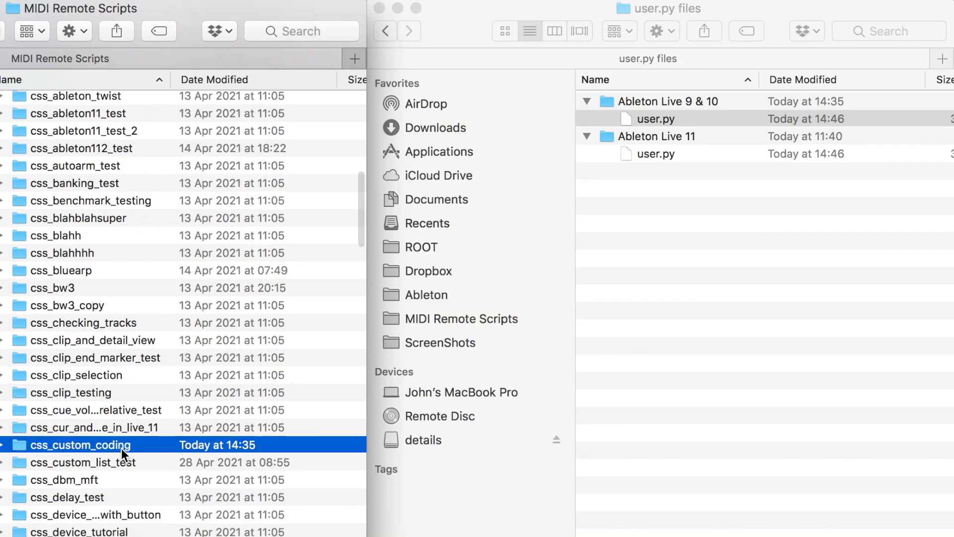
Step: Open the freshly exported css_custom_coding folder in MIDI Remote Scripts
{"action": "double_click", "coordinate": [80, 445]}
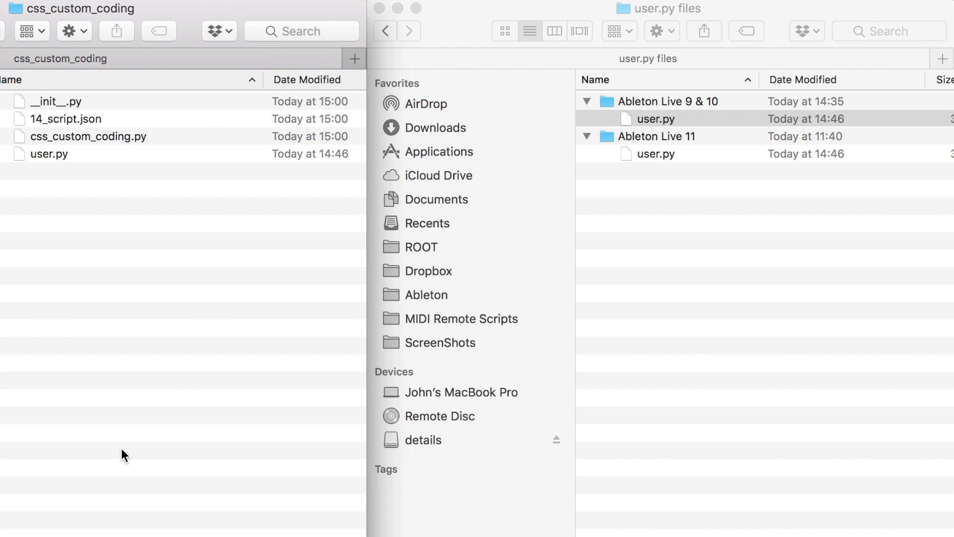
{"action": "left_click", "coordinate": [45, 153]}
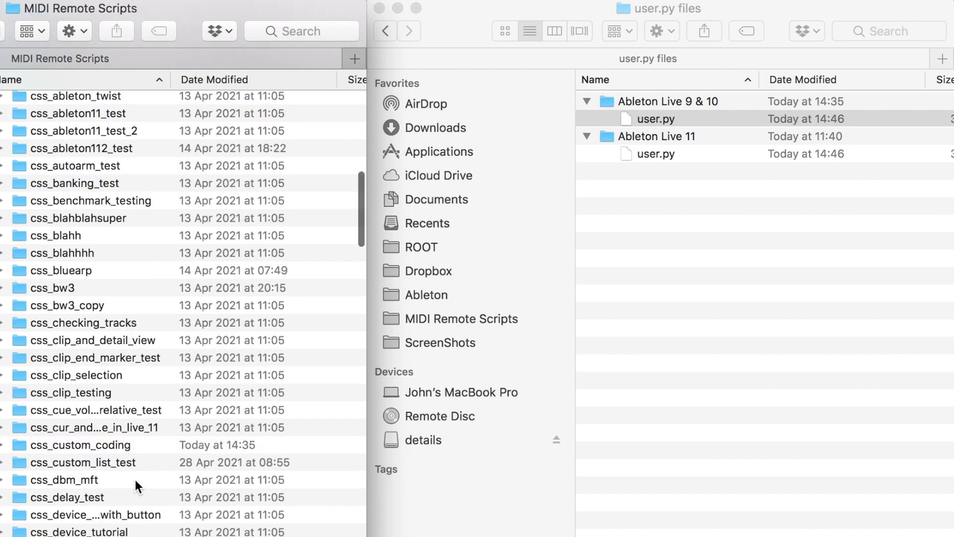
{"action": "left_click", "coordinate": [81, 445]}
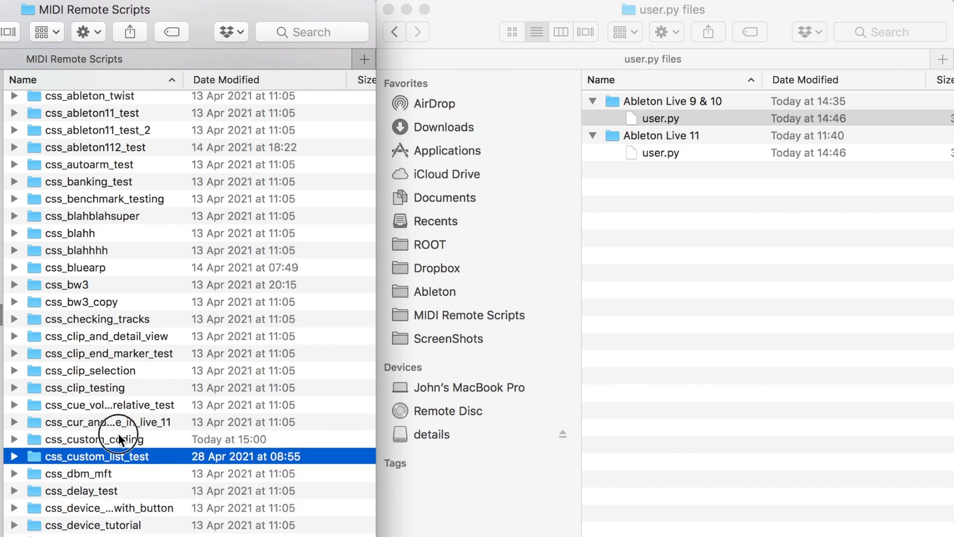
{"action": "left_click", "coordinate": [93, 440]}
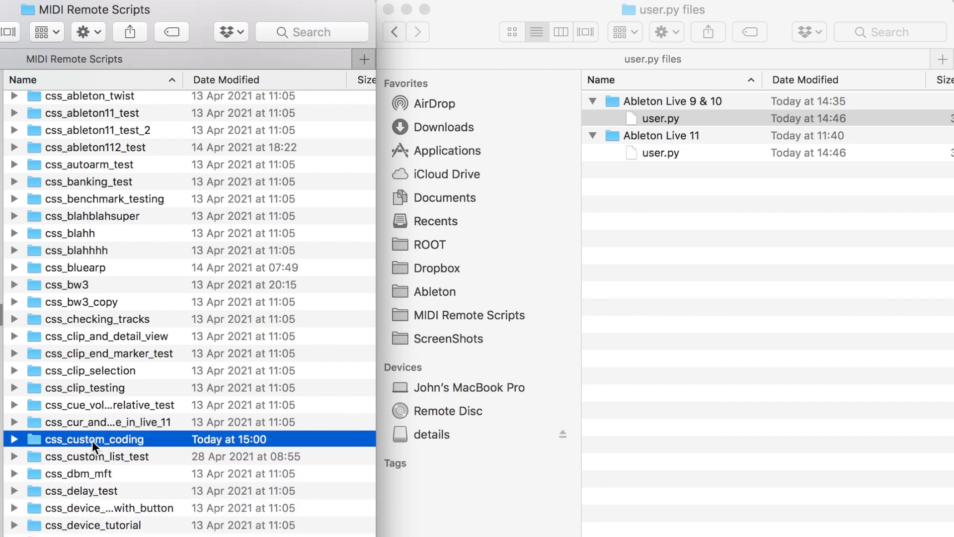
{"action": "double_click", "coordinate": [94, 440]}
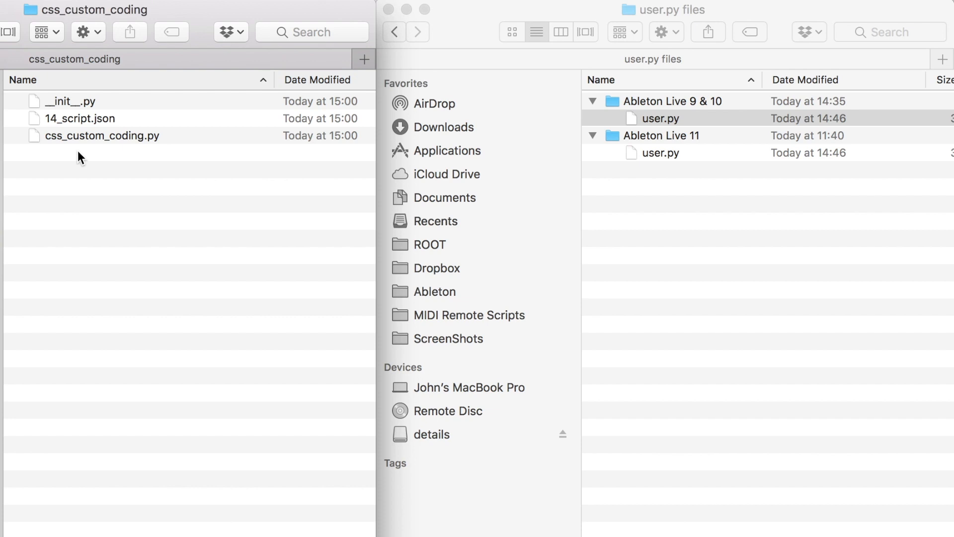
{"action": "mouse_move", "coordinate": [68, 140]}
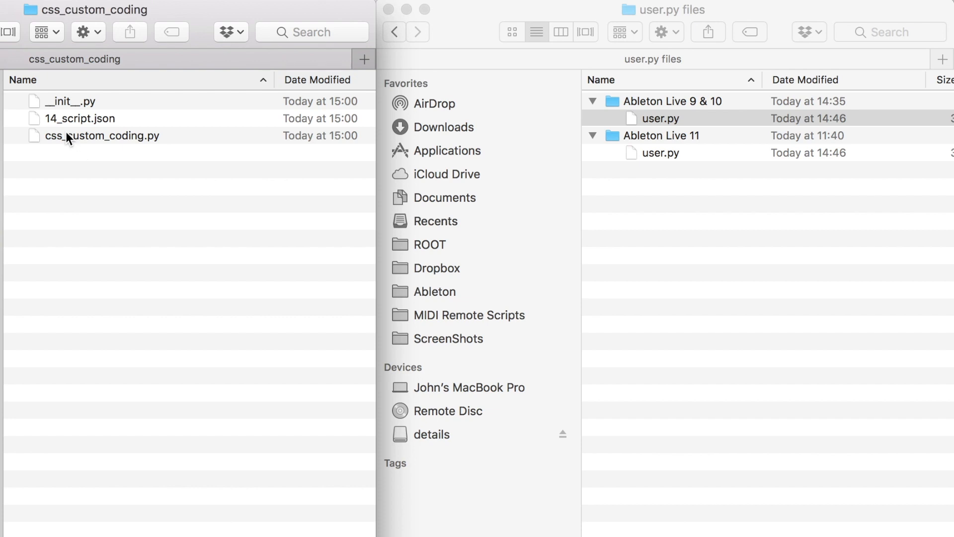
Step: Copy the Ableton Live 9 & 10 user.py into the css_custom_coding folder
{"action": "left_click", "coordinate": [657, 105]}
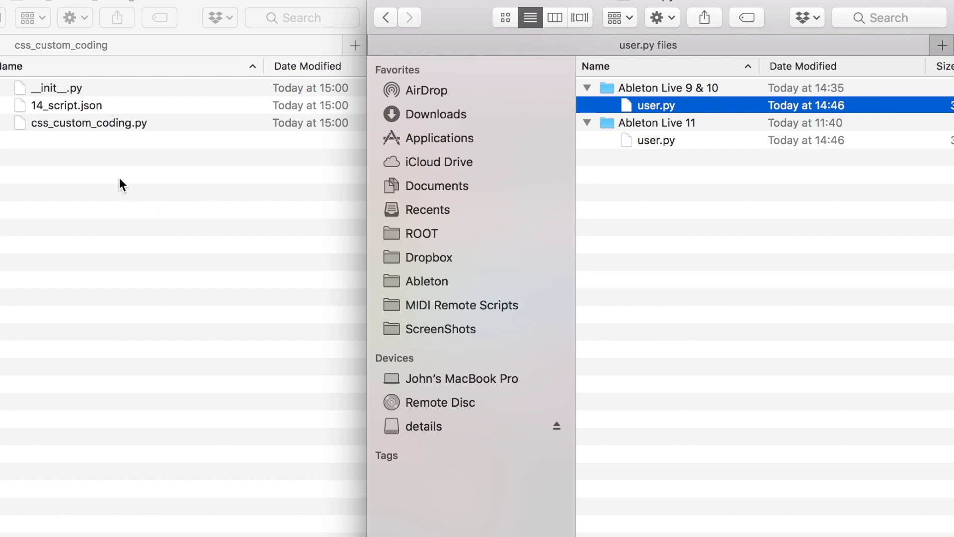
{"action": "mouse_move", "coordinate": [683, 108]}
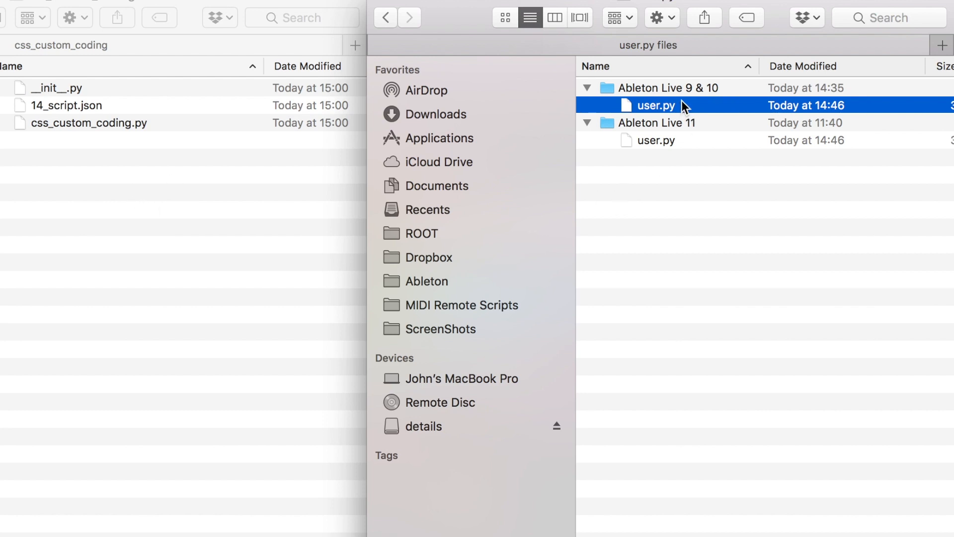
{"action": "mouse_move", "coordinate": [700, 125]}
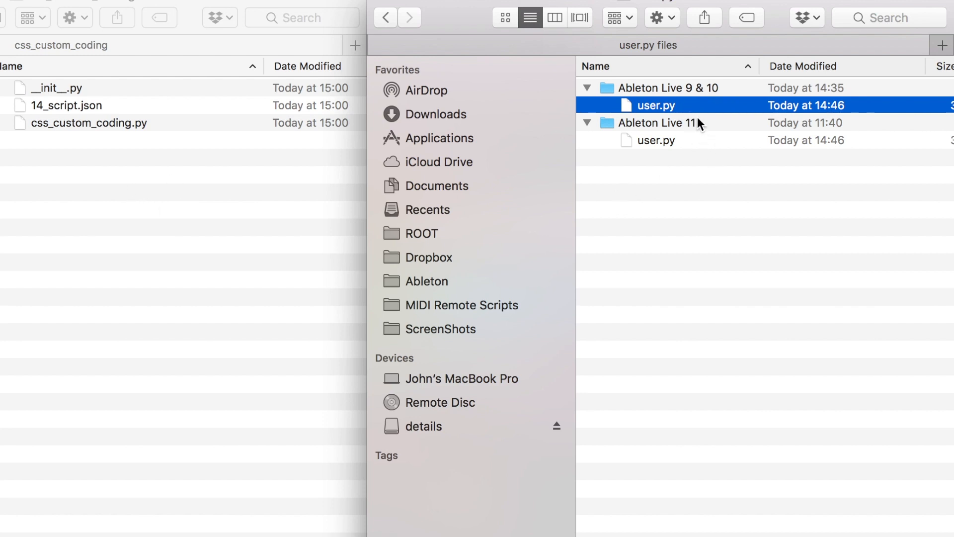
{"action": "mouse_move", "coordinate": [680, 107]}
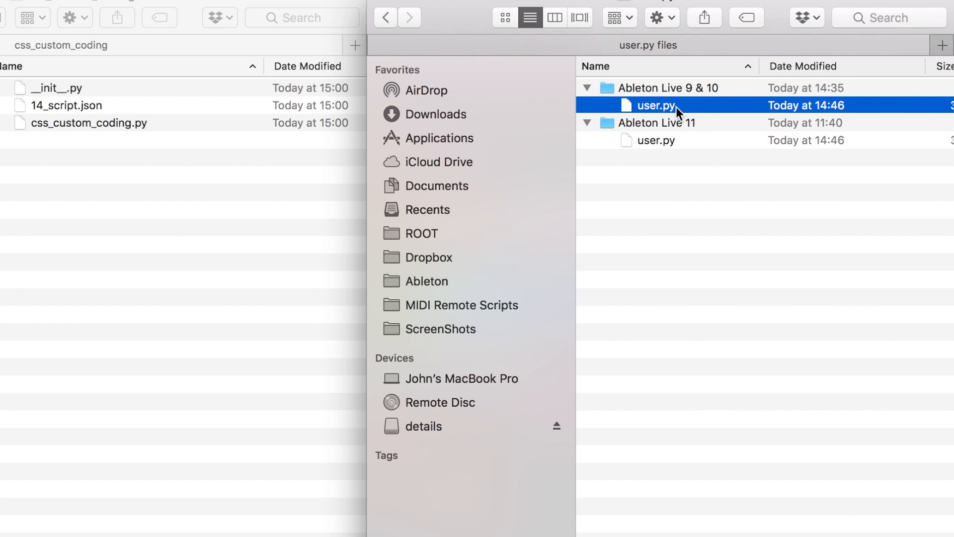
{"action": "mouse_move", "coordinate": [658, 115]}
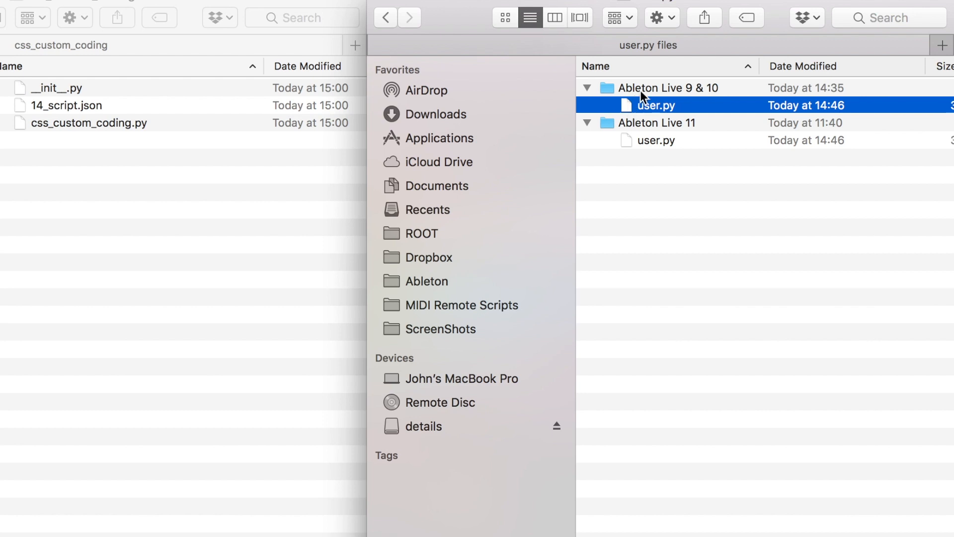
{"action": "left_click", "coordinate": [630, 104]}
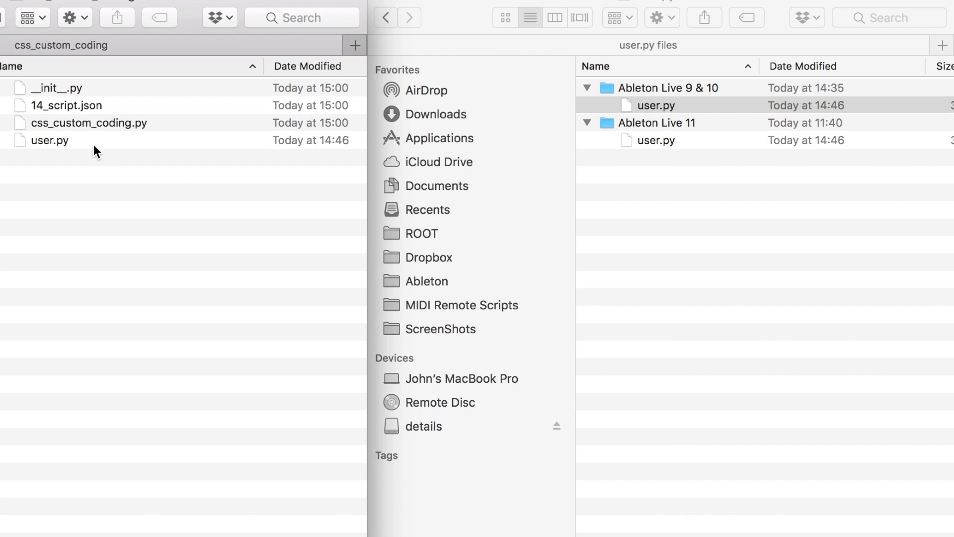
{"action": "right_click", "coordinate": [50, 140]}
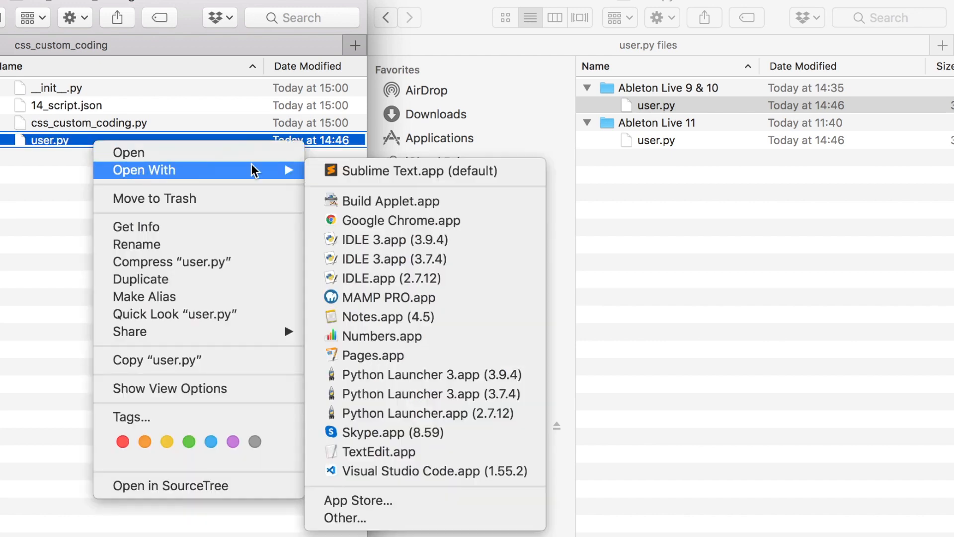
Step: Open user.py in Sublime Text and highlight the __init__ method
{"action": "left_click", "coordinate": [418, 171]}
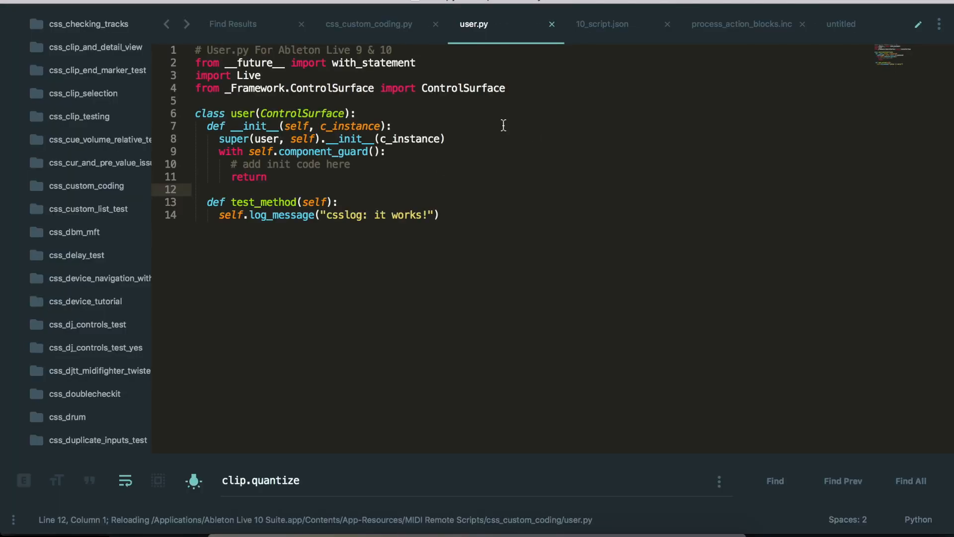
{"action": "mouse_move", "coordinate": [523, 149]}
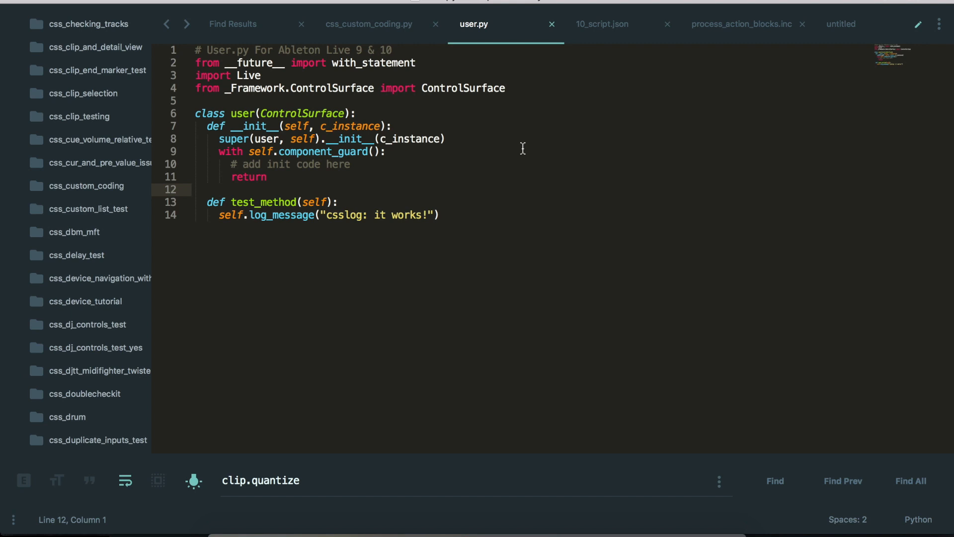
{"action": "double_click", "coordinate": [256, 126]}
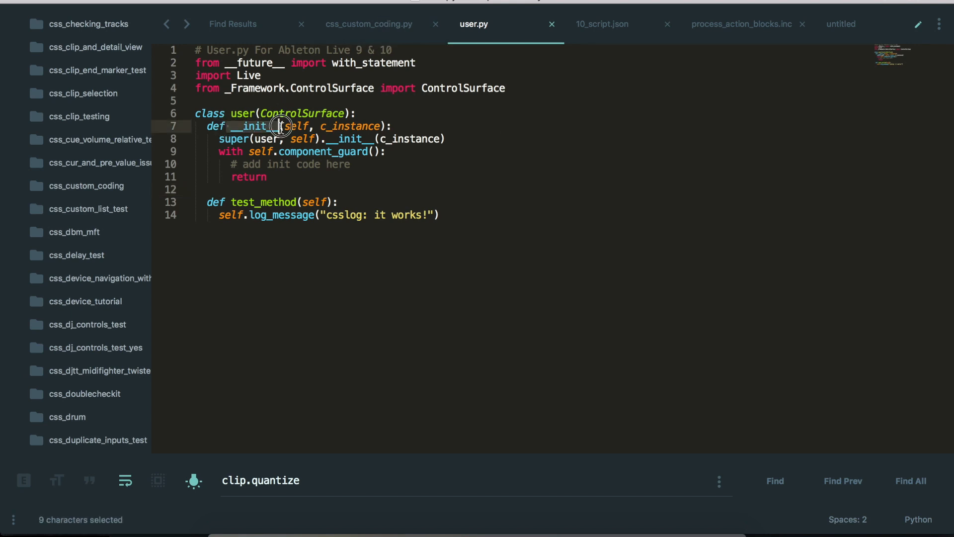
{"action": "left_click", "coordinate": [274, 126]}
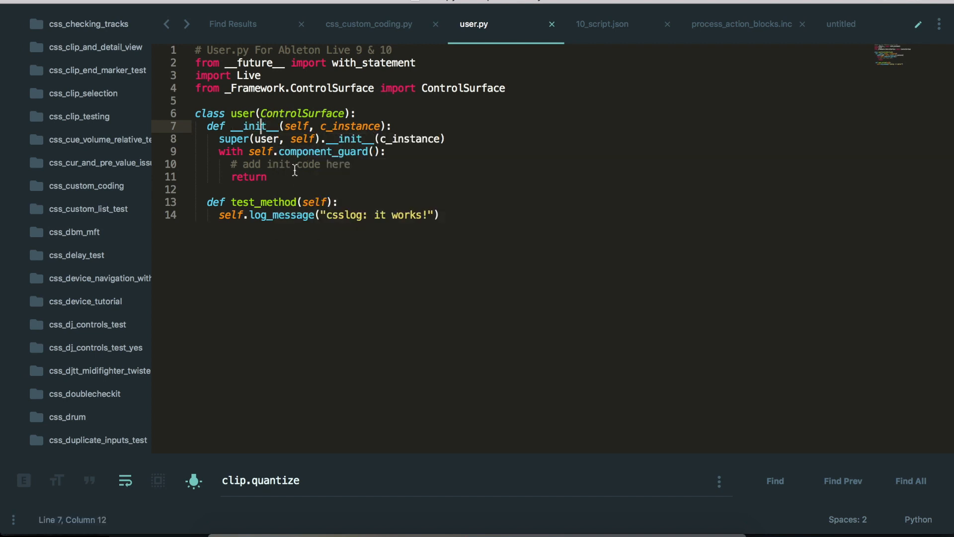
{"action": "mouse_move", "coordinate": [349, 179]}
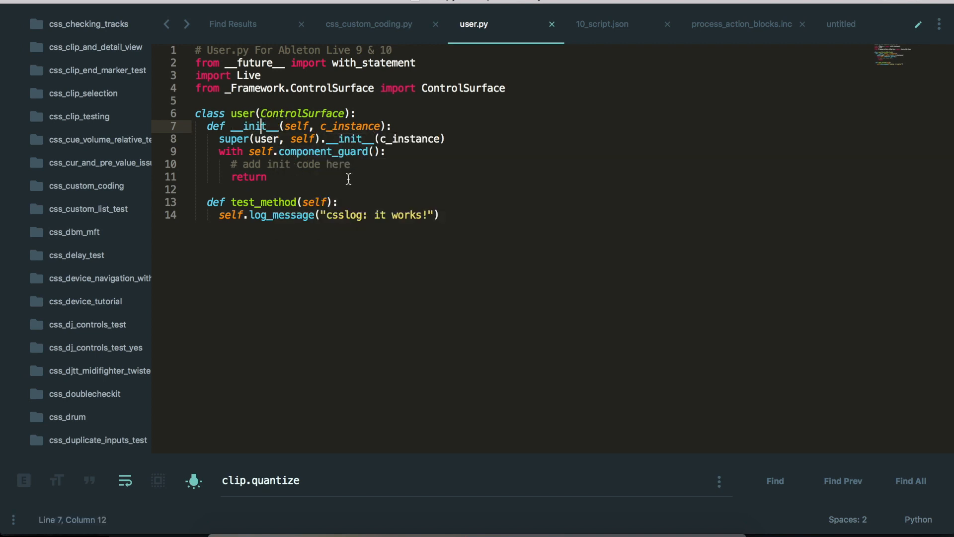
Step: Highlight the 'add init code here' comment and the test_method definition
{"action": "left_click", "coordinate": [231, 164]}
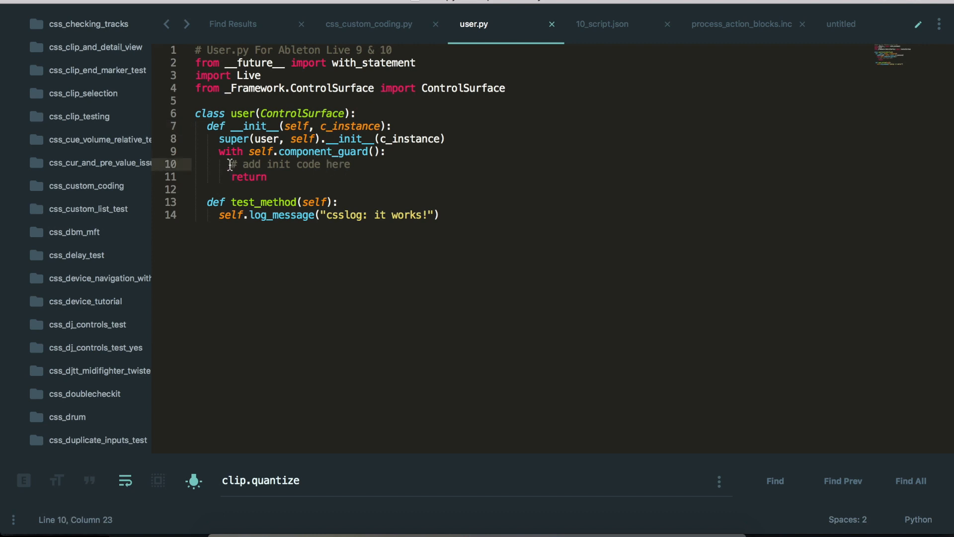
{"action": "left_click_drag", "start_coordinate": [231, 164], "coordinate": [351, 163]}
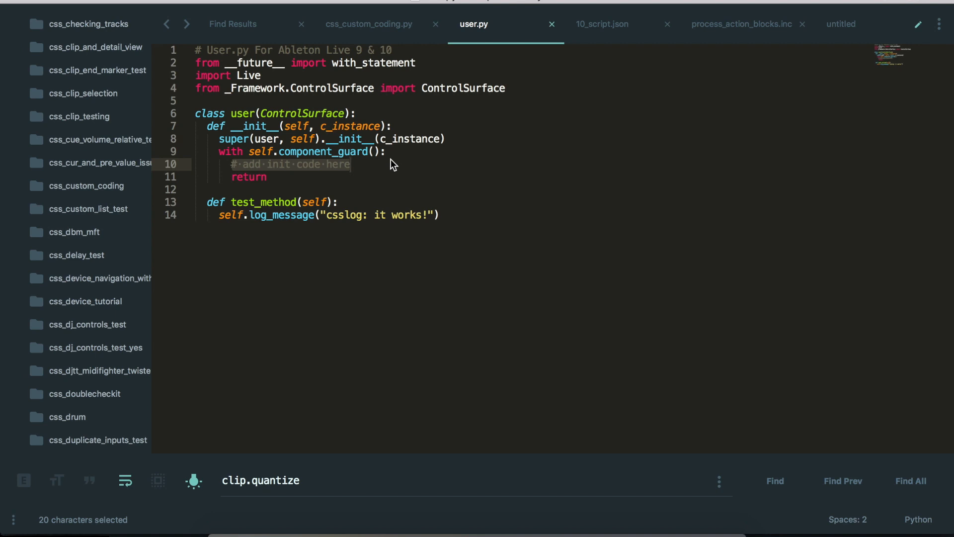
{"action": "left_click", "coordinate": [231, 203]}
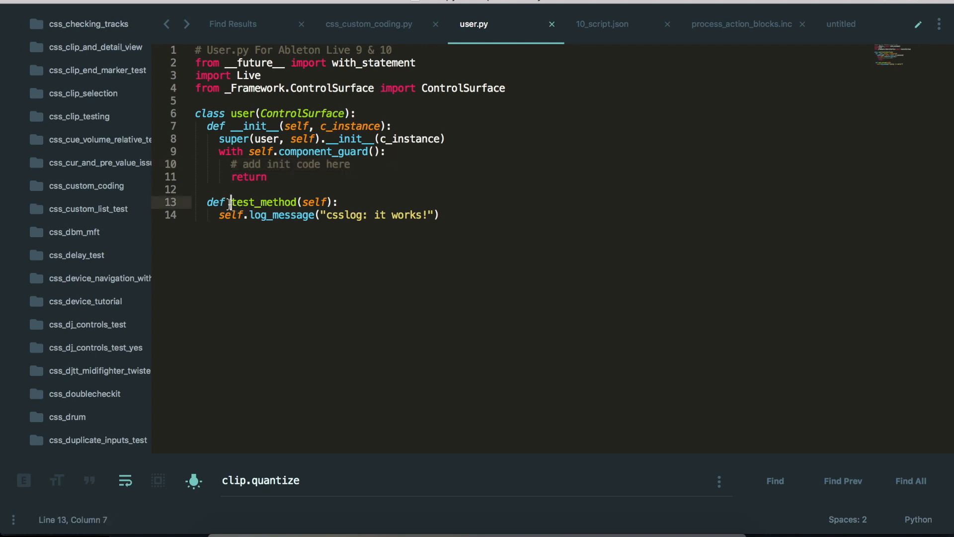
{"action": "double_click", "coordinate": [263, 202]}
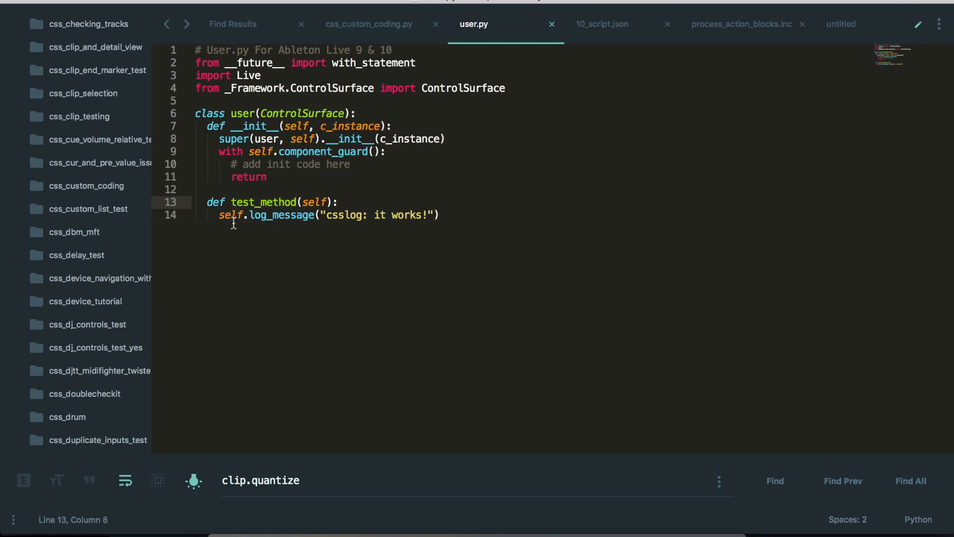
{"action": "double_click", "coordinate": [246, 202]}
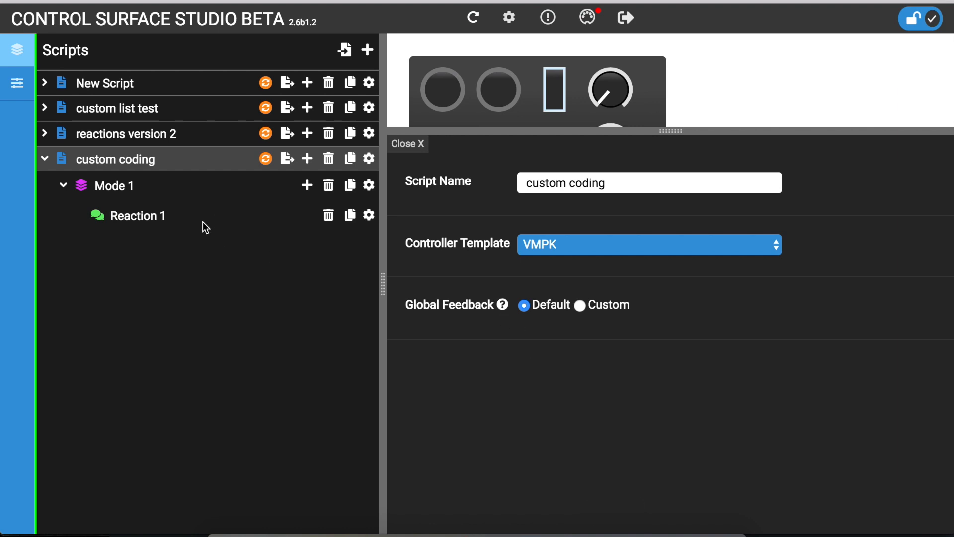
Step: Replace Reaction 1's 'return' action with self.user.test_method(), copying the name from user.py
{"action": "left_click", "coordinate": [137, 216]}
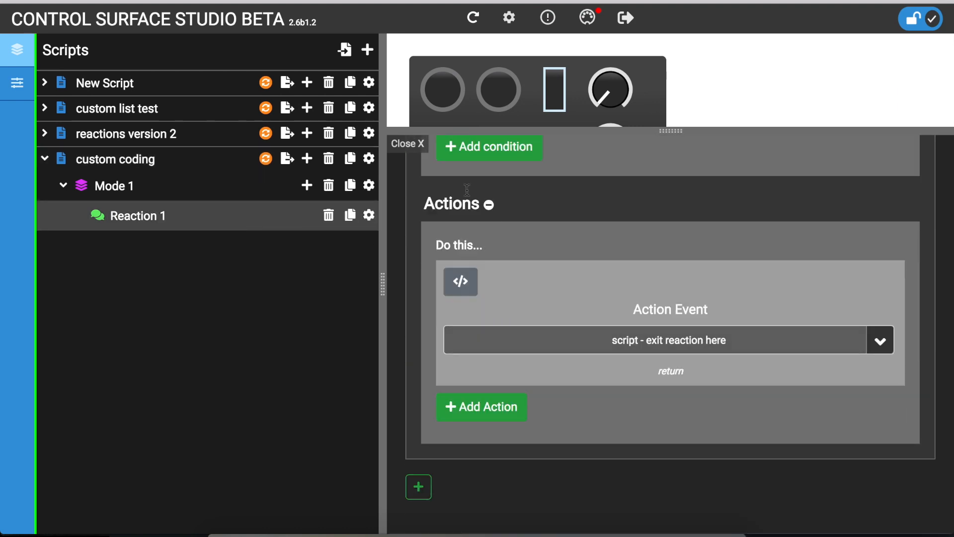
{"action": "mouse_move", "coordinate": [461, 289]}
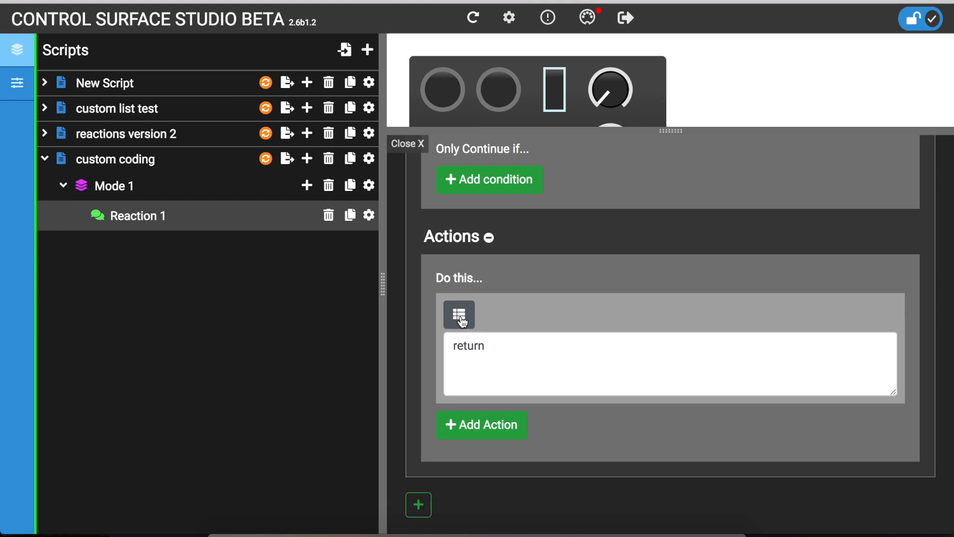
{"action": "mouse_move", "coordinate": [463, 323]}
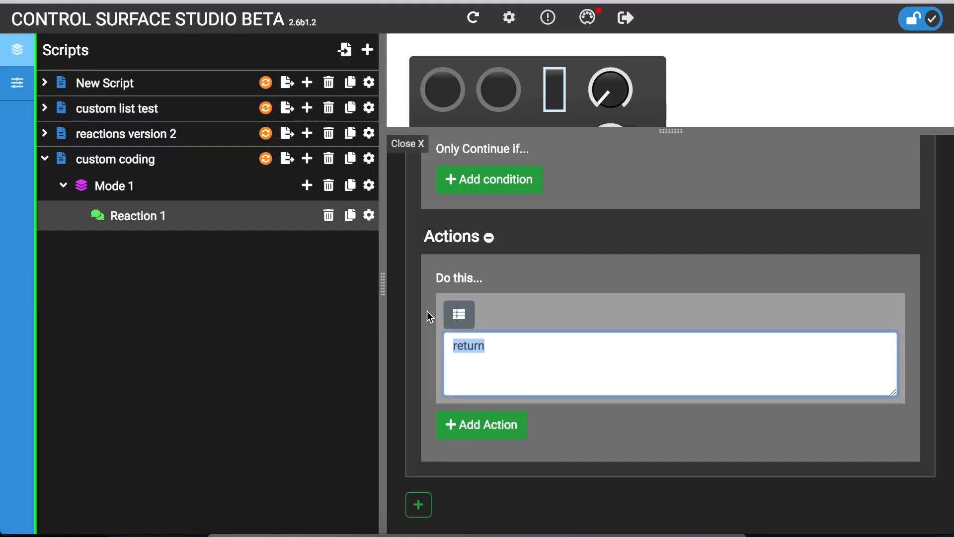
{"action": "type", "text": "self"}
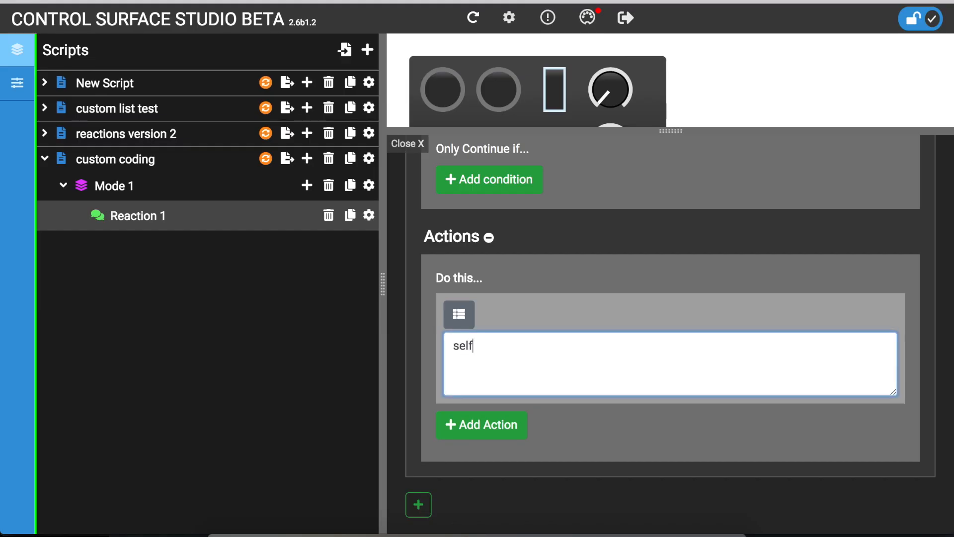
{"action": "type", "text": ".user"}
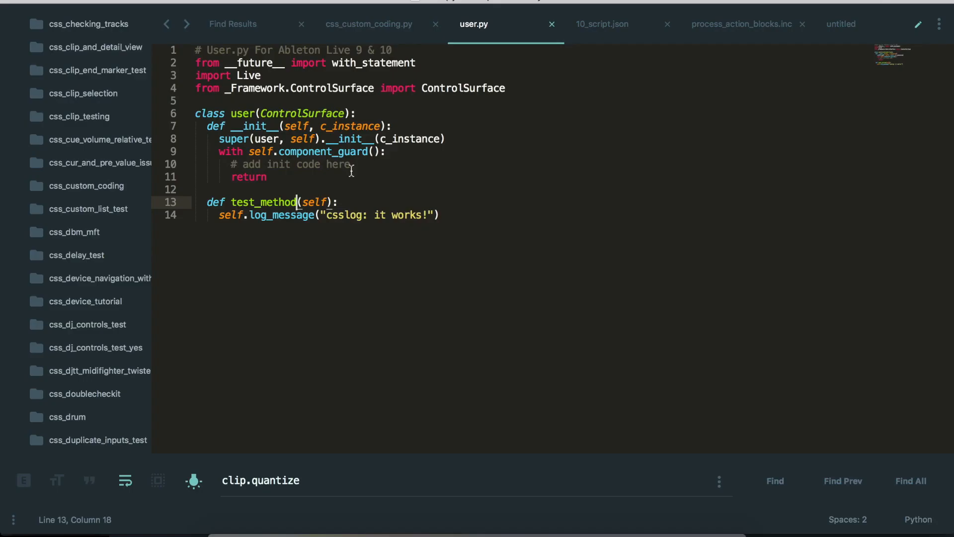
{"action": "double_click", "coordinate": [247, 199]}
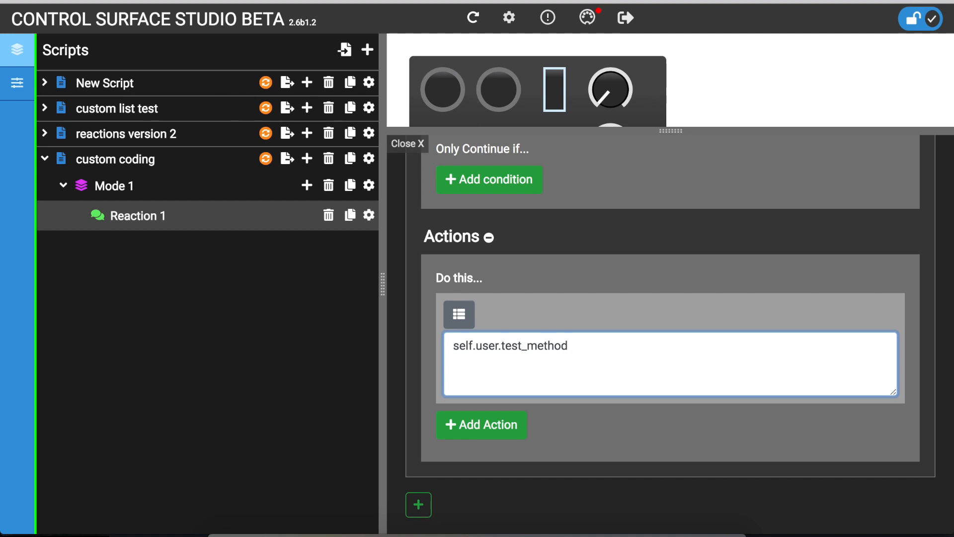
{"action": "type", "text": "()"}
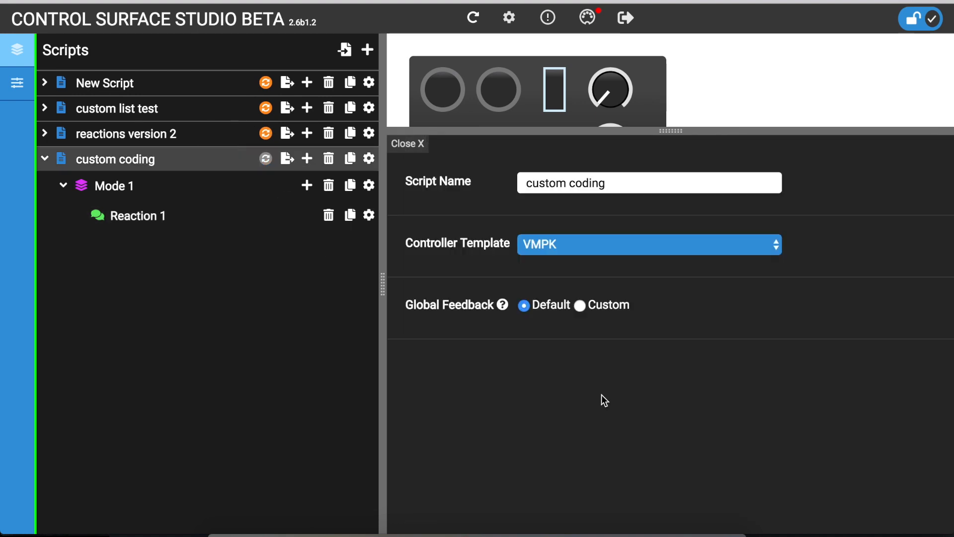
Step: Reselect 'css custom coding' as Live's Control Surface to reload the script
{"action": "left_click", "coordinate": [265, 158]}
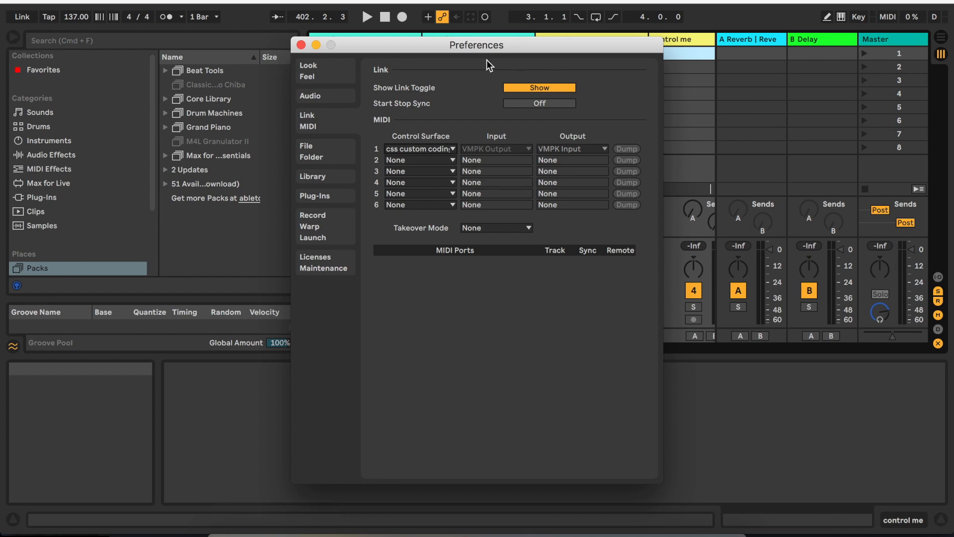
{"action": "left_click", "coordinate": [303, 44]}
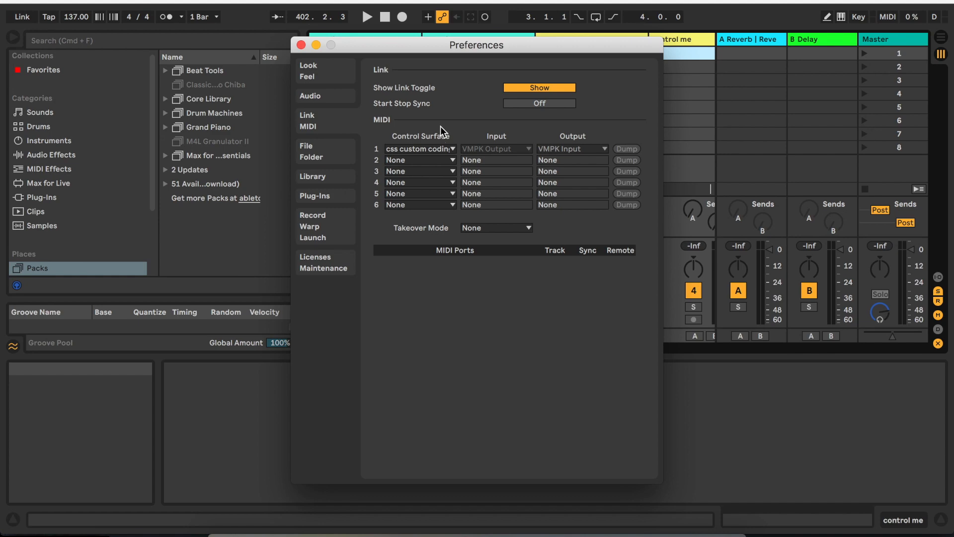
{"action": "left_click", "coordinate": [304, 44]}
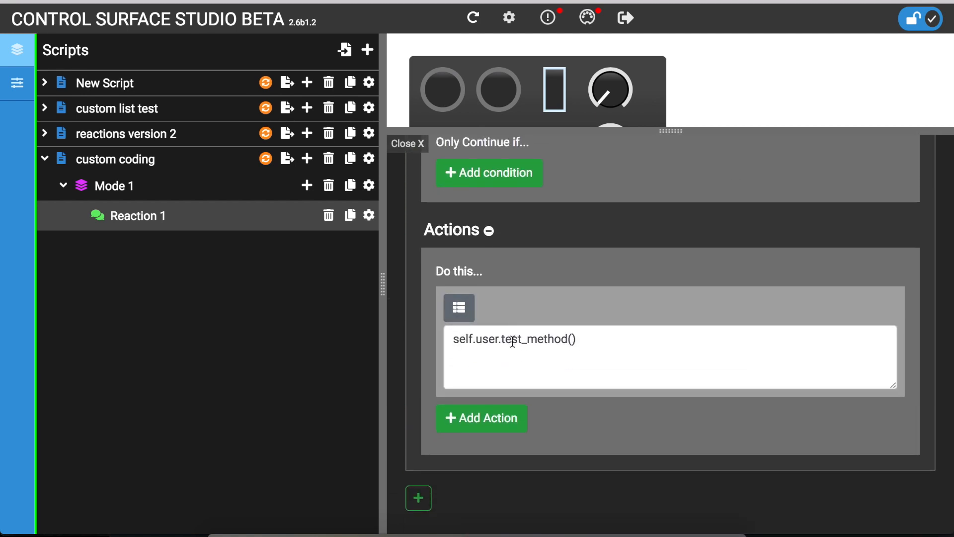
Step: Change test_method's log message to 'csslog: something else', save, and switch to Live
{"action": "double_click", "coordinate": [533, 339]}
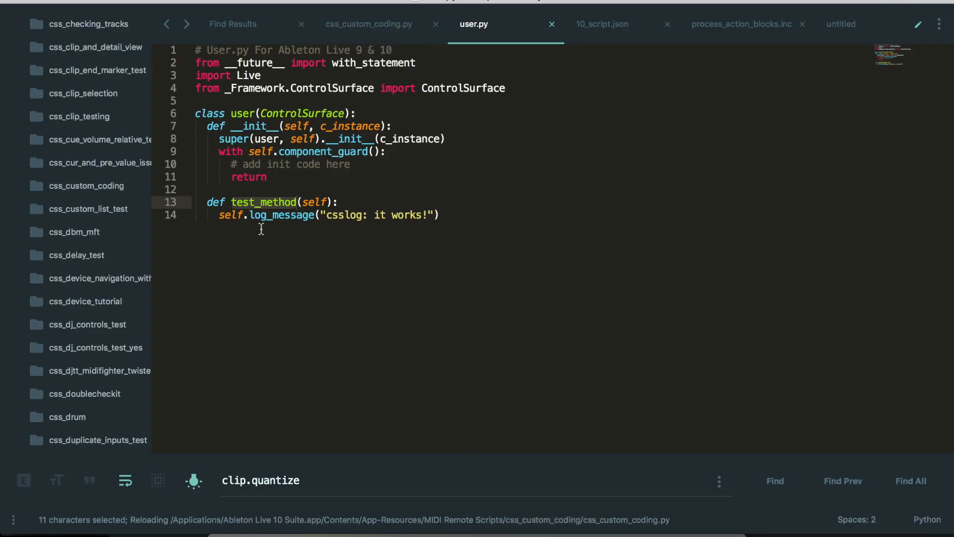
{"action": "left_click", "coordinate": [257, 202]}
{"action": "type", "text": "some"}
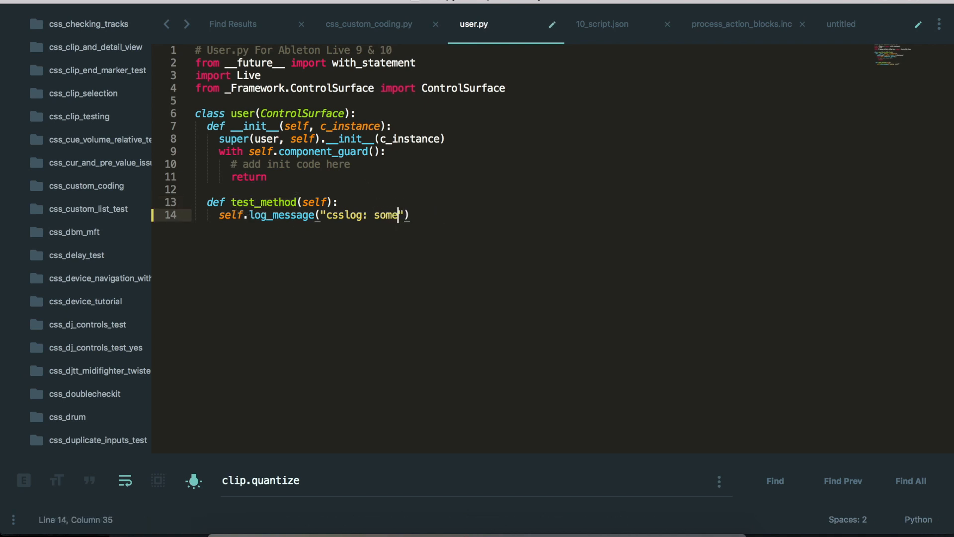
{"action": "key", "text": "Cmd+Tab"}
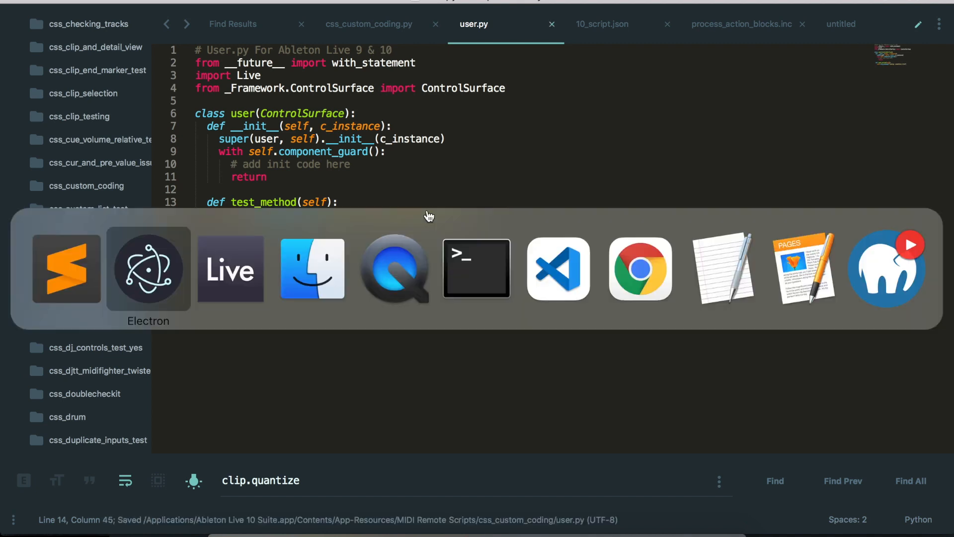
{"action": "left_click", "coordinate": [231, 268]}
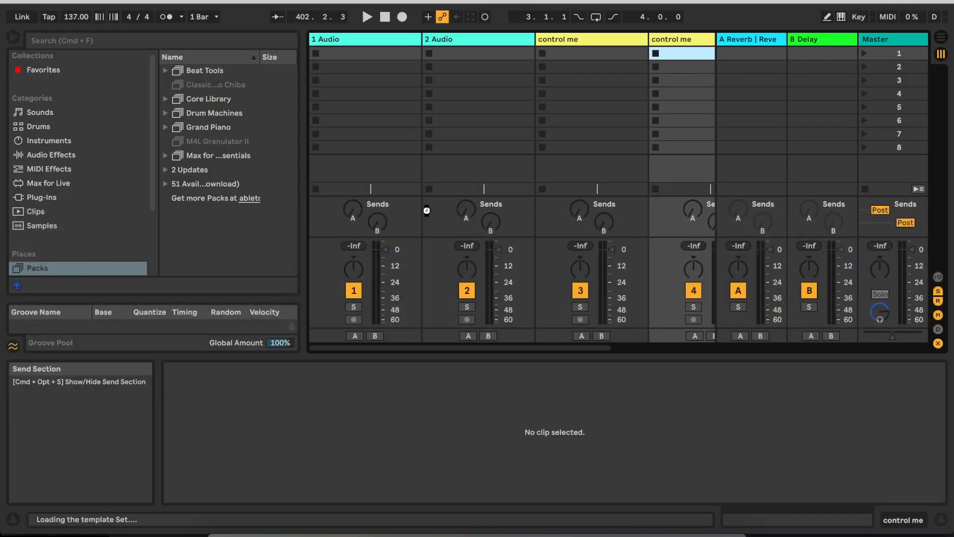
{"action": "key", "text": "cmd+tab"}
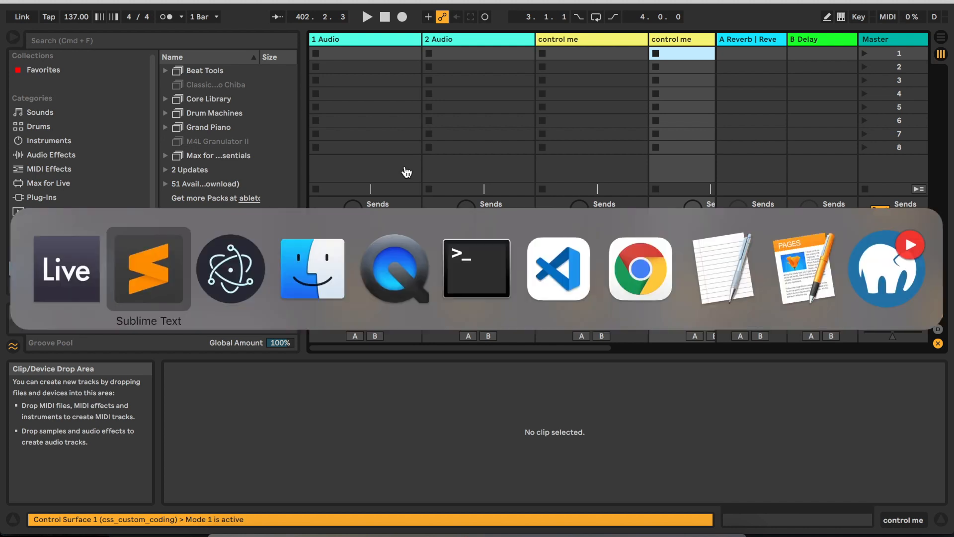
{"action": "mouse_move", "coordinate": [230, 269]}
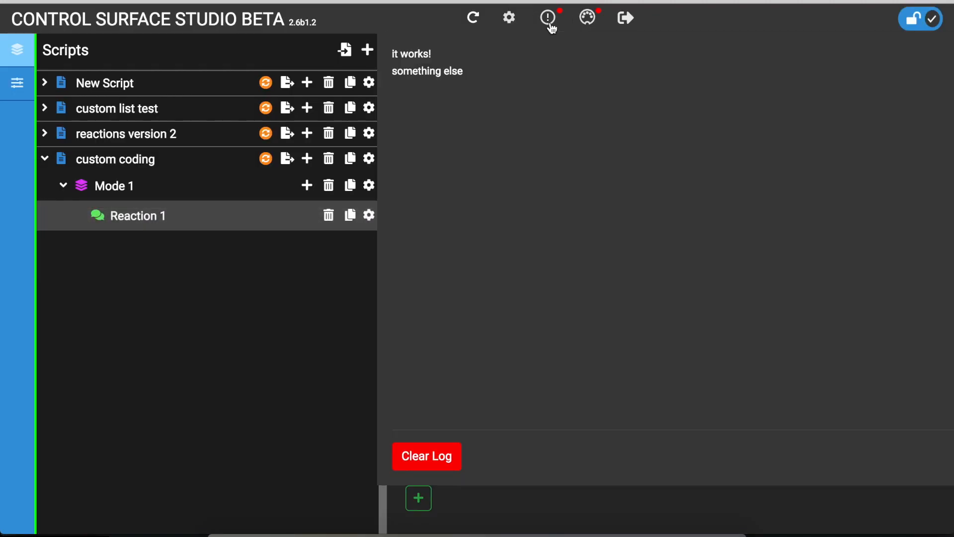
Step: Check the CSS log panel shows both 'it works!' and 'something else'
{"action": "double_click", "coordinate": [427, 71]}
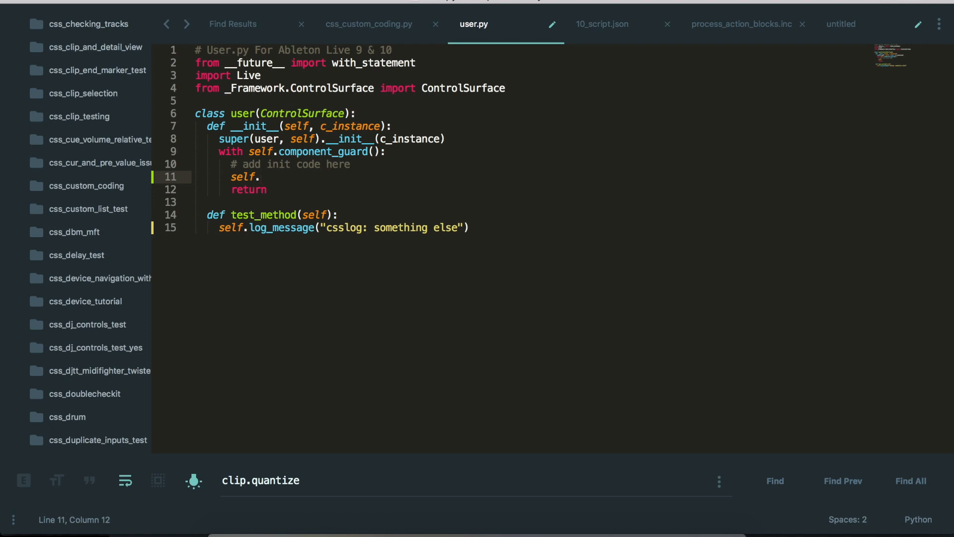
Step: Add self.log_message("csslog: user.py was intialised") to __init__ and save user.py
{"action": "type", "text": "log_message(\"\")"}
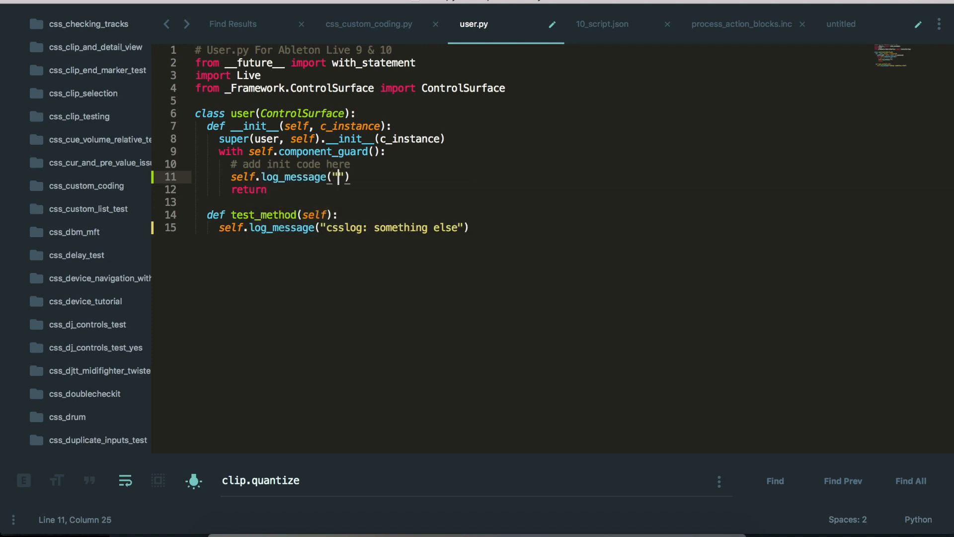
{"action": "type", "text": "csslog:"}
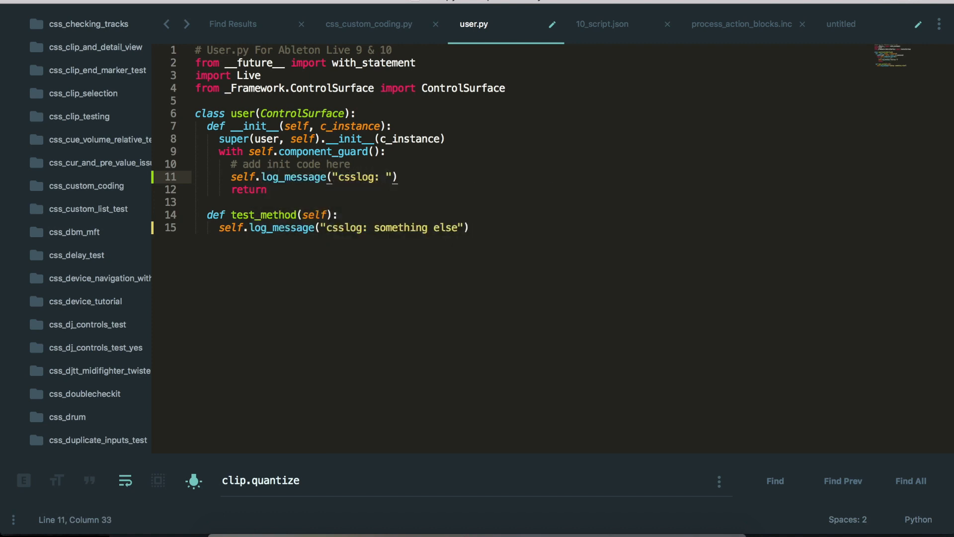
{"action": "type", "text": "user"}
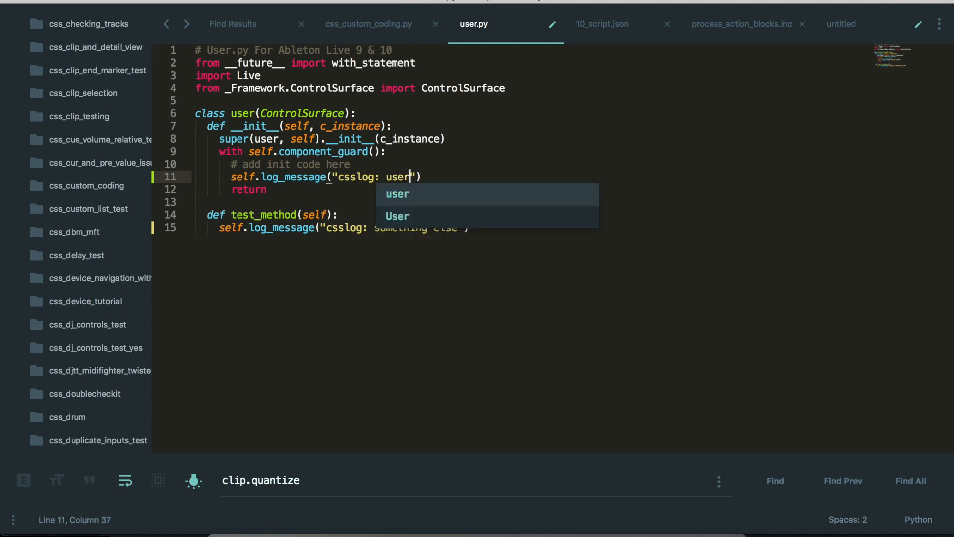
{"action": "type", "text": ".py was intia"}
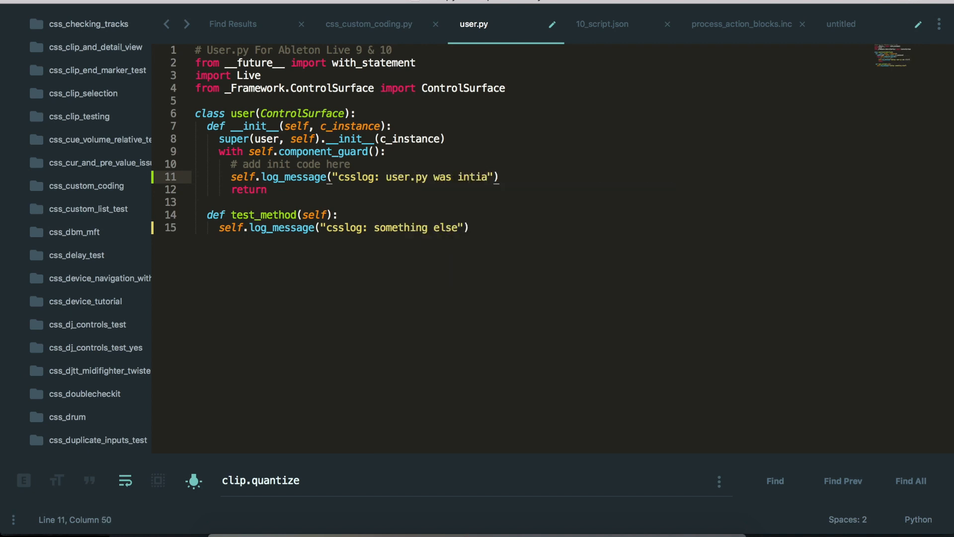
{"action": "type", "text": "lised"}
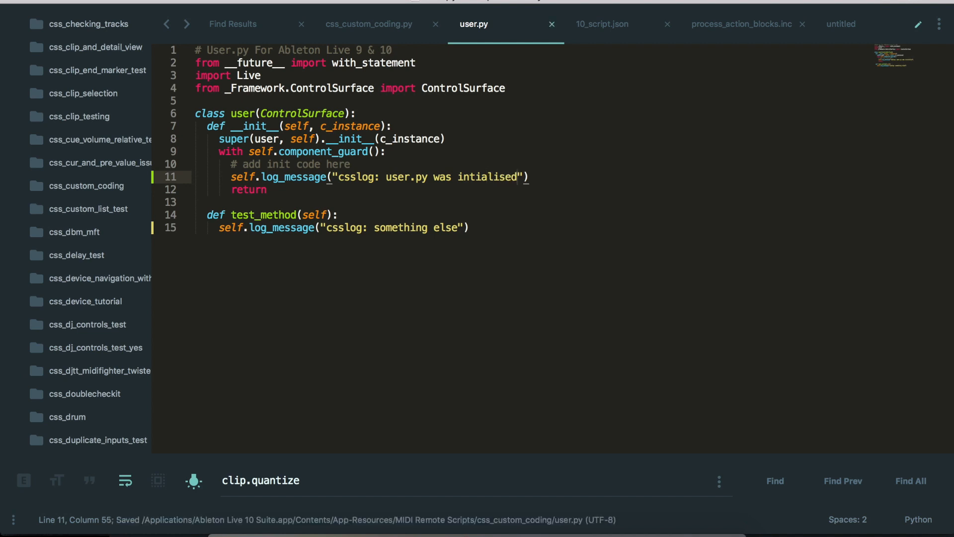
{"action": "key", "text": "Cmd+Tab"}
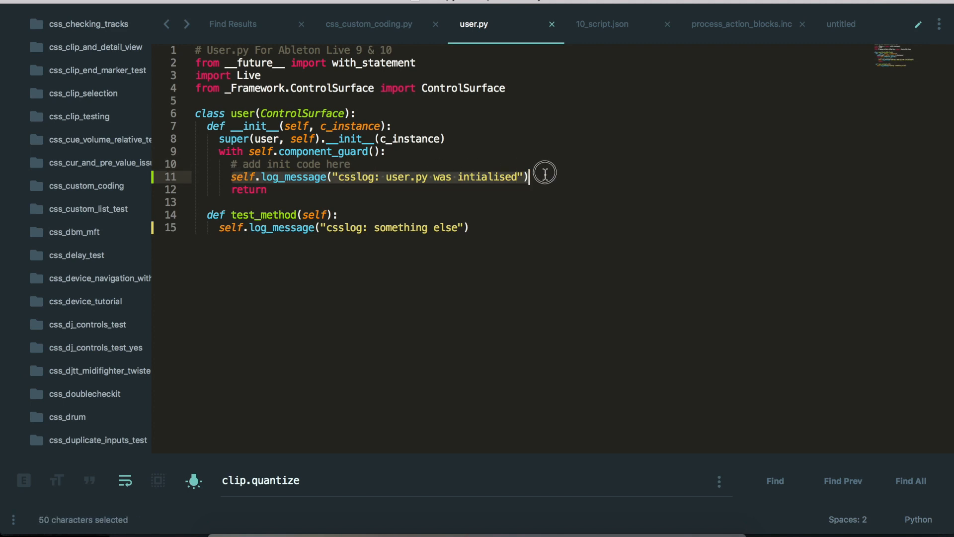
{"action": "key", "text": "cmd+tab"}
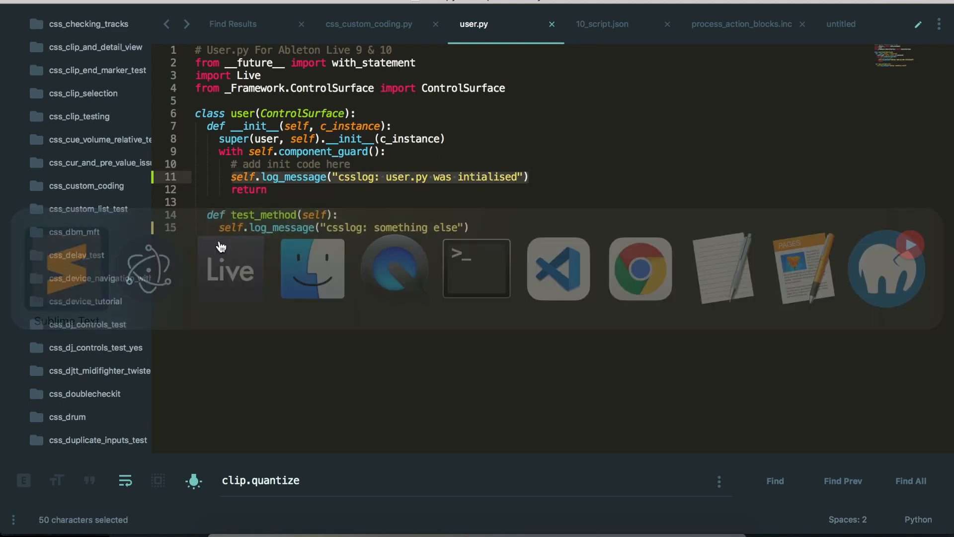
Step: Confirm the log shows 'user.py was intialised' and open Reaction 1's editor
{"action": "left_click", "coordinate": [327, 177]}
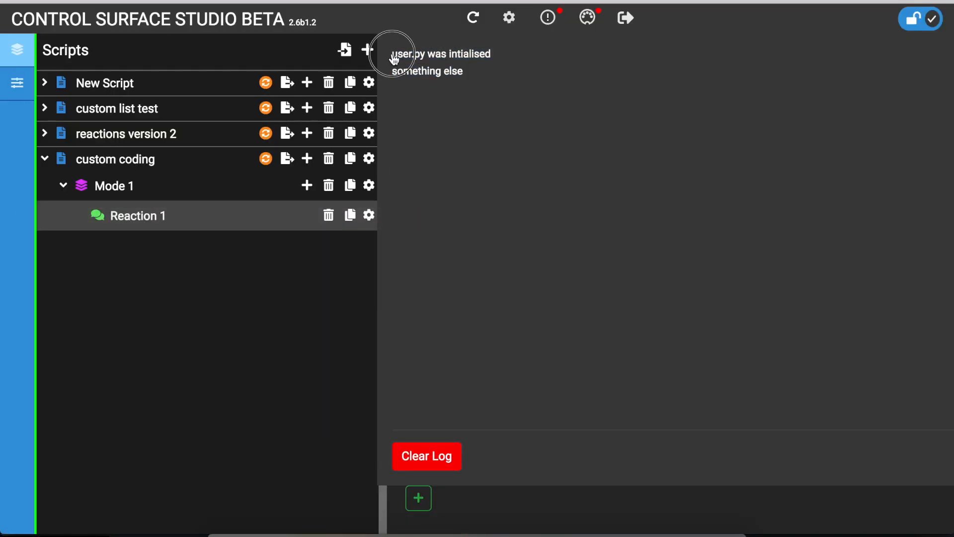
{"action": "double_click", "coordinate": [440, 54]}
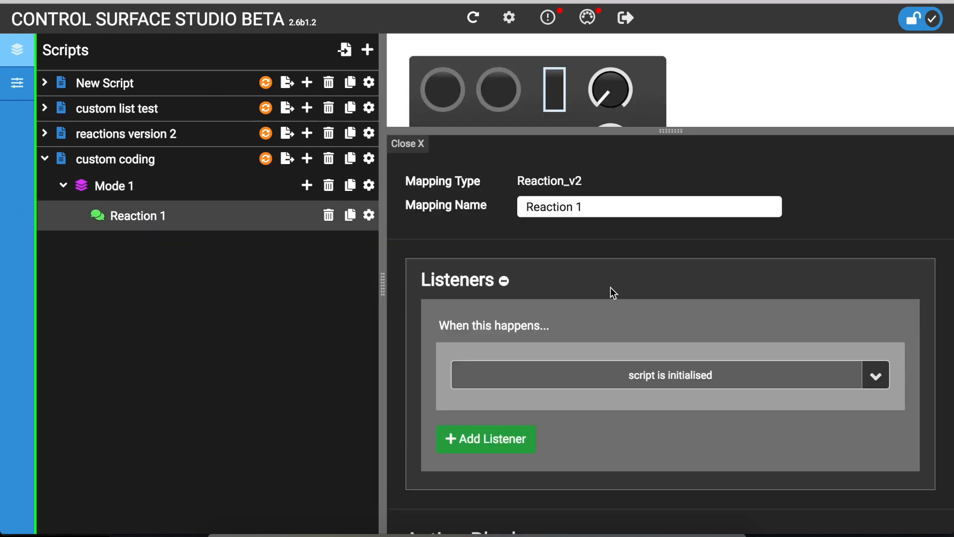
{"action": "scroll", "scroll_direction": "down", "scroll_amount": 3}
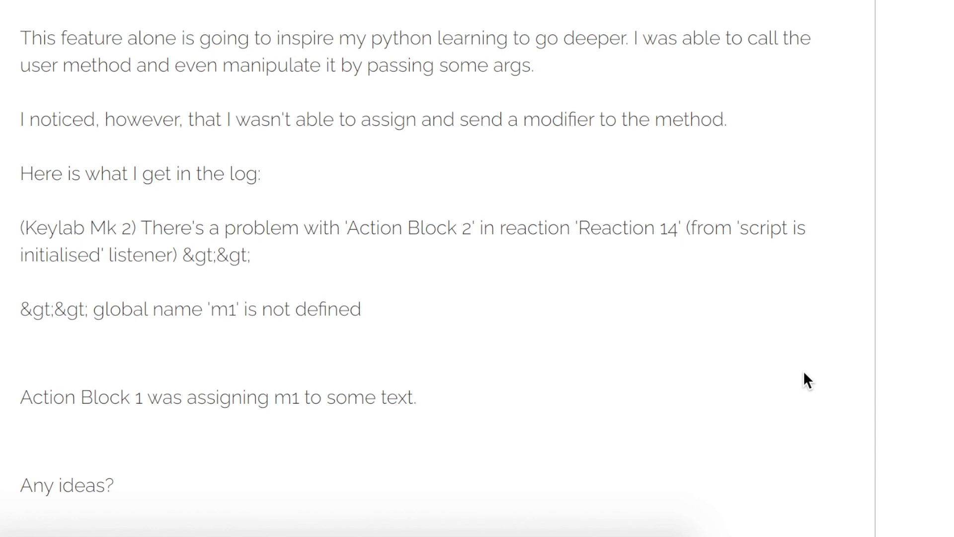
{"action": "scroll", "scroll_direction": "down", "scroll_amount": 3}
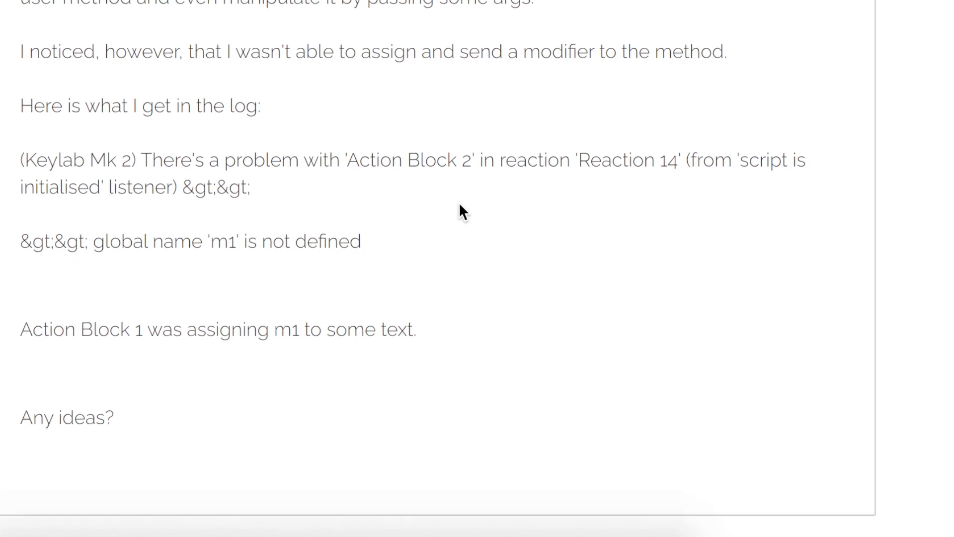
{"action": "scroll", "scroll_direction": "up", "scroll_amount": 3}
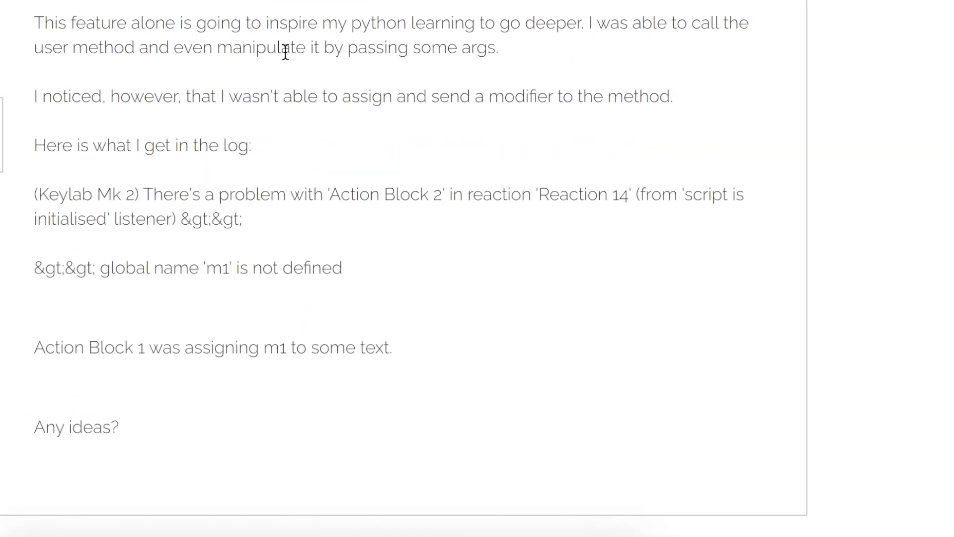
{"action": "mouse_move", "coordinate": [415, 49]}
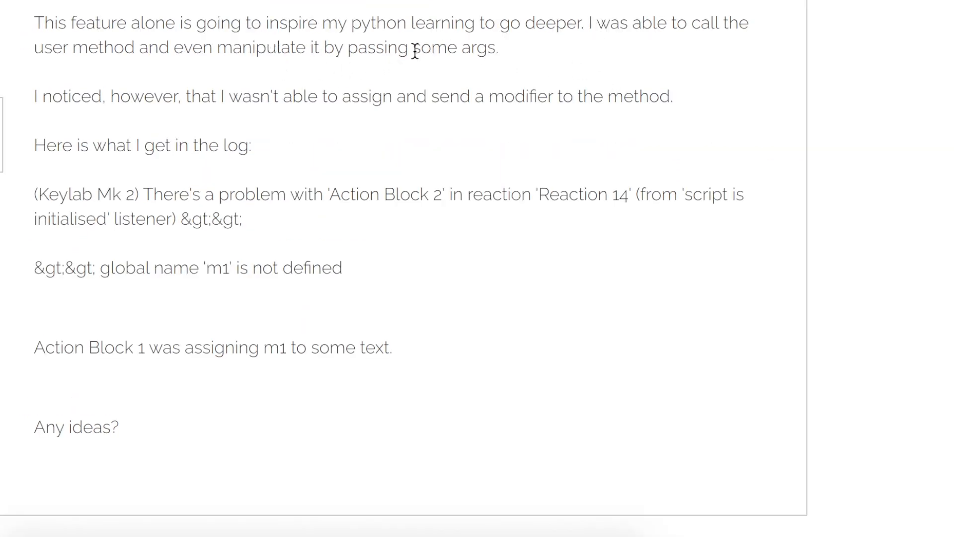
{"action": "mouse_move", "coordinate": [255, 132]}
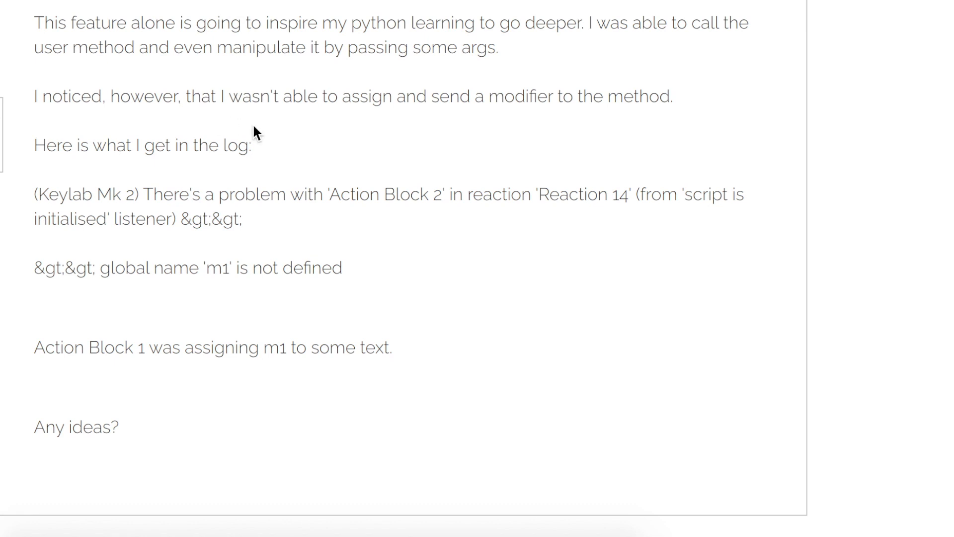
{"action": "mouse_move", "coordinate": [503, 113]}
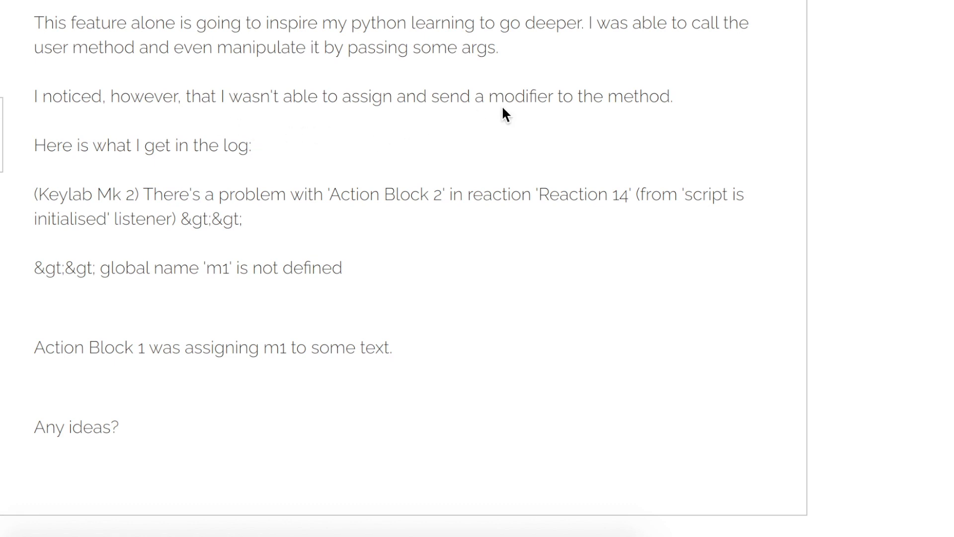
{"action": "mouse_move", "coordinate": [607, 103]}
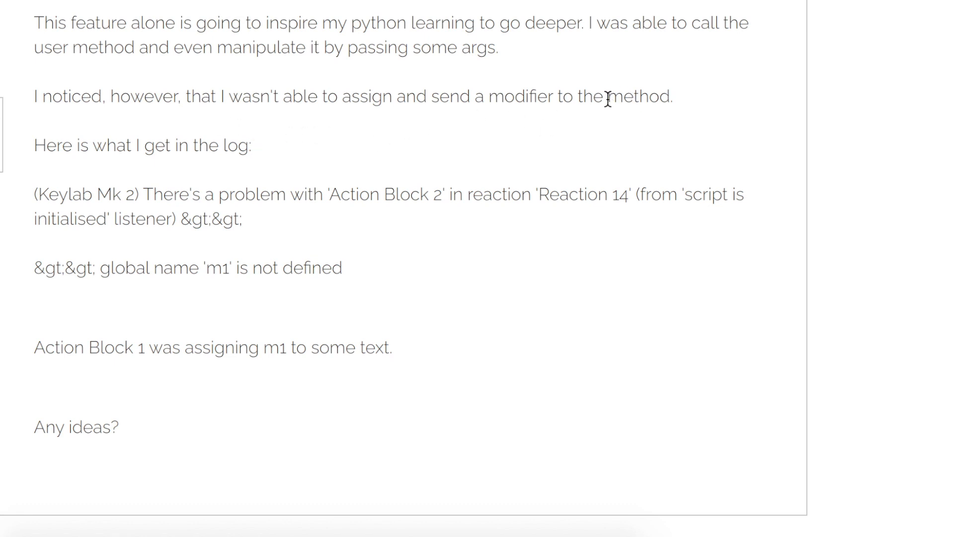
{"action": "left_click_drag", "start_coordinate": [143, 194], "coordinate": [242, 220]}
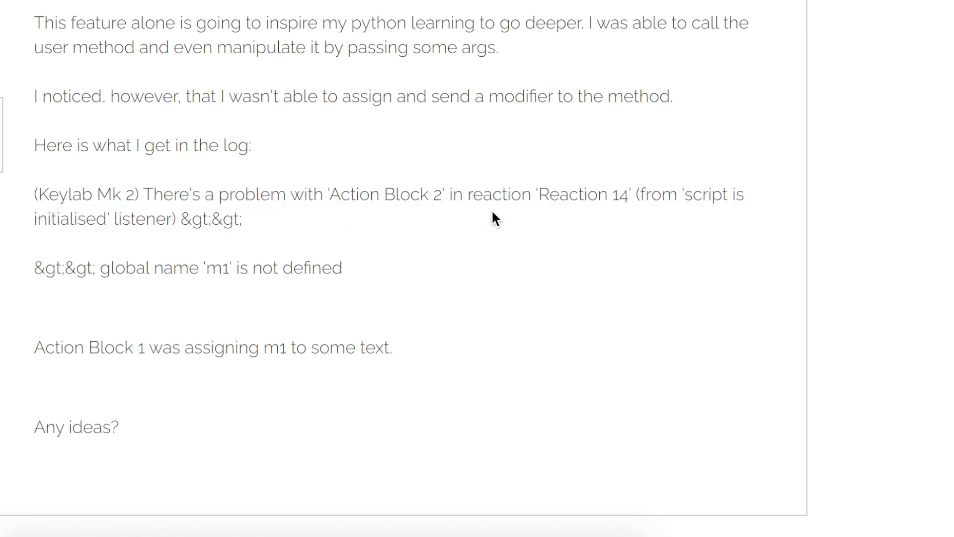
{"action": "double_click", "coordinate": [126, 271]}
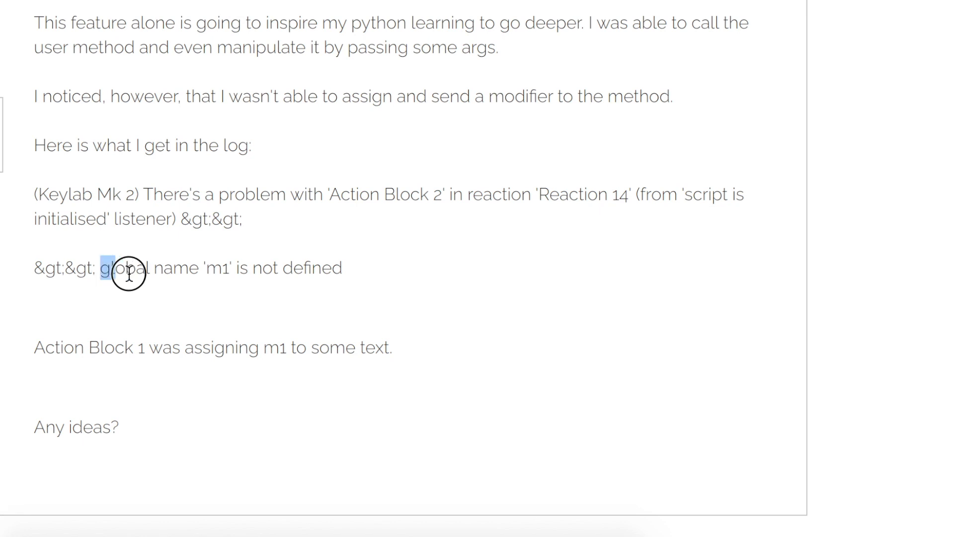
{"action": "left_click_drag", "start_coordinate": [103, 272], "coordinate": [342, 272]}
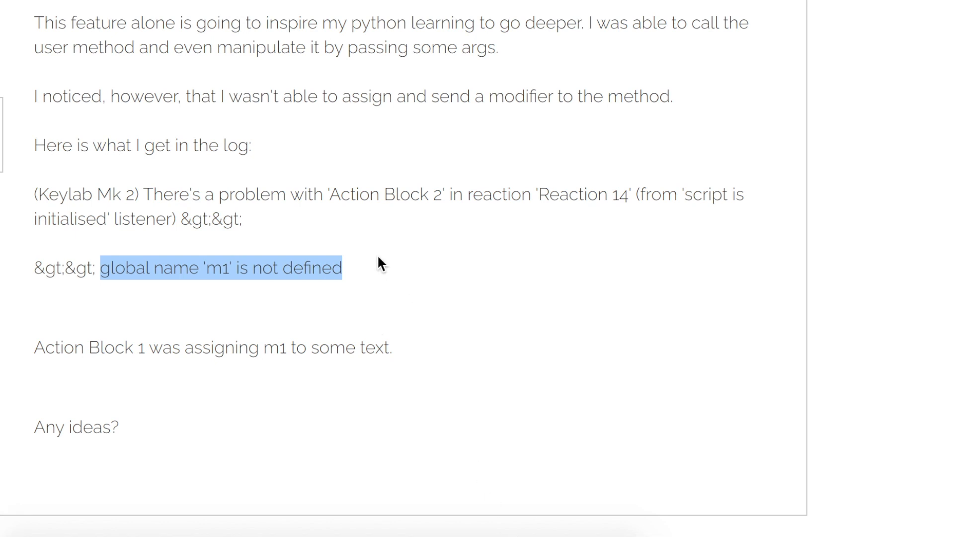
{"action": "scroll", "scroll_direction": "down", "scroll_amount": 3}
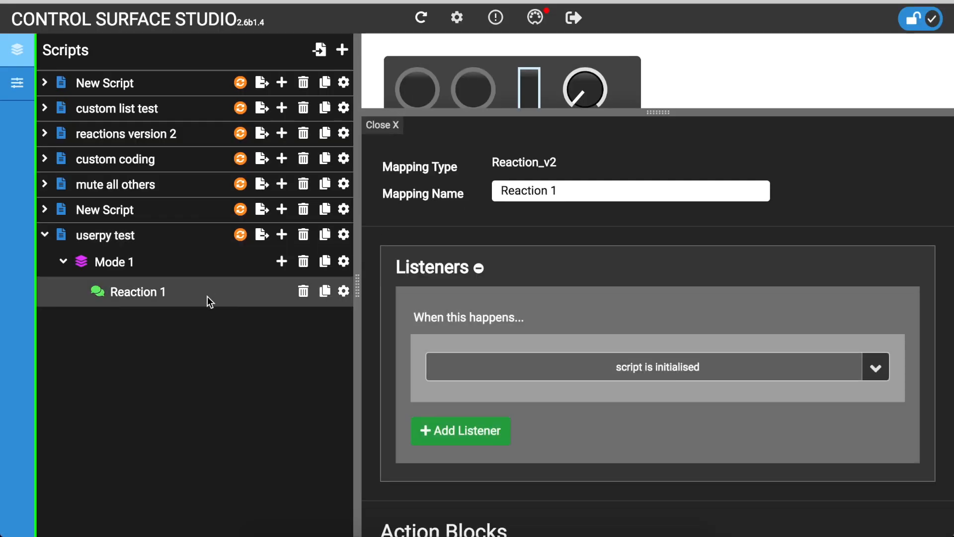
Step: Scroll to Action Block 1 and select its 'Lord Byron' value for modifier m1
{"action": "scroll", "scroll_direction": "down", "scroll_amount": 3}
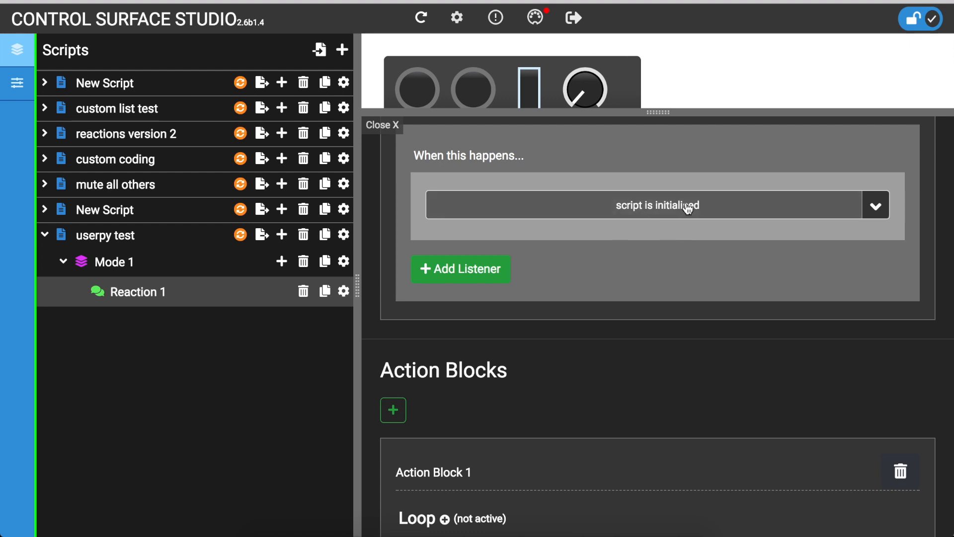
{"action": "mouse_move", "coordinate": [685, 288]}
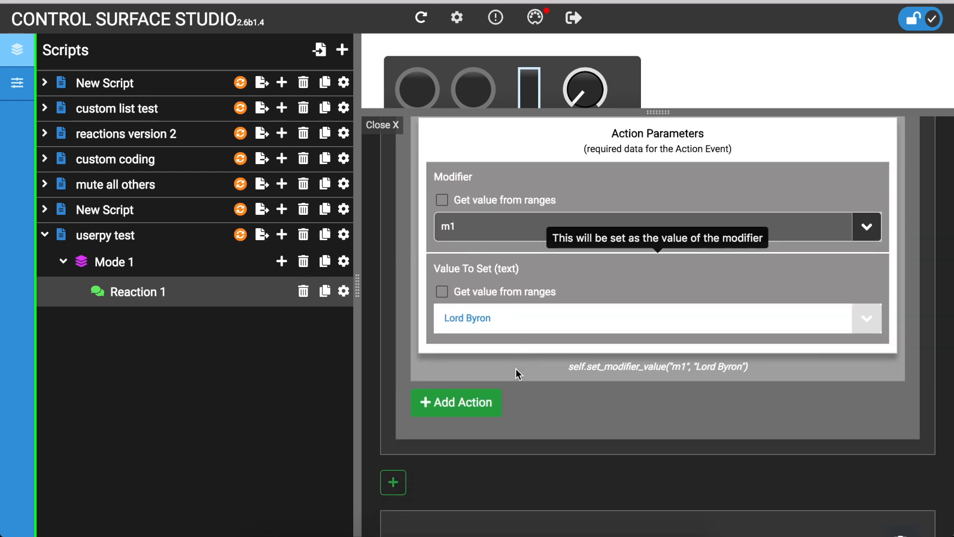
{"action": "left_click", "coordinate": [501, 314]}
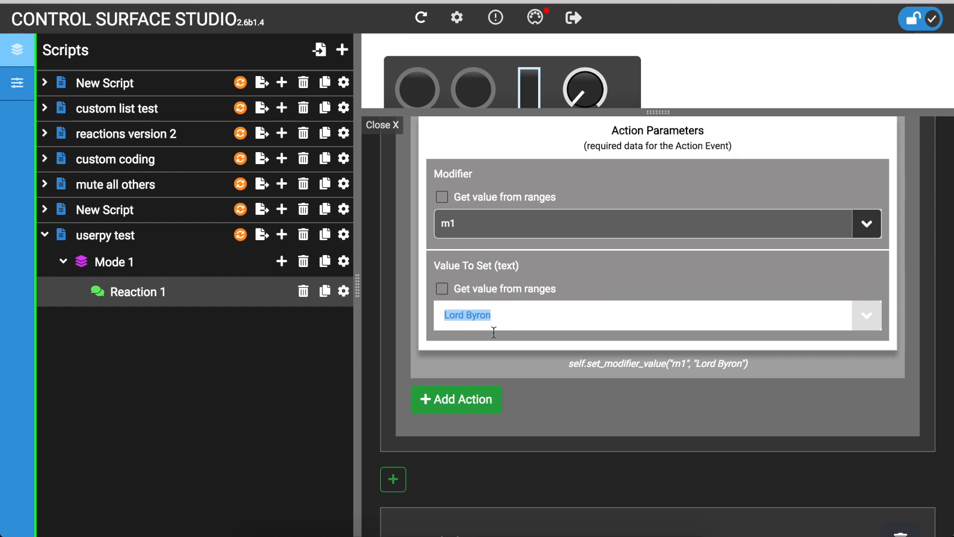
{"action": "left_click", "coordinate": [512, 319]}
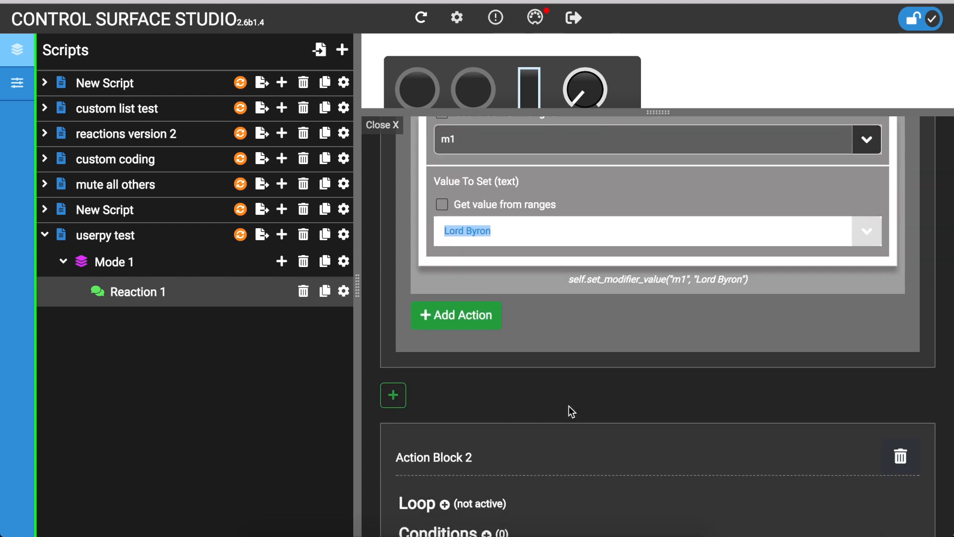
{"action": "scroll", "scroll_direction": "down", "scroll_amount": 3}
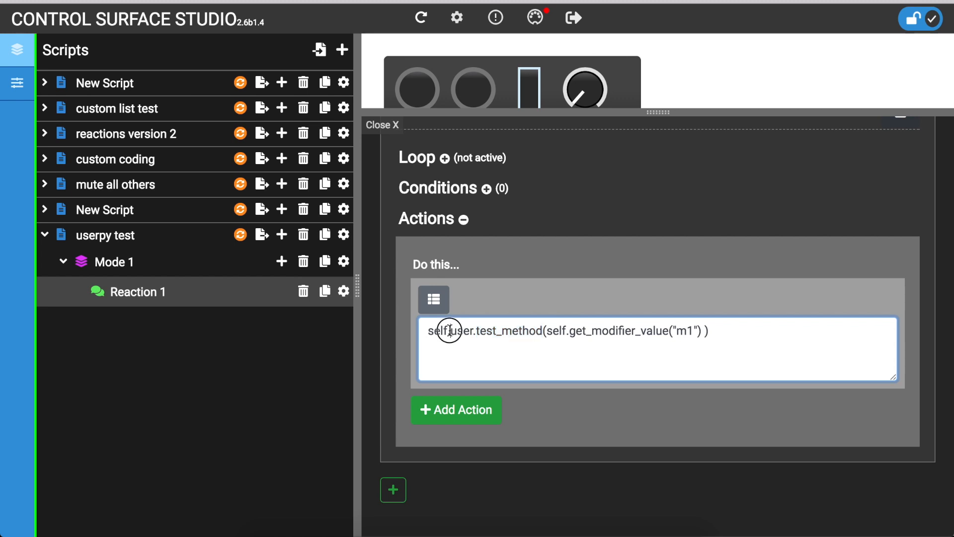
{"action": "double_click", "coordinate": [463, 331]}
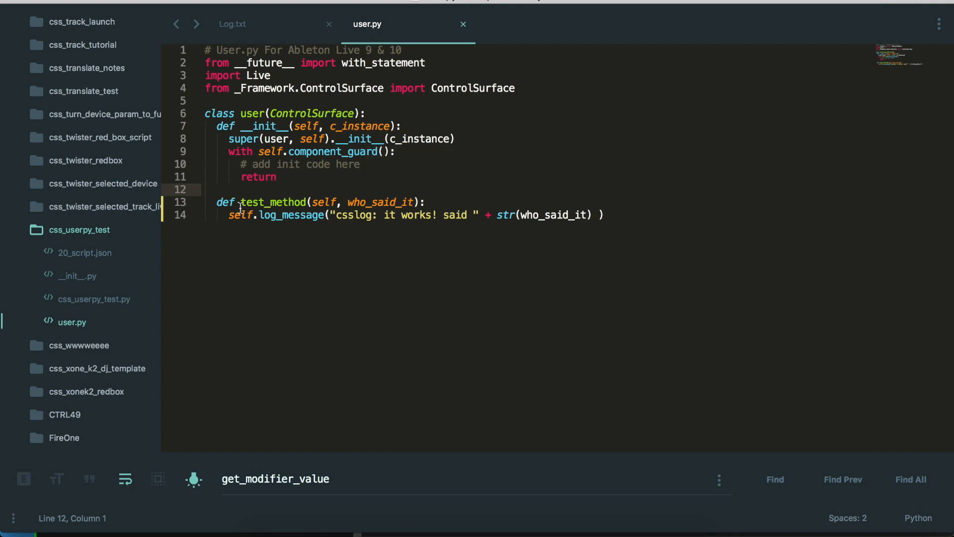
Step: Select test_method and who_said_it in user.py, then edit line 14's log message string
{"action": "double_click", "coordinate": [273, 202]}
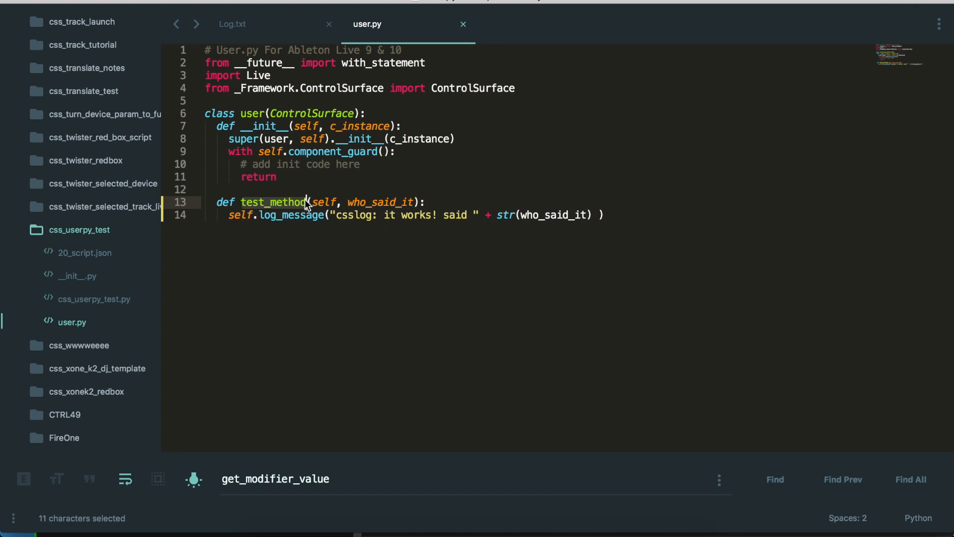
{"action": "left_click", "coordinate": [349, 199]}
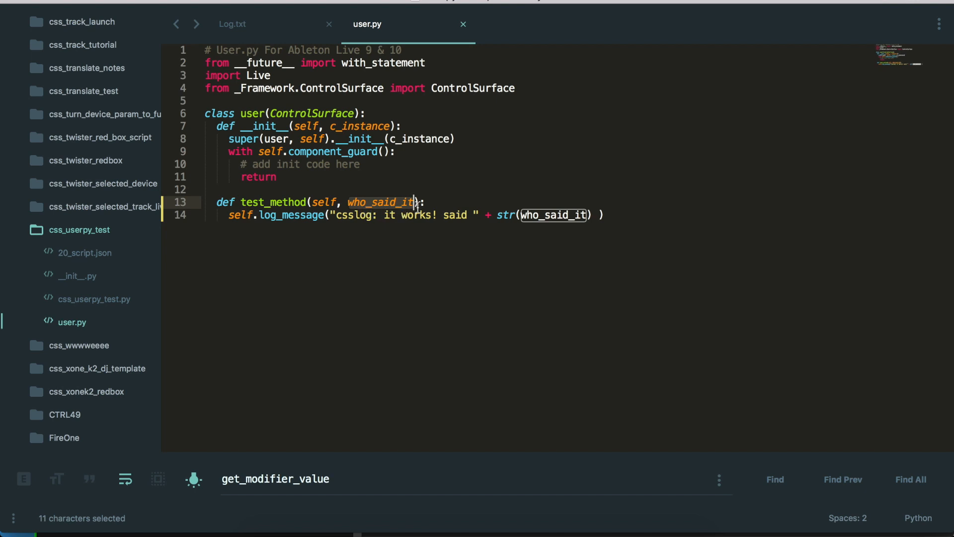
{"action": "left_click", "coordinate": [366, 215]}
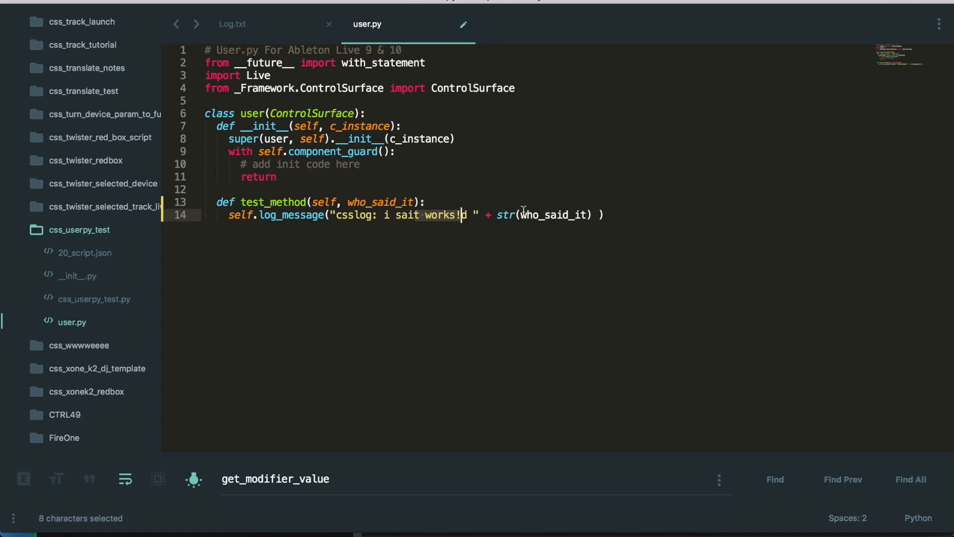
{"action": "double_click", "coordinate": [580, 215]}
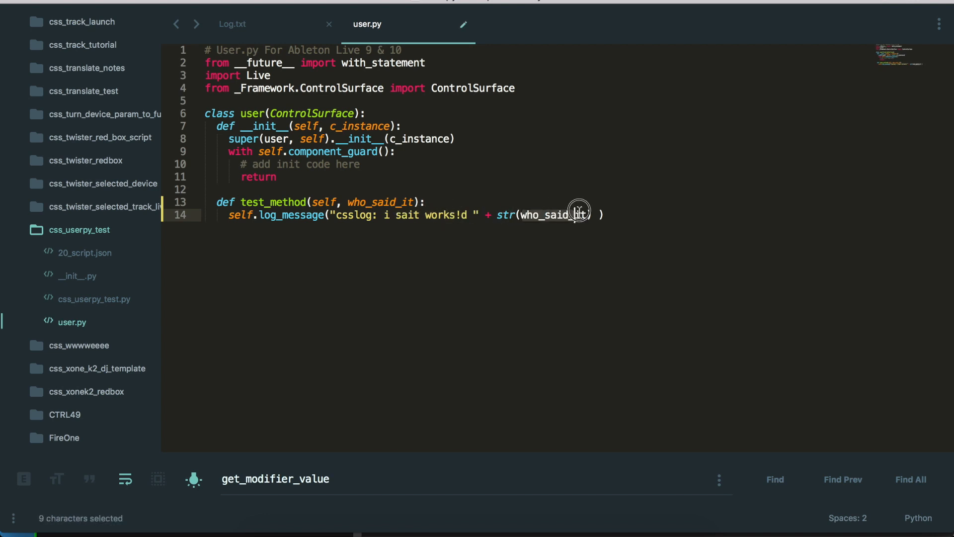
{"action": "double_click", "coordinate": [578, 212]}
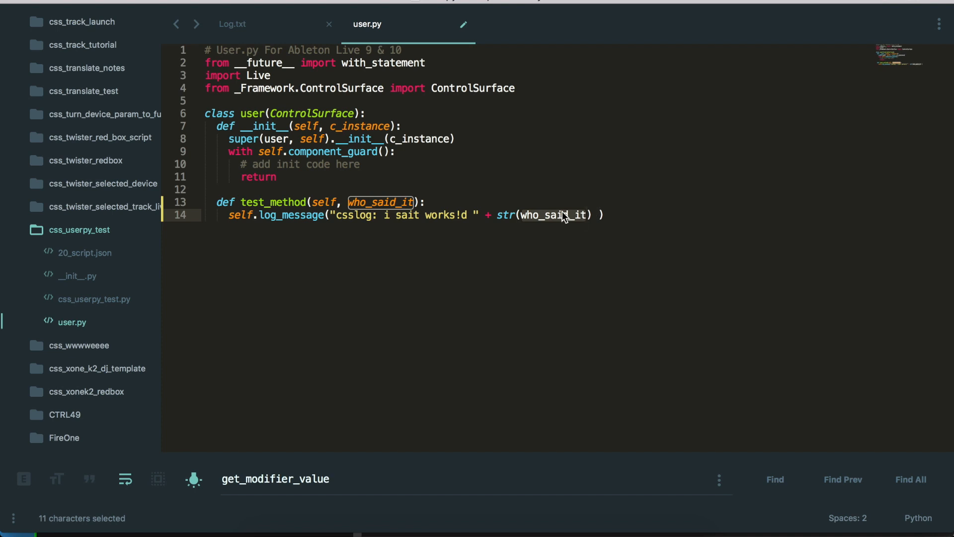
{"action": "left_click", "coordinate": [521, 214]}
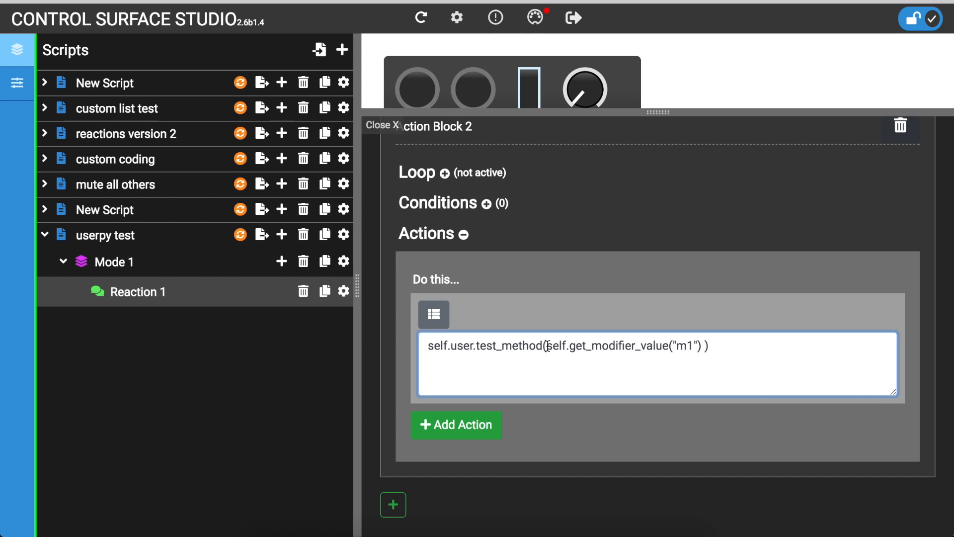
Step: Highlight the get_modifier_value("m1") call in Action Block 2's code field
{"action": "left_click_drag", "start_coordinate": [546, 346], "coordinate": [664, 350]}
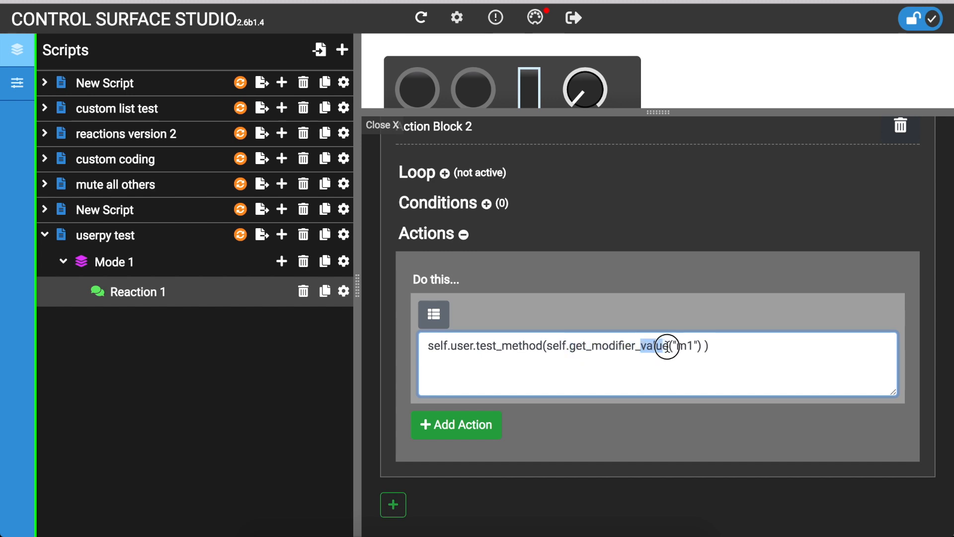
{"action": "double_click", "coordinate": [685, 346]}
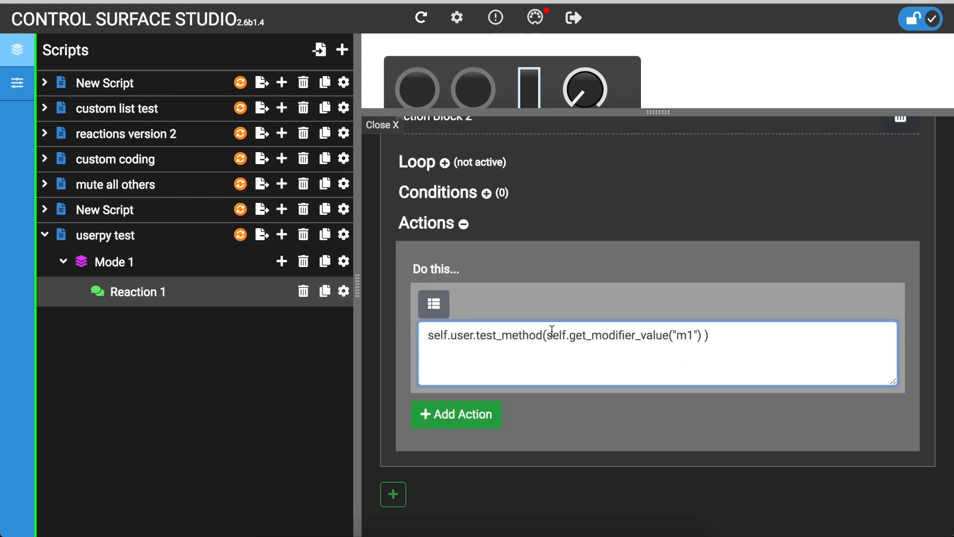
{"action": "double_click", "coordinate": [620, 335]}
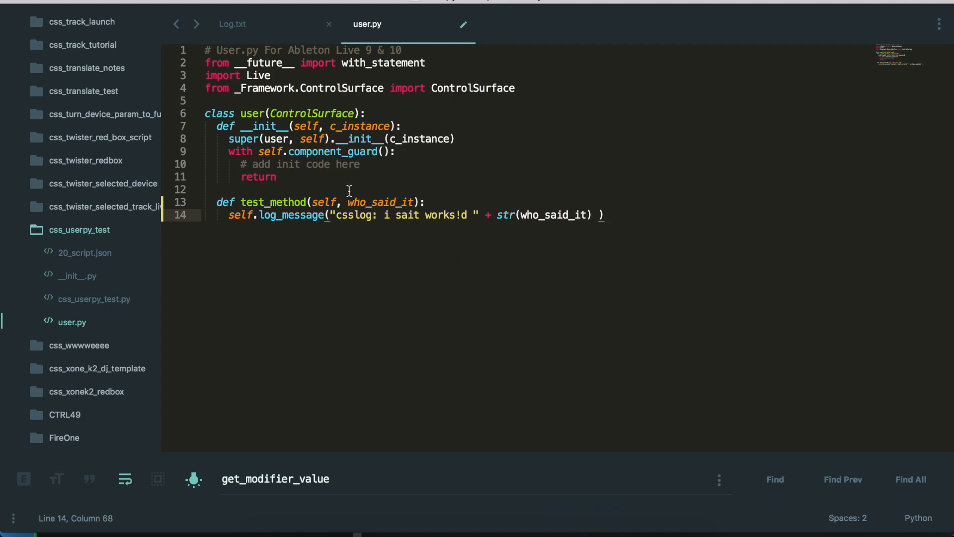
Step: Select lines 13–14 of test_method in user.py
{"action": "double_click", "coordinate": [380, 202]}
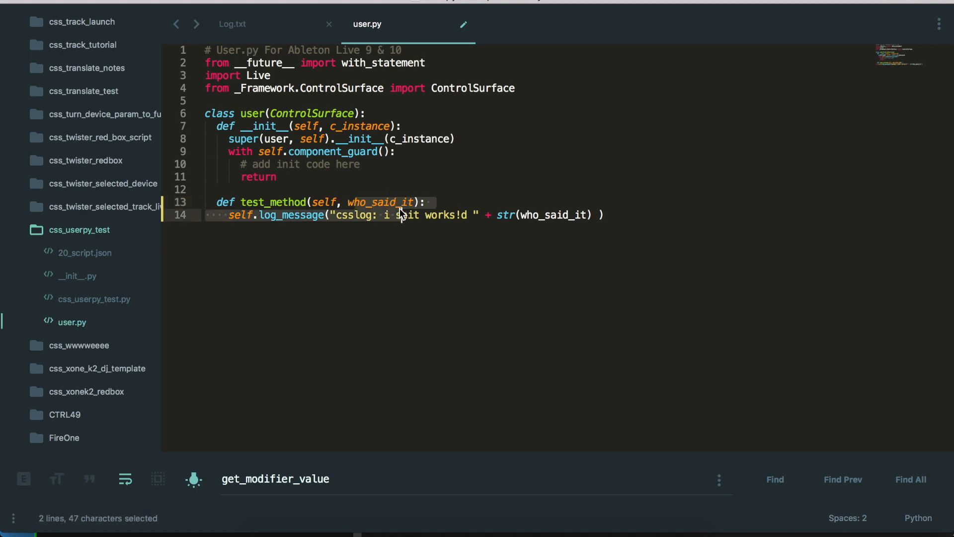
{"action": "left_click", "coordinate": [520, 215]}
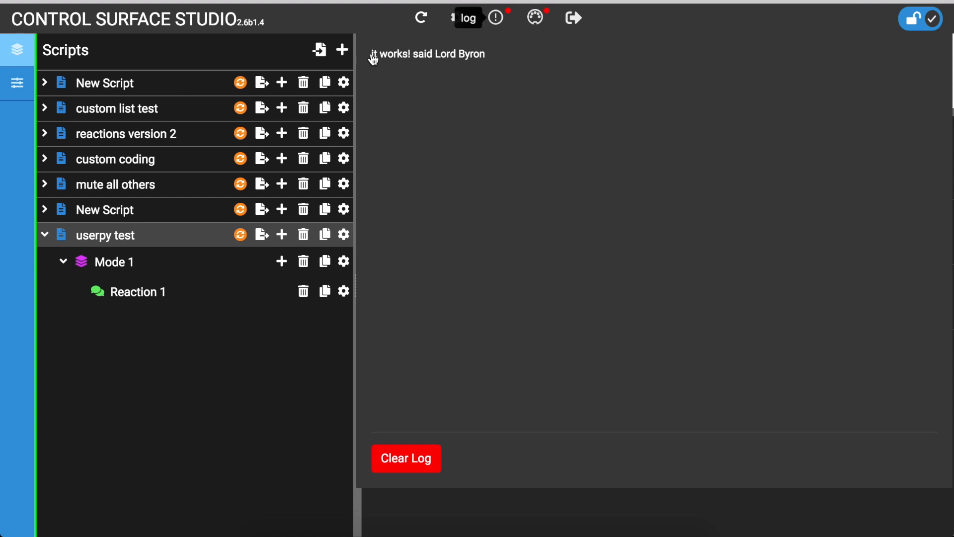
Step: Highlight the logged 'it works! said Lord Byron' message
{"action": "double_click", "coordinate": [389, 54]}
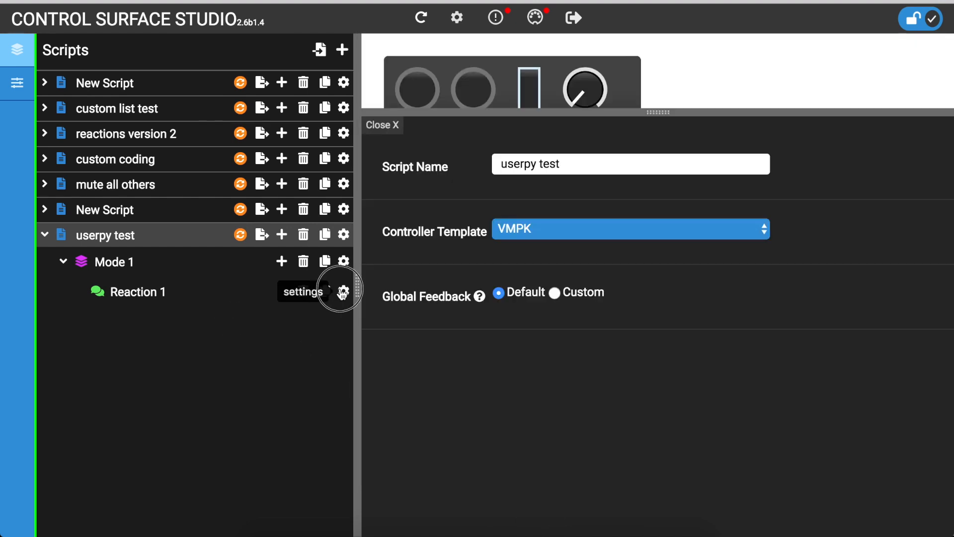
Step: In Reaction 1's settings, select the Lord Byron value and check its source choices
{"action": "left_click", "coordinate": [343, 291]}
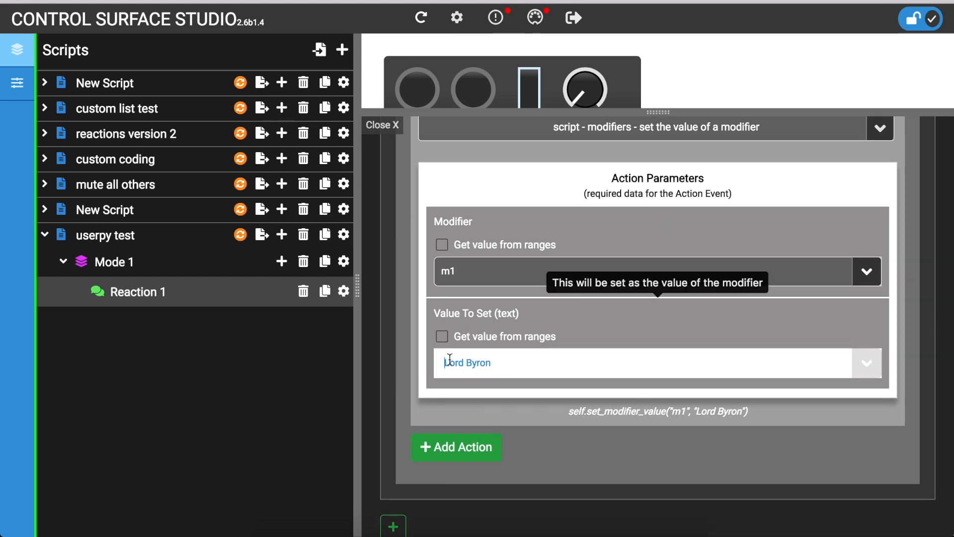
{"action": "double_click", "coordinate": [467, 363]}
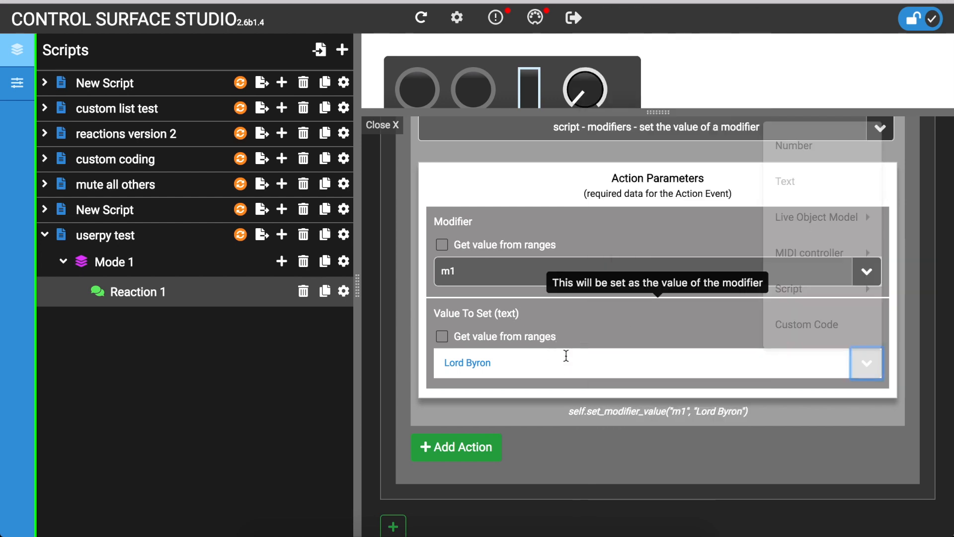
{"action": "left_click", "coordinate": [866, 363]}
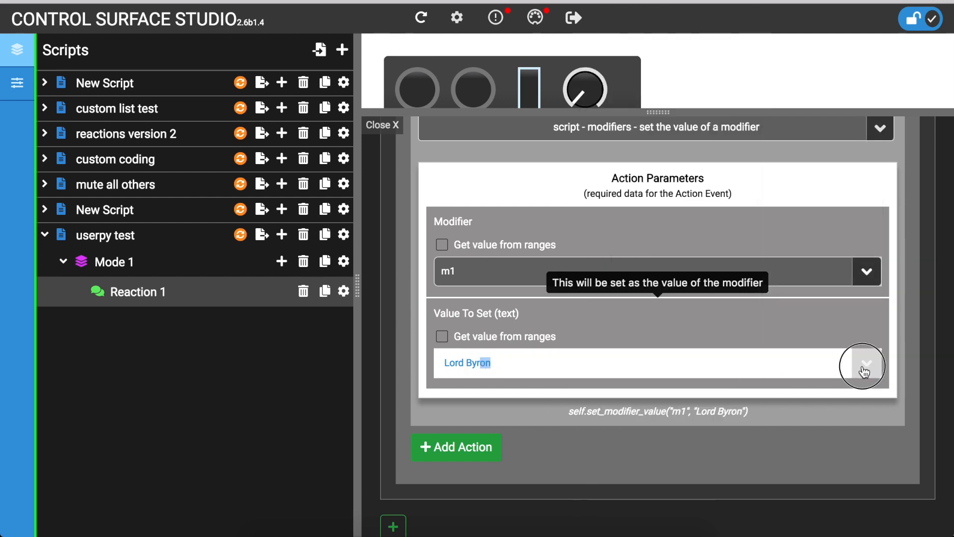
{"action": "left_click", "coordinate": [867, 372]}
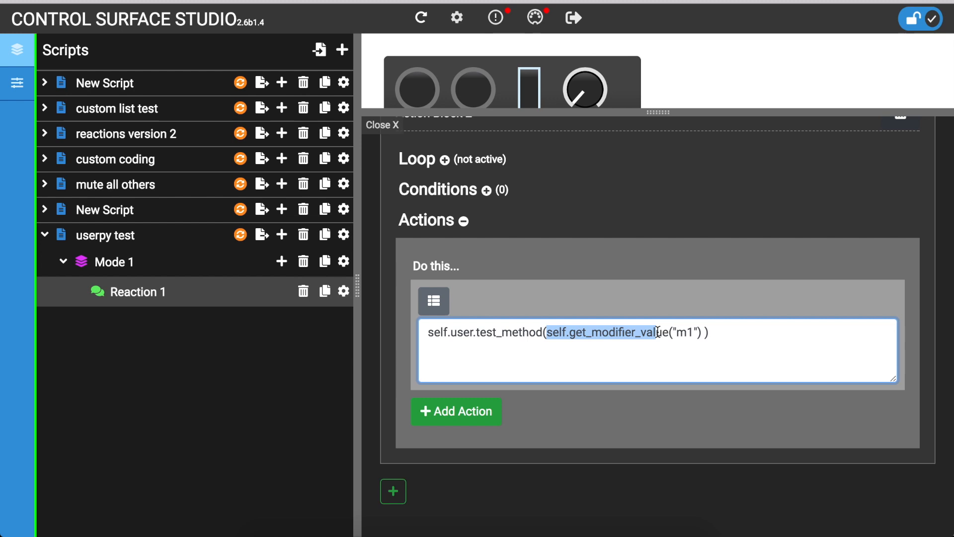
{"action": "left_click", "coordinate": [711, 332]}
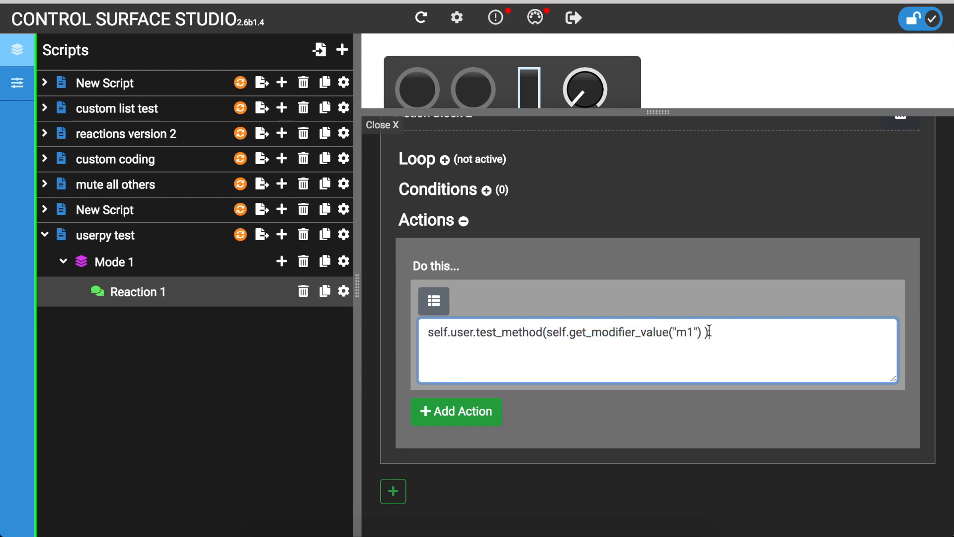